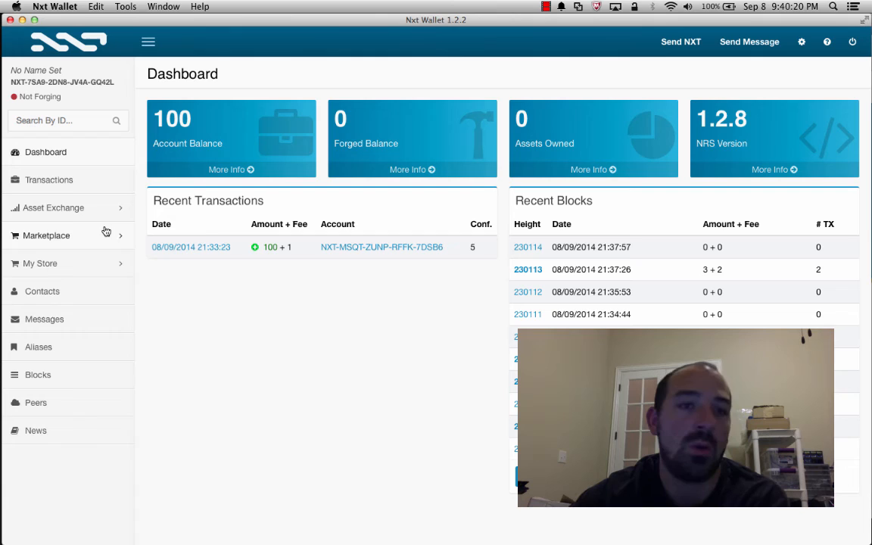
mouse_move(59, 165)
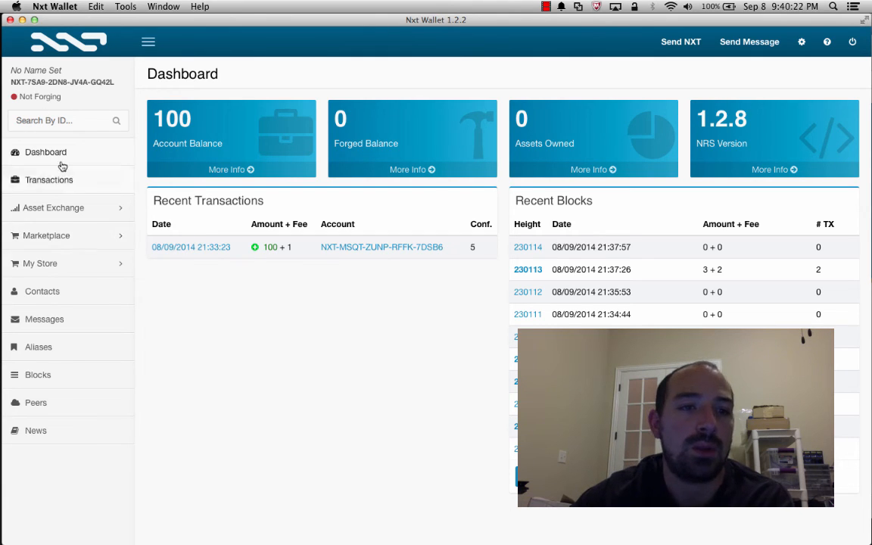
mouse_move(322, 313)
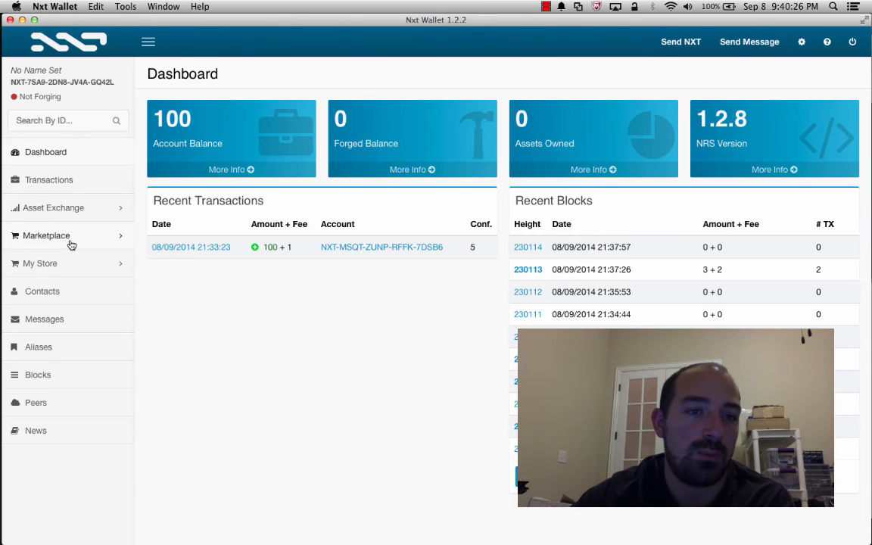
Expand Marketplace, check the empty Purchased Products list, then return to marketplace search.
click(46, 235)
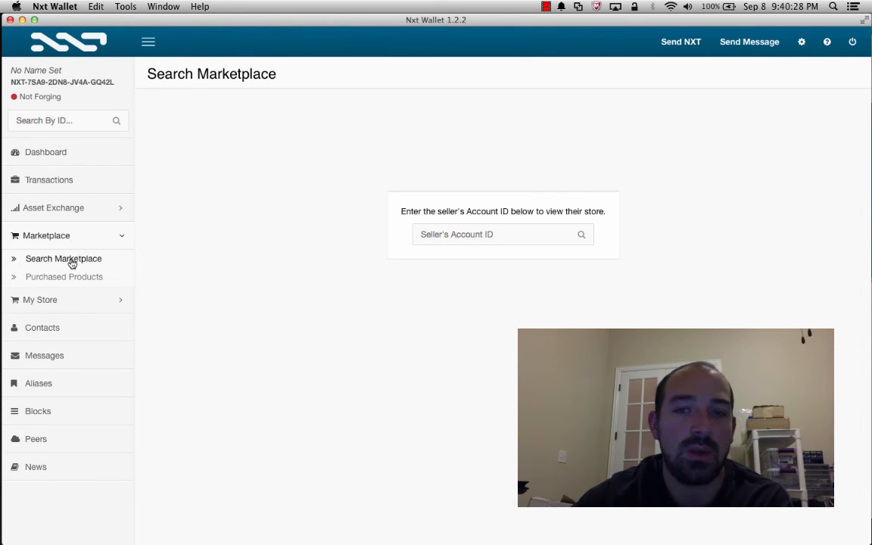
click(64, 277)
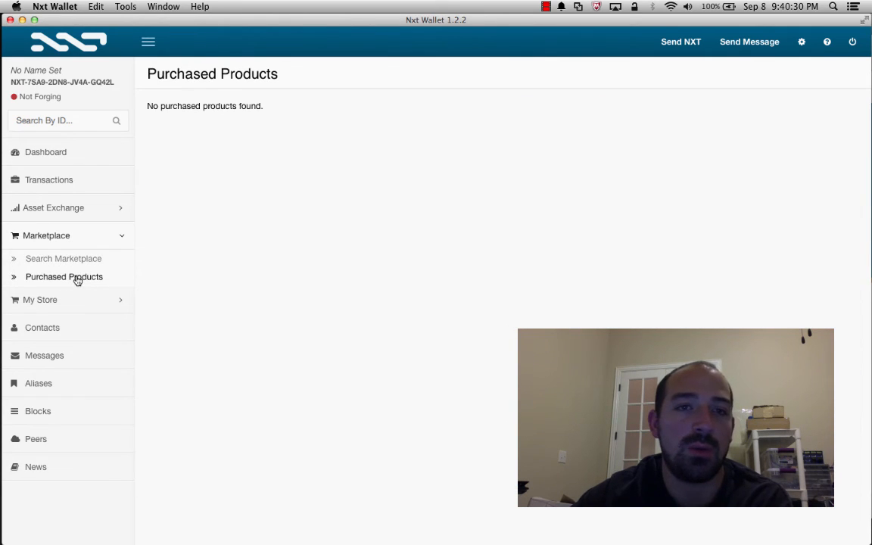
mouse_move(40, 231)
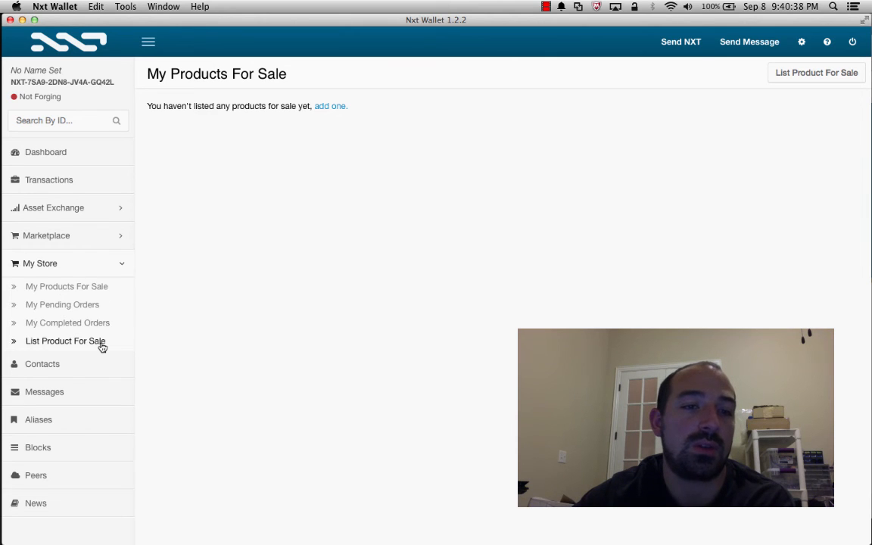
click(47, 235)
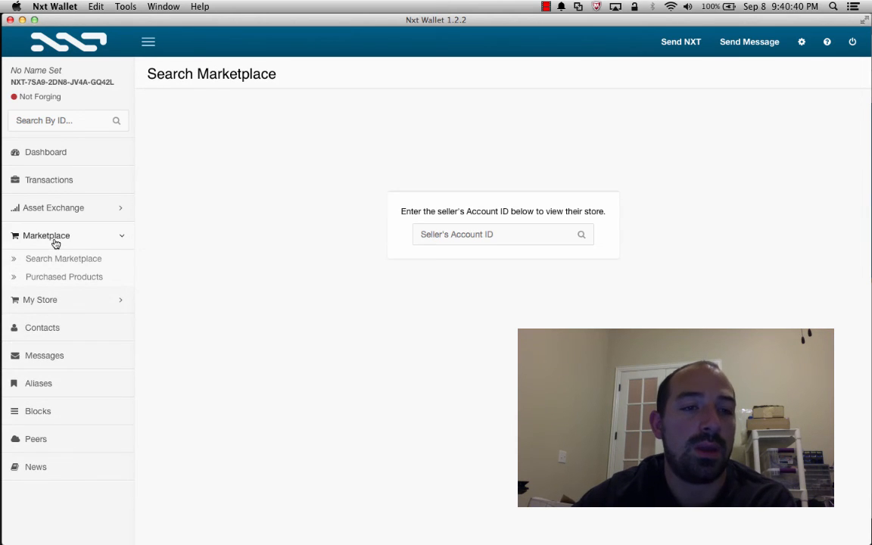
mouse_move(72, 216)
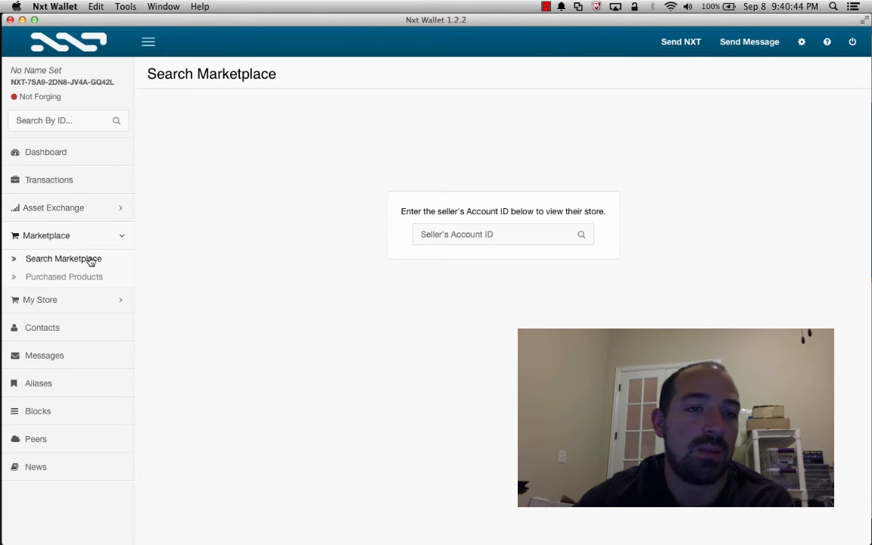
mouse_move(288, 264)
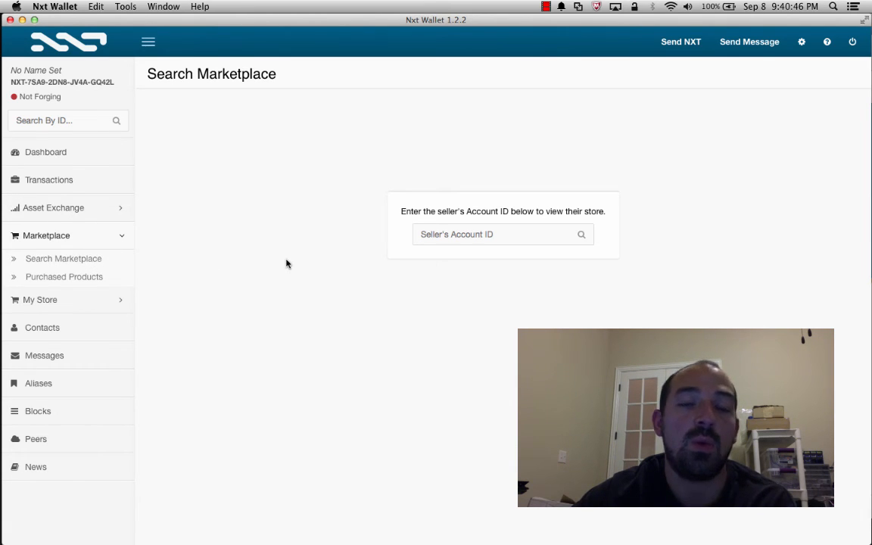
Start entering a seller account ID beginning 'SHSO' in the Seller's Account ID field.
click(492, 233)
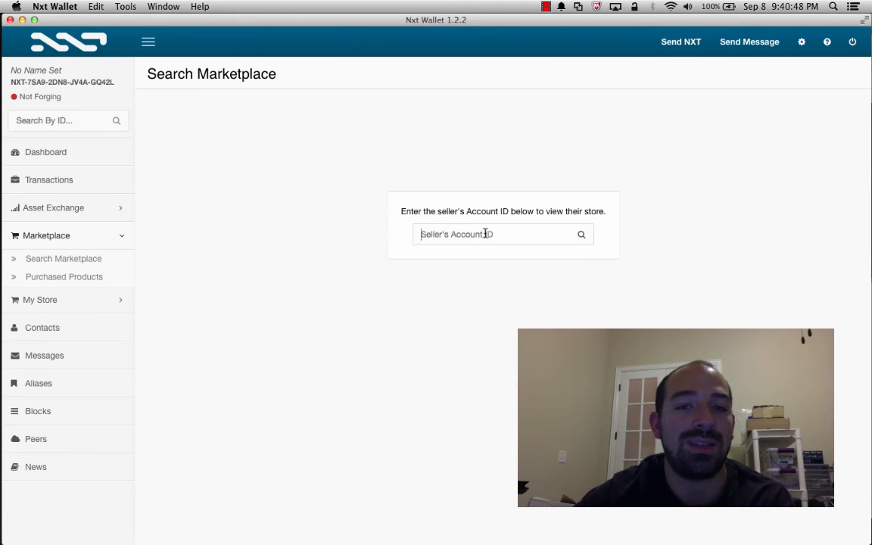
click(492, 233)
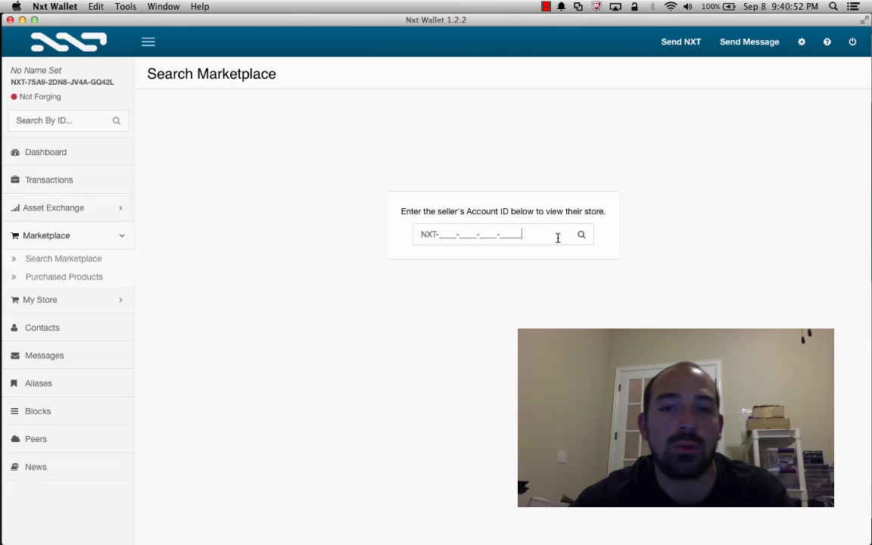
text(SHSO)
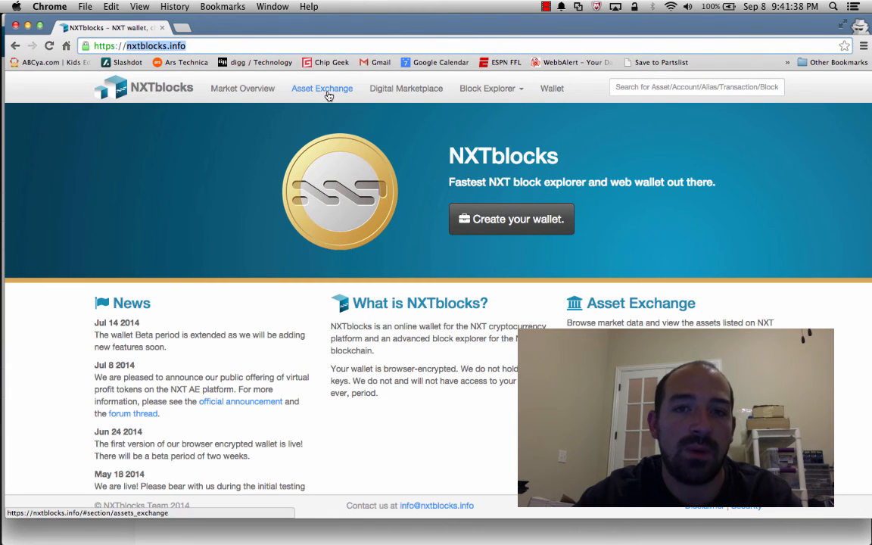
Open NXTblocks' Digital Marketplace page from the top navigation bar.
click(405, 87)
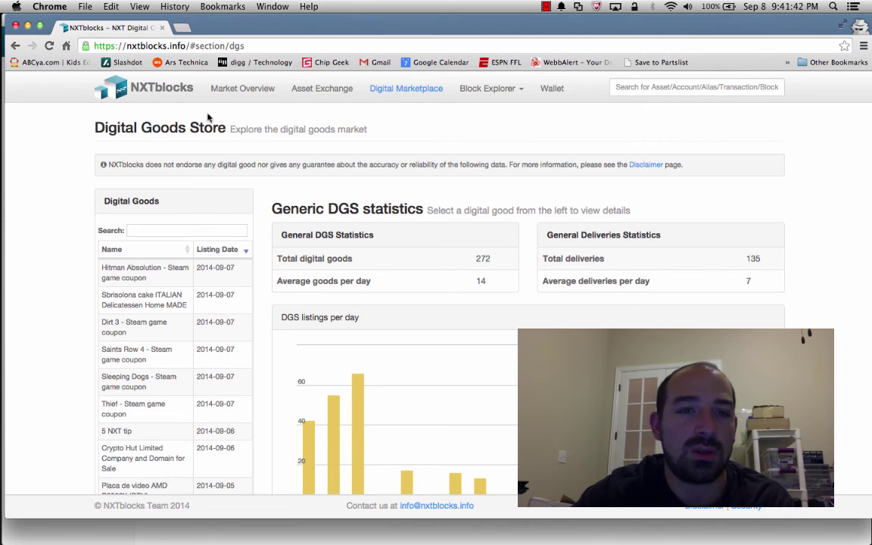
mouse_move(157, 98)
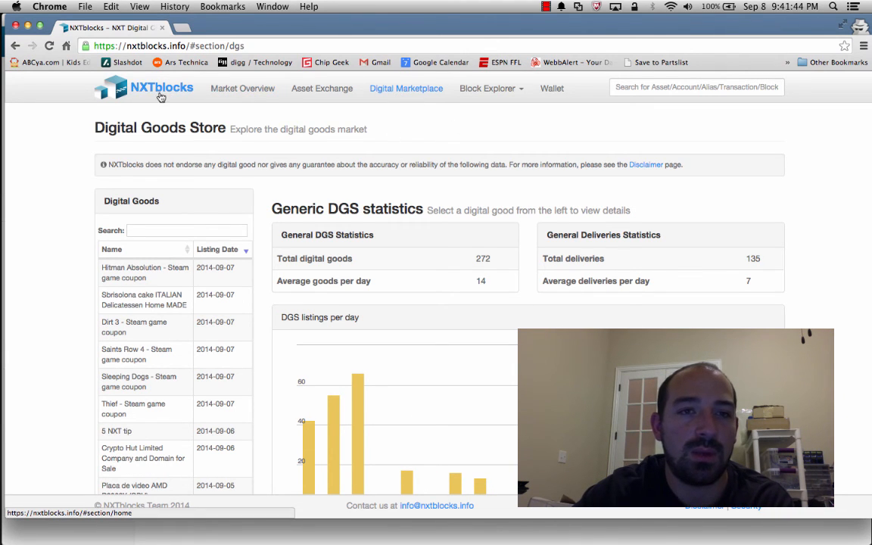
mouse_move(254, 94)
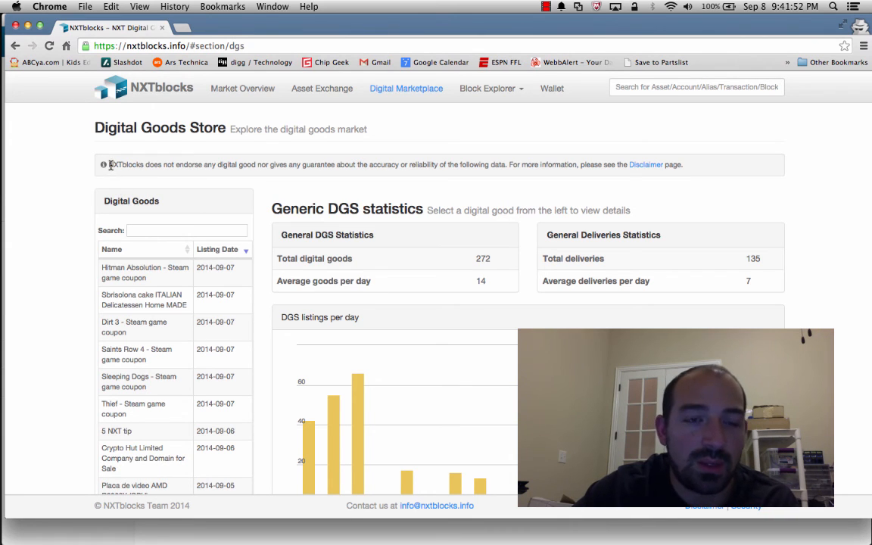
mouse_move(330, 161)
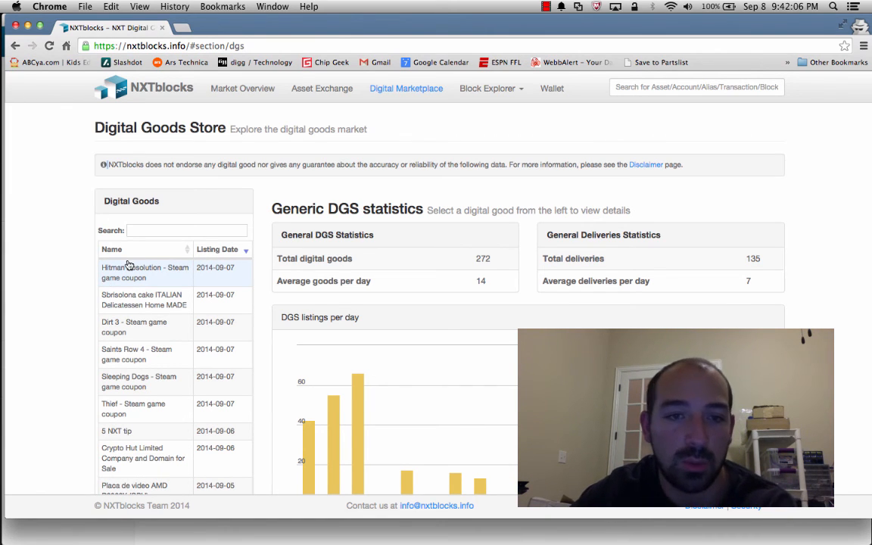
Scroll the Digital Goods list and open the Scrap Gold Wanted listing details.
scroll(down, 3)
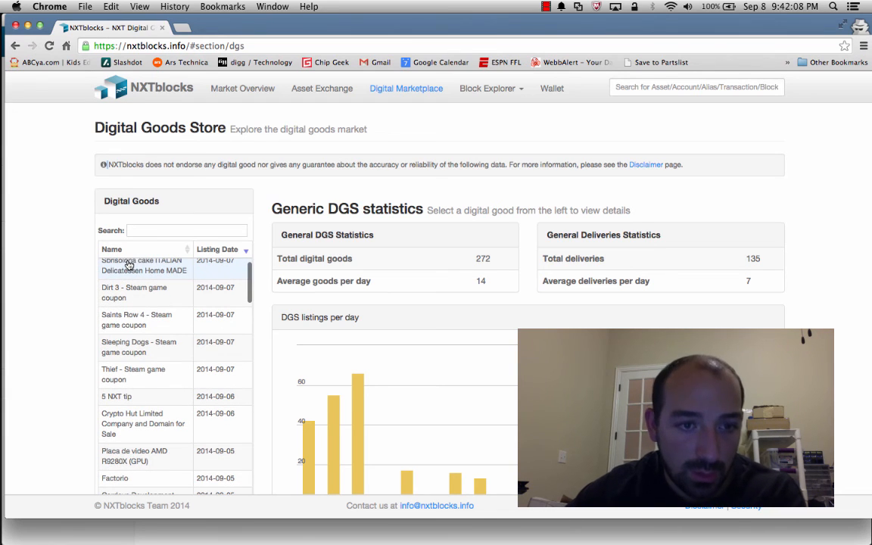
scroll(down, 3)
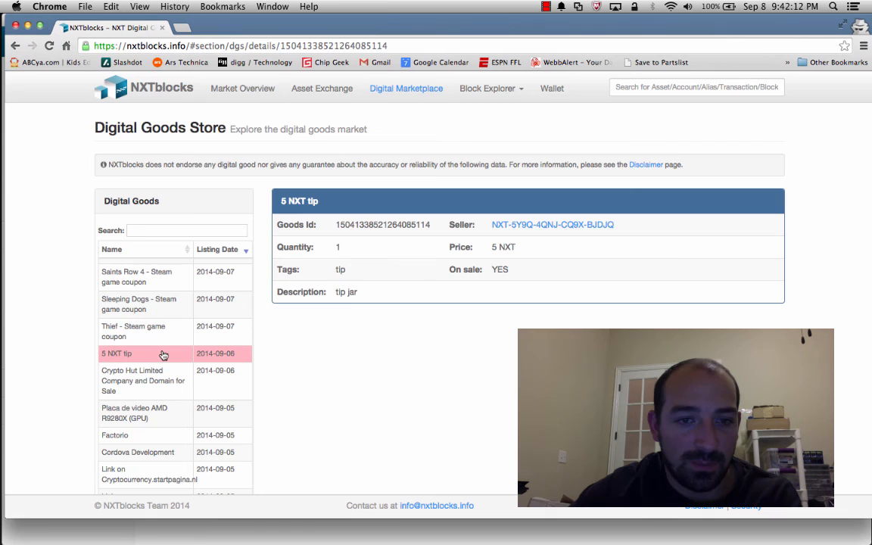
mouse_move(314, 344)
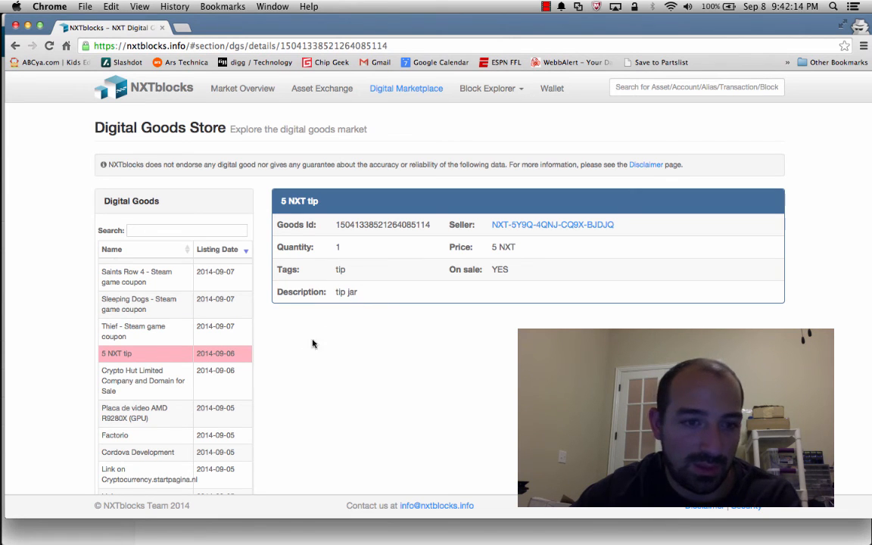
scroll(down, 3)
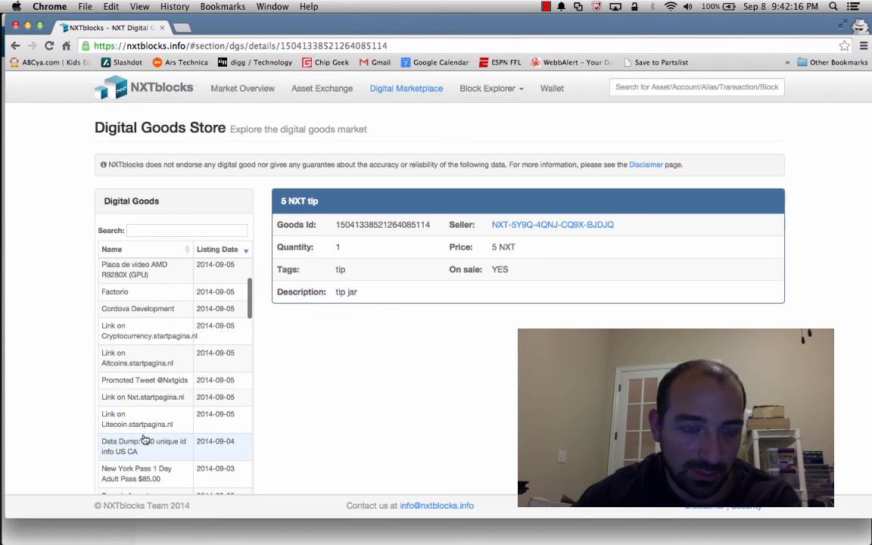
scroll(down, 3)
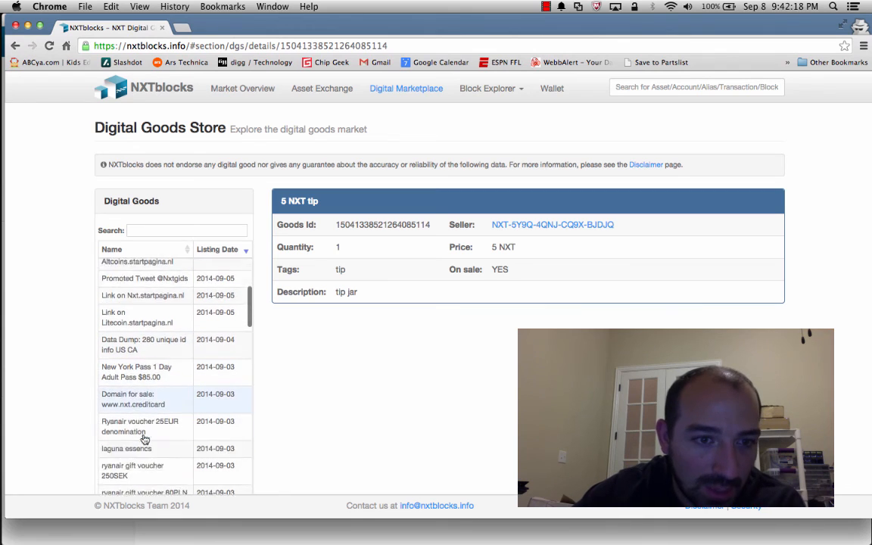
scroll(down, 3)
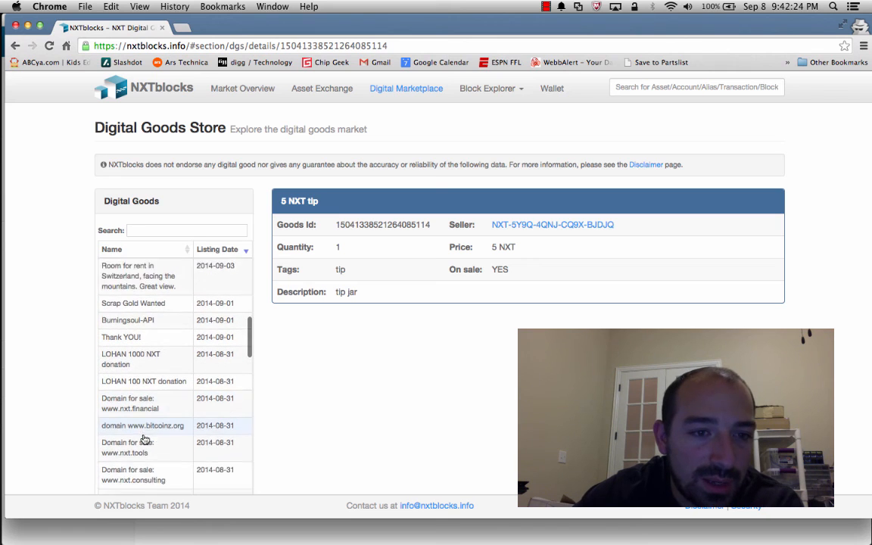
scroll(down, 3)
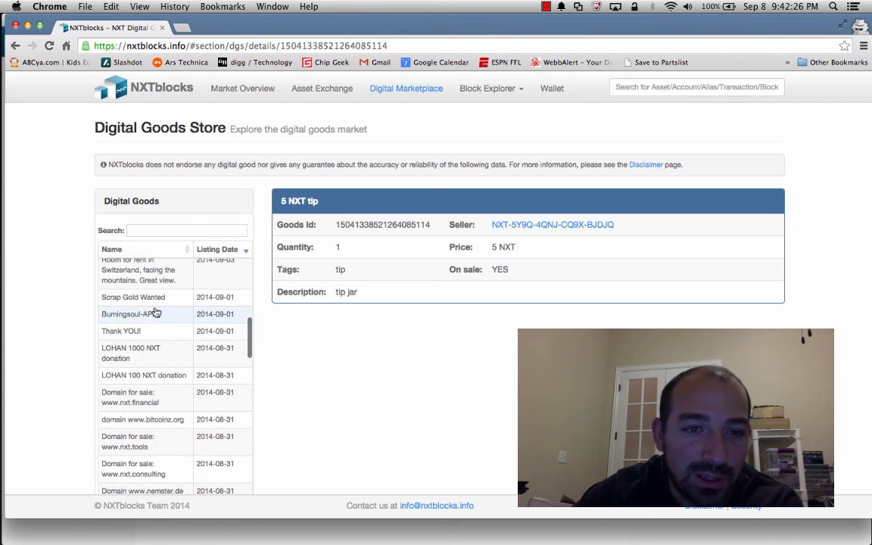
click(133, 298)
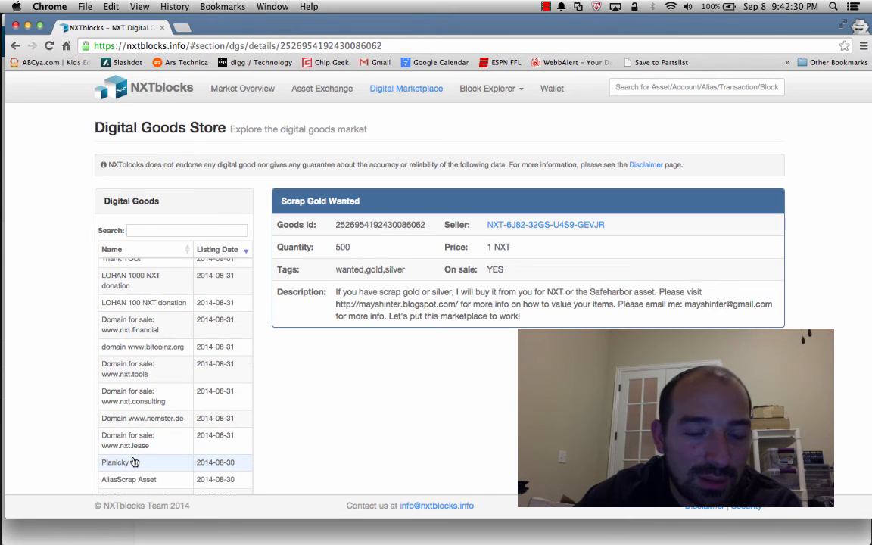
Keep scrolling through the remaining Digital Goods listings and their details.
scroll(down, 3)
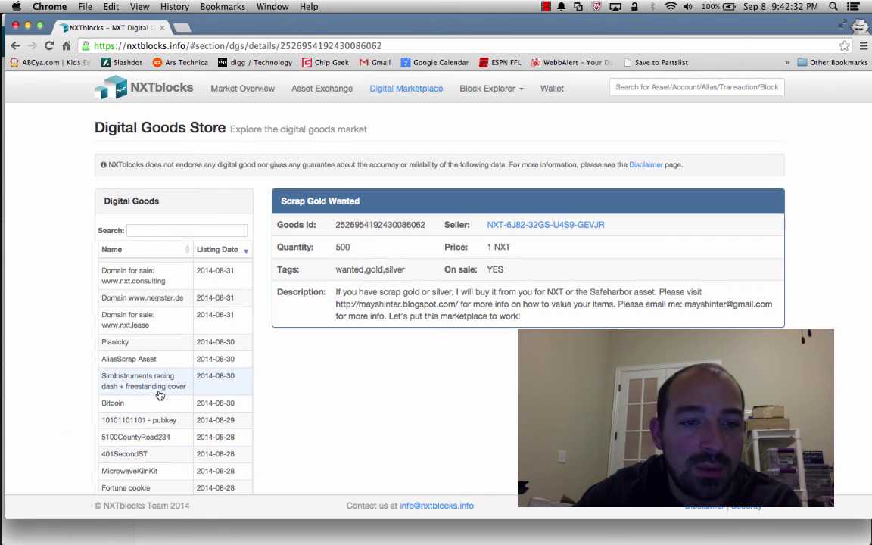
scroll(down, 3)
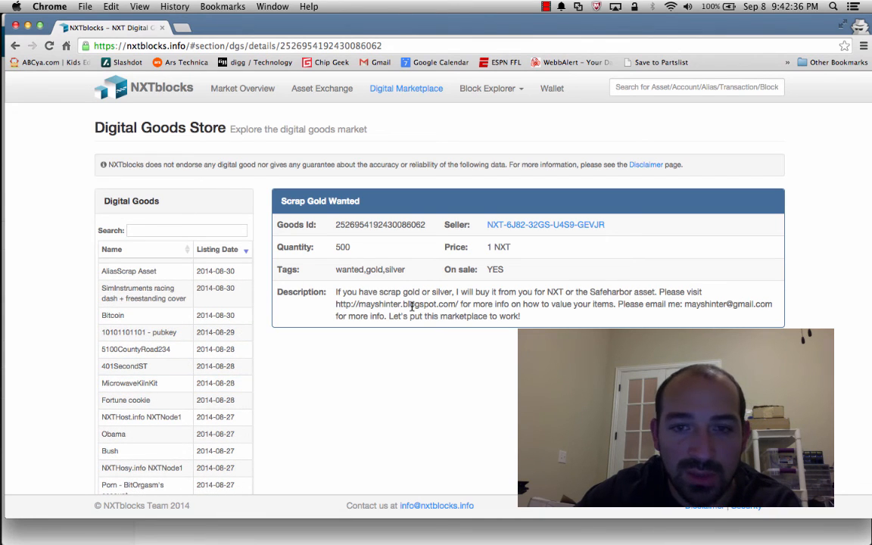
mouse_move(517, 304)
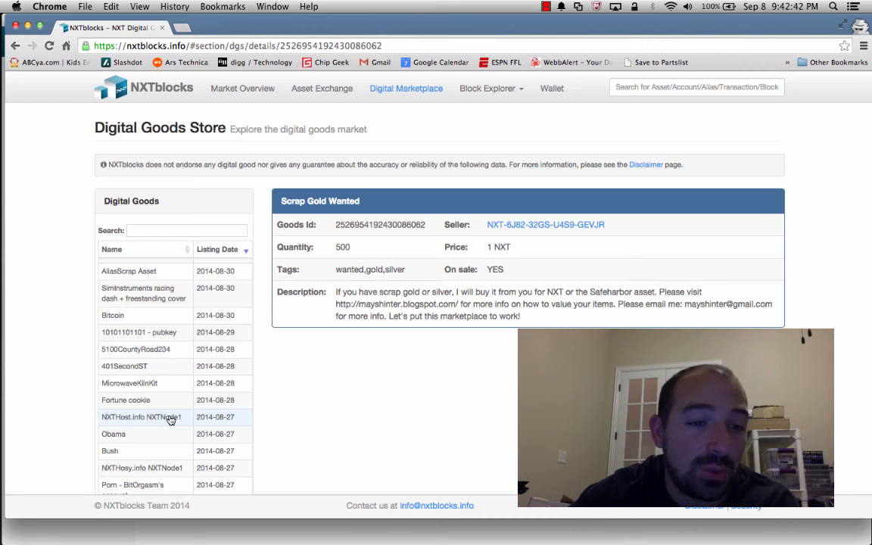
scroll(down, 3)
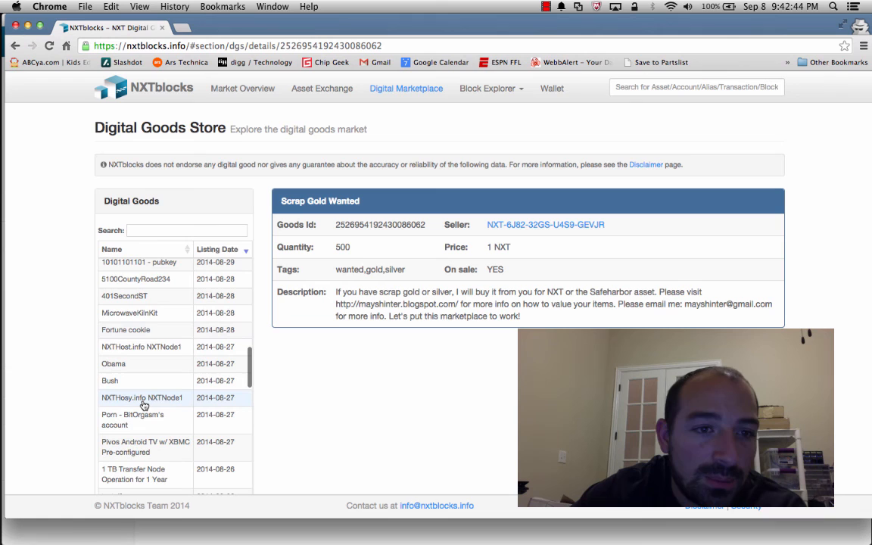
scroll(down, 3)
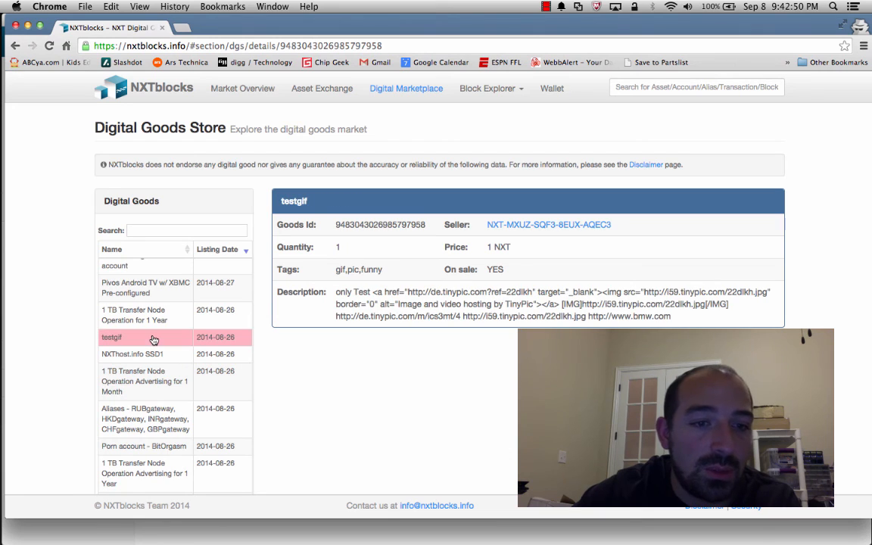
scroll(down, 3)
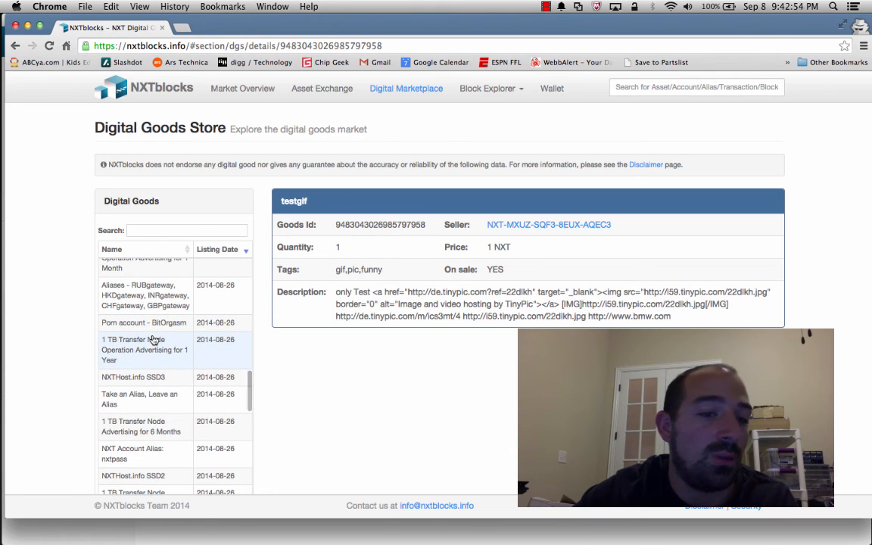
scroll(down, 3)
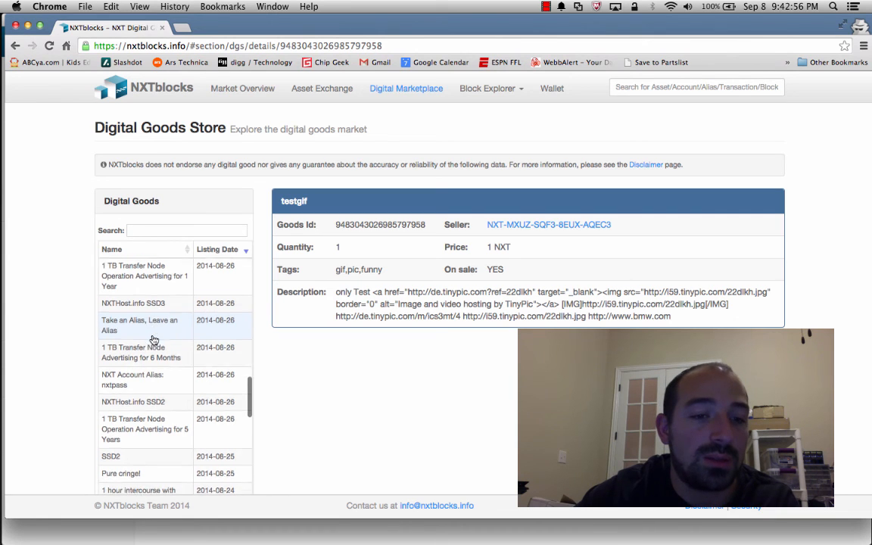
scroll(down, 3)
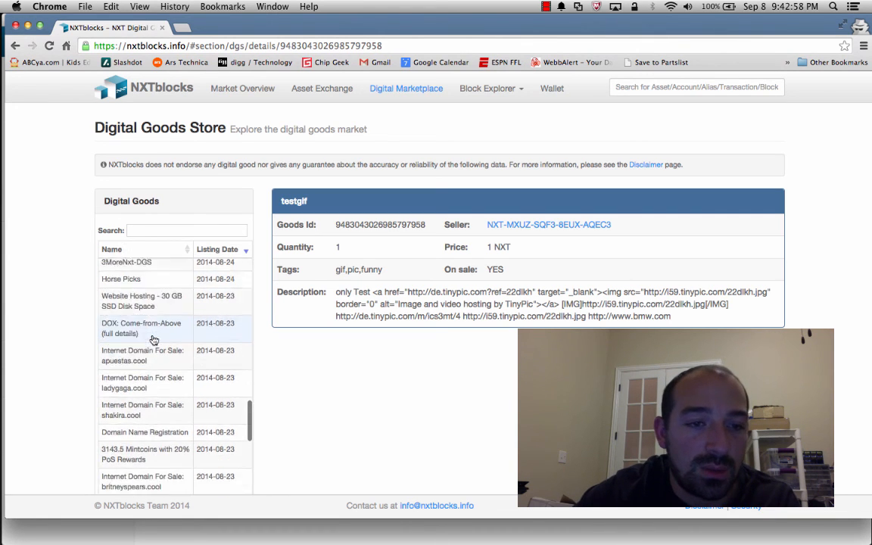
scroll(down, 3)
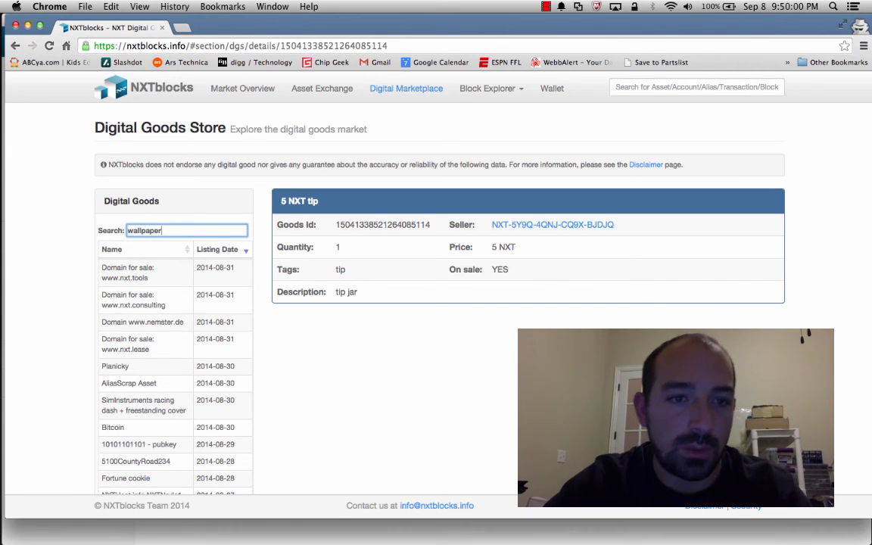
Search goods for 'wallpaper', compare both wallpaper listings, and copy Custom NXT Wallpaper's seller address.
text(wallpaper)
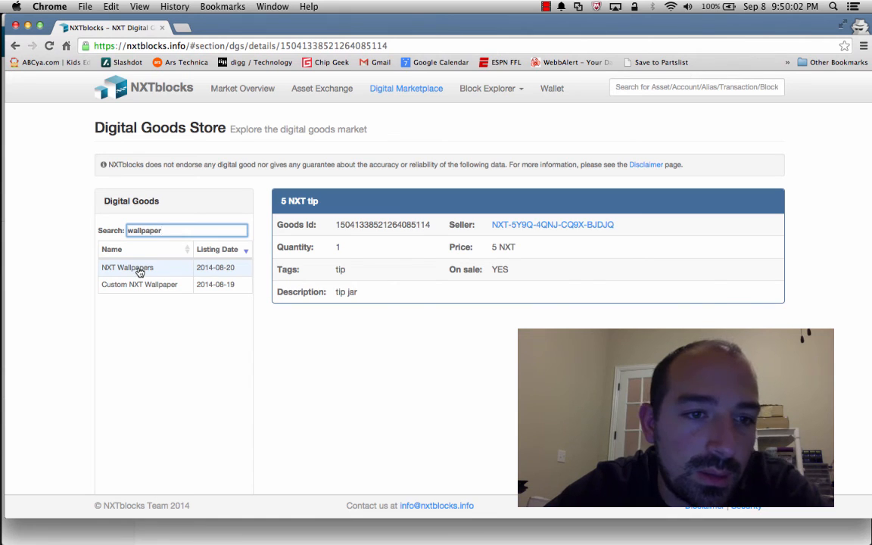
click(127, 267)
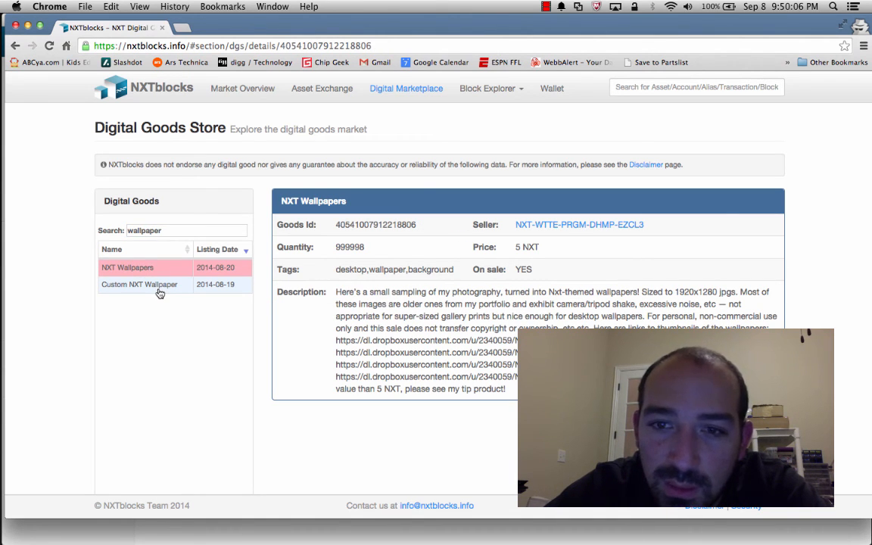
click(140, 284)
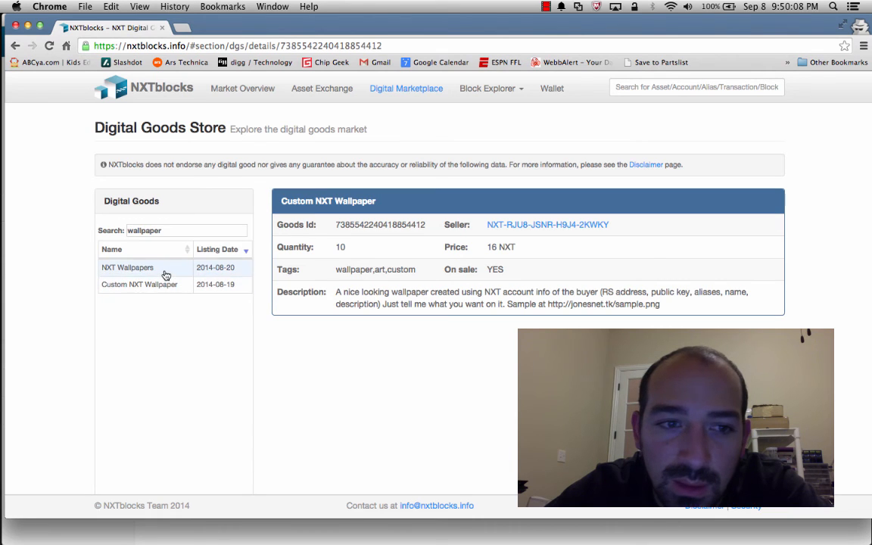
click(127, 267)
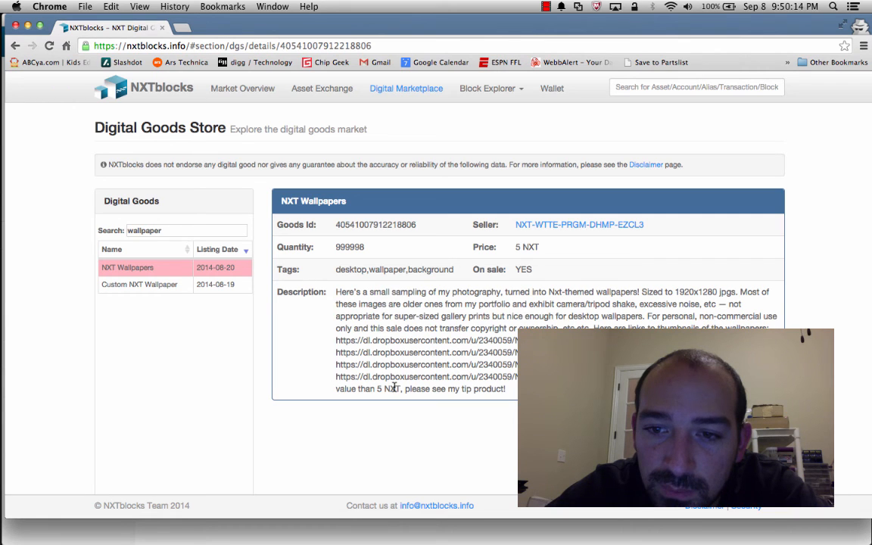
click(139, 284)
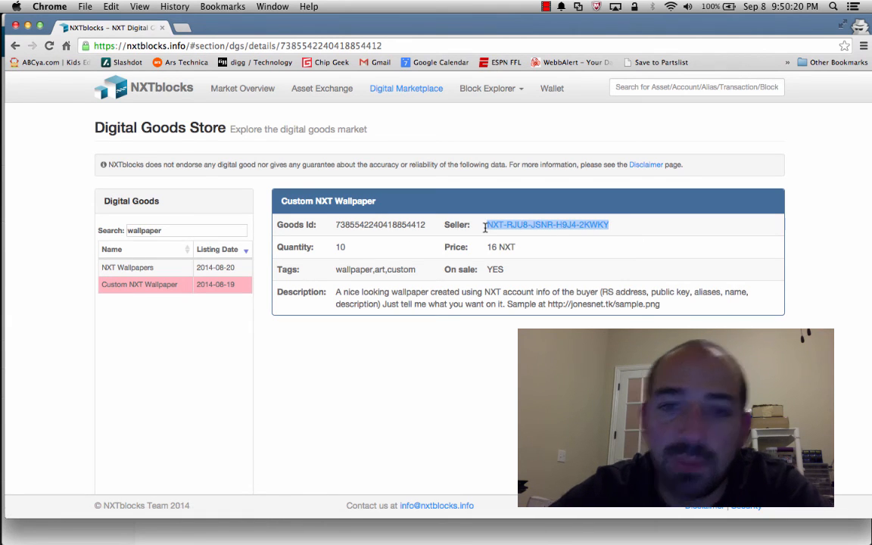
mouse_move(528, 246)
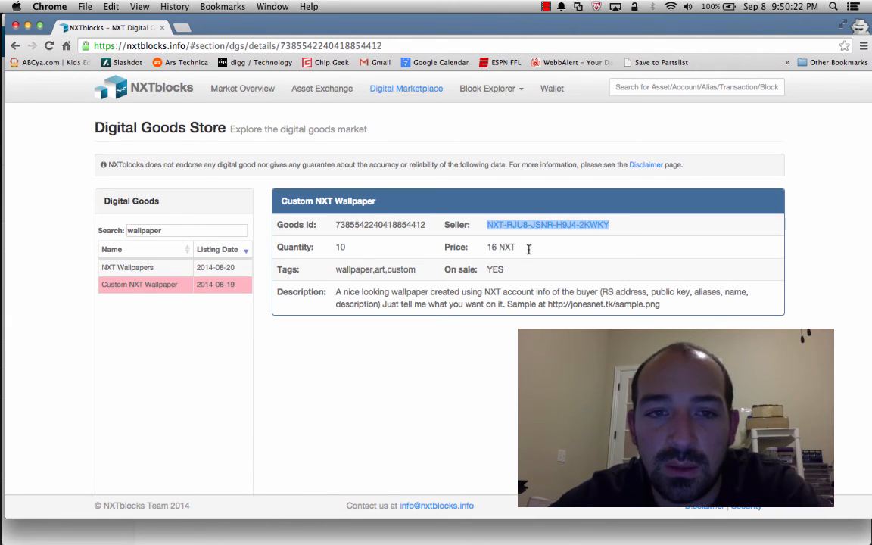
key(F3)
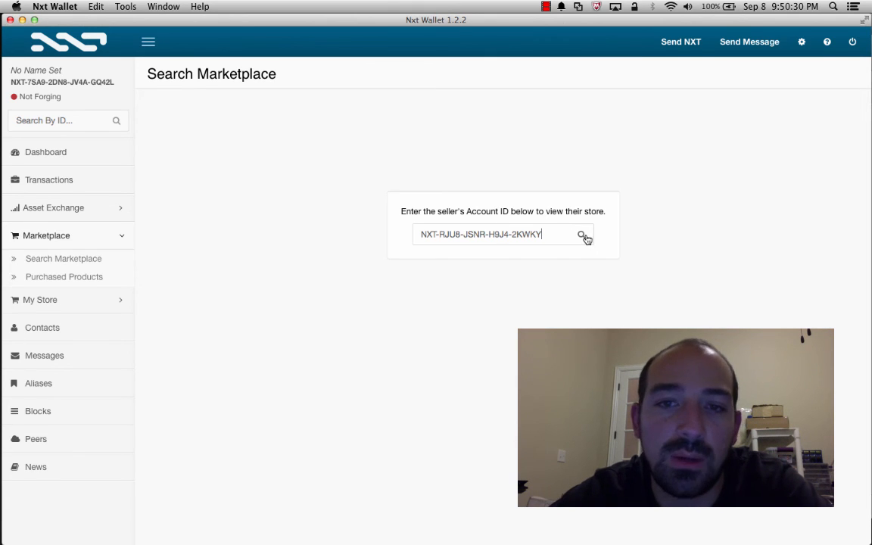
Look up the copied seller ID to list their four products, including Custom NXT Wallpaper.
click(581, 234)
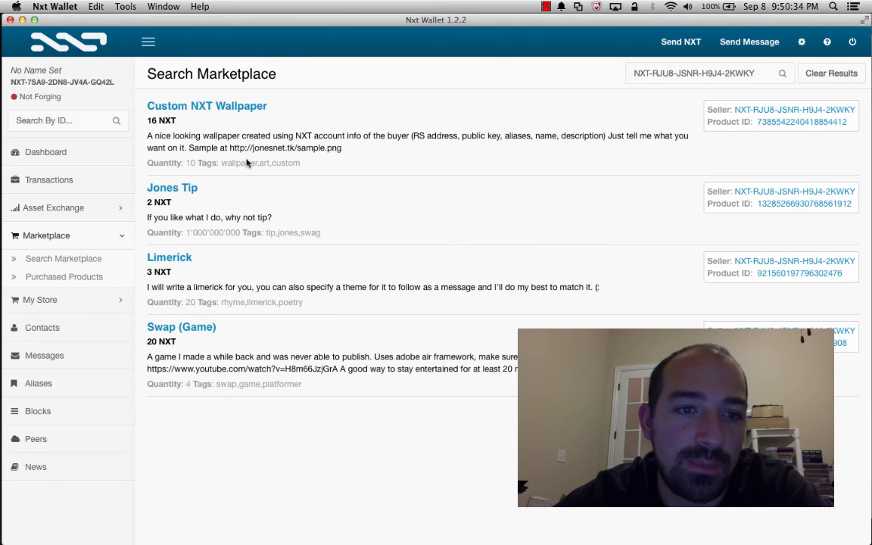
mouse_move(216, 115)
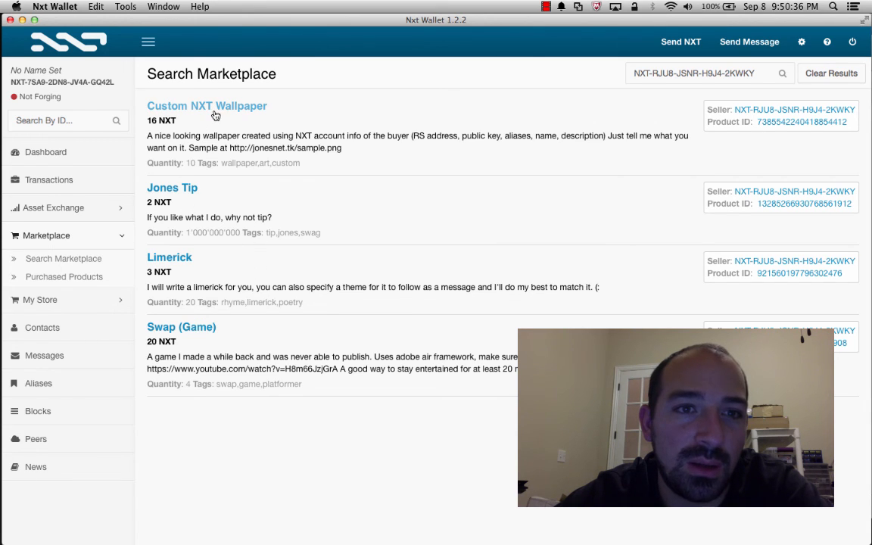
mouse_move(233, 111)
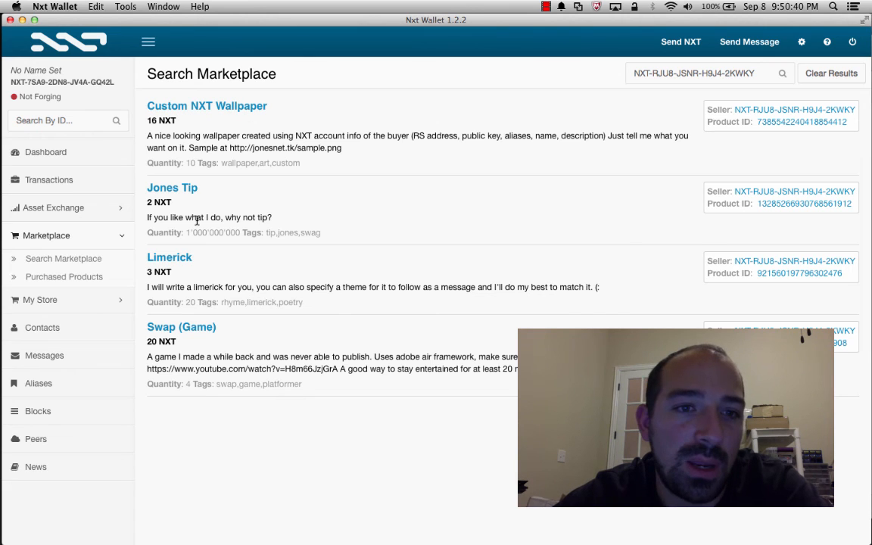
drag(224, 286, 315, 302)
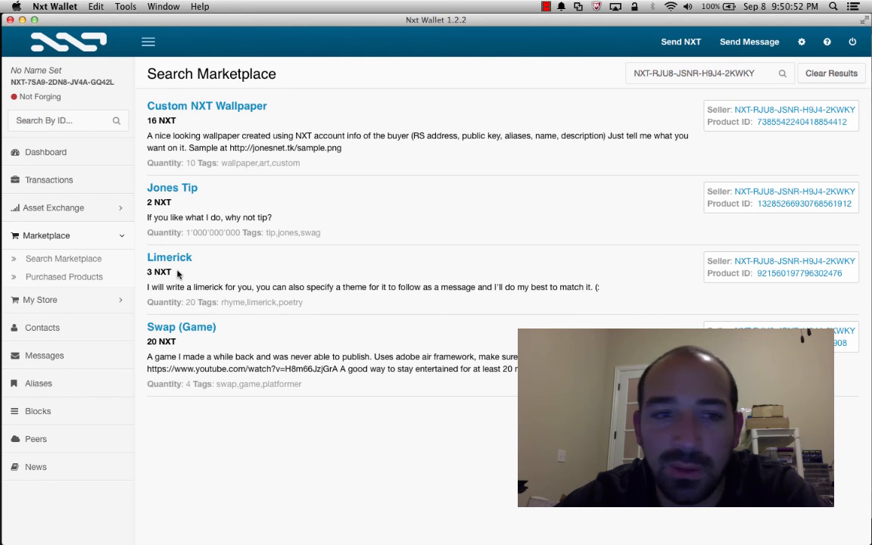
mouse_move(199, 97)
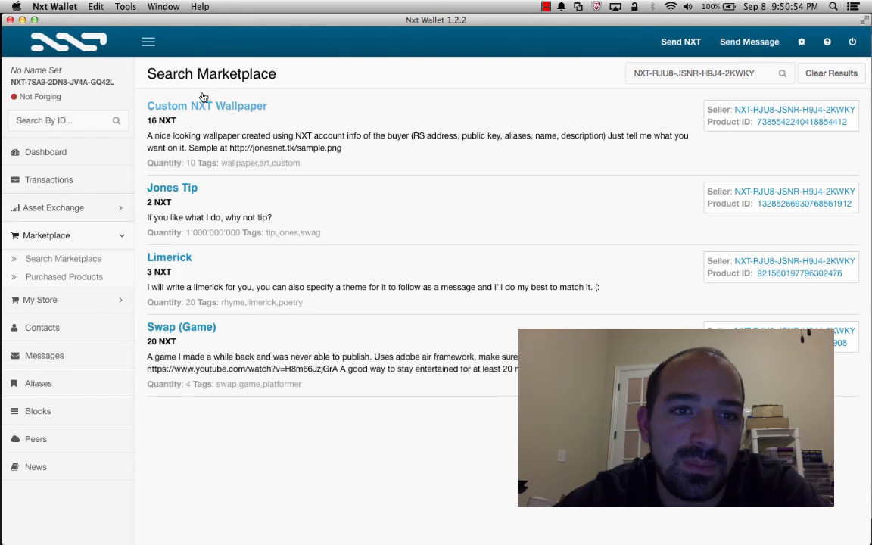
mouse_move(215, 112)
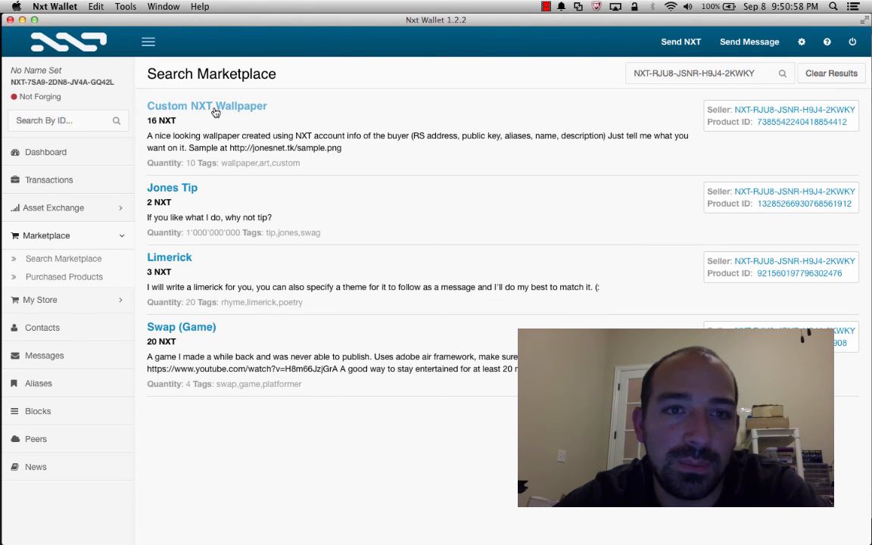
Open the Marketplace Purchase form for Custom NXT Wallpaper at 16 NXT.
click(216, 112)
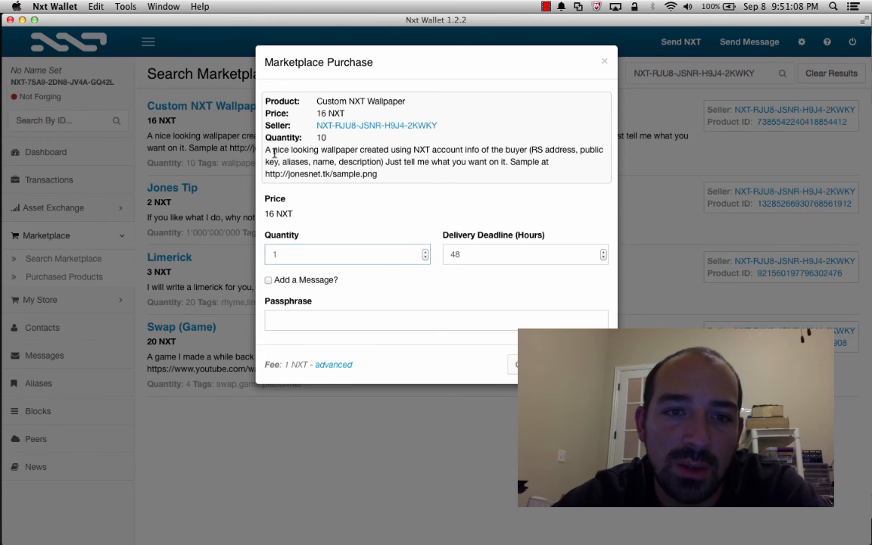
Keep quantity and delivery hours, and add a message requesting everydaycrypto.com on the wallpaper, with thanks.
click(342, 253)
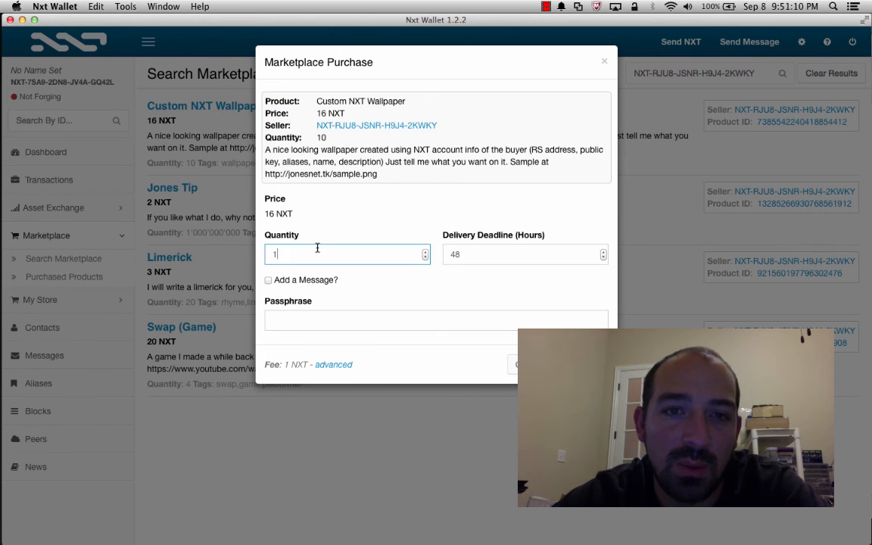
click(517, 253)
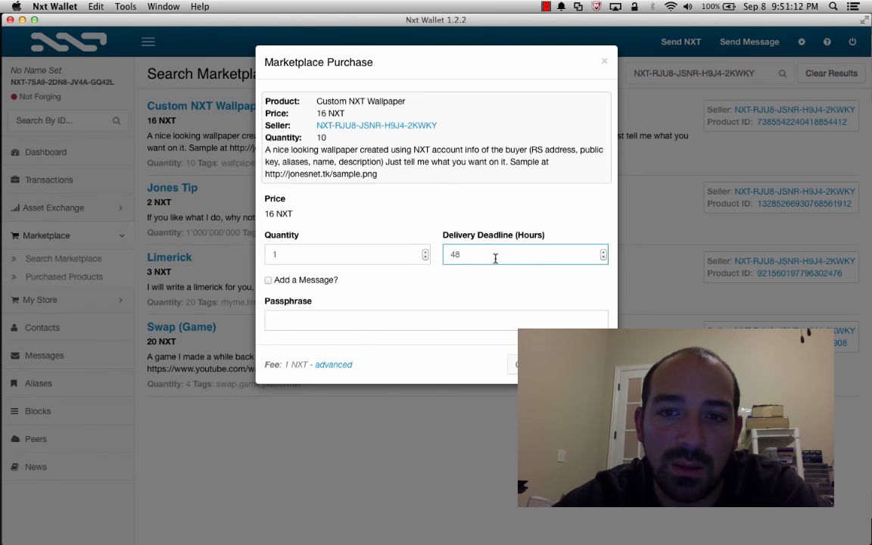
mouse_move(478, 259)
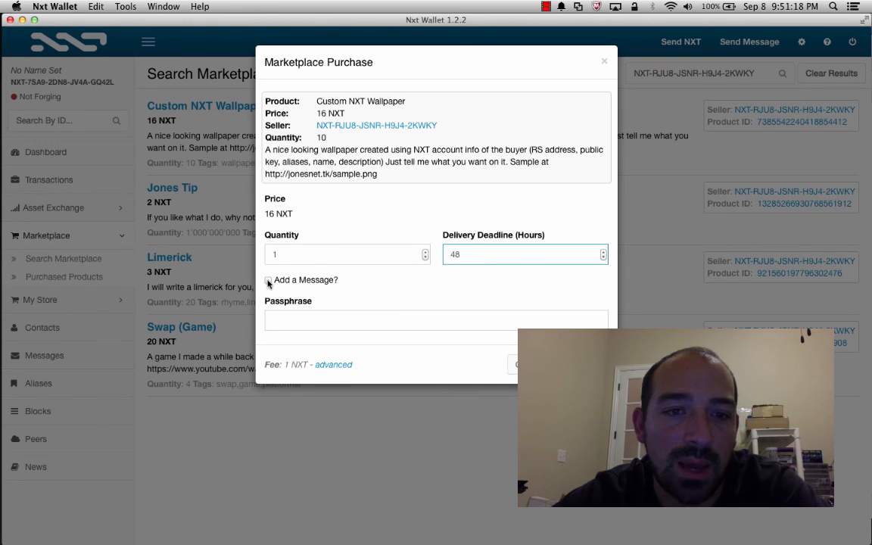
click(269, 280)
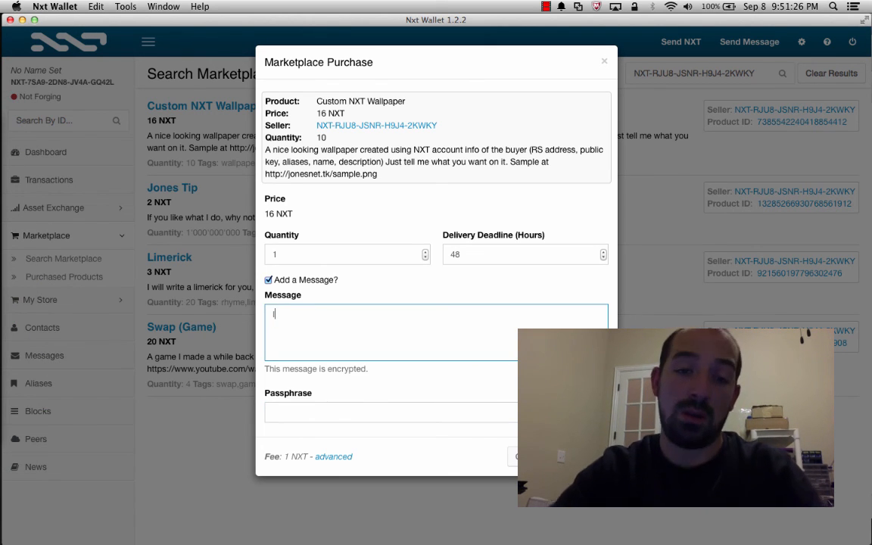
text(would like)
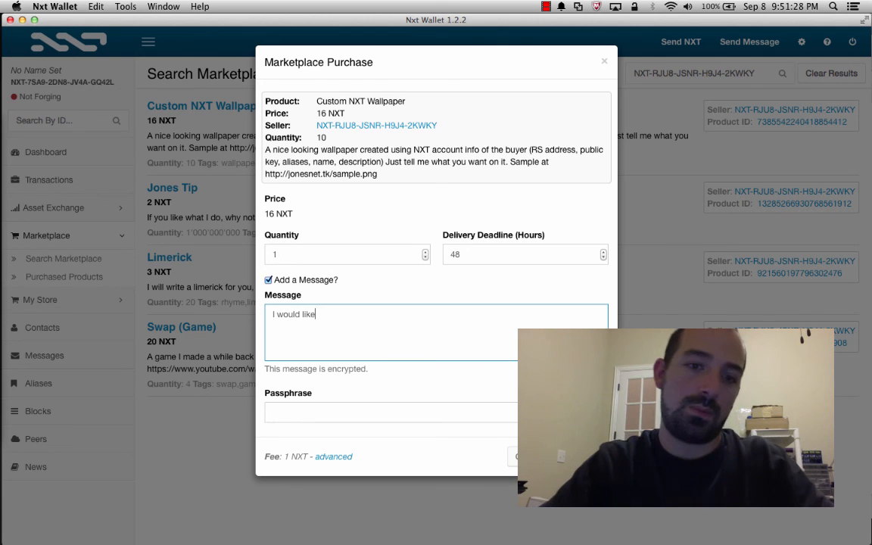
text(t)
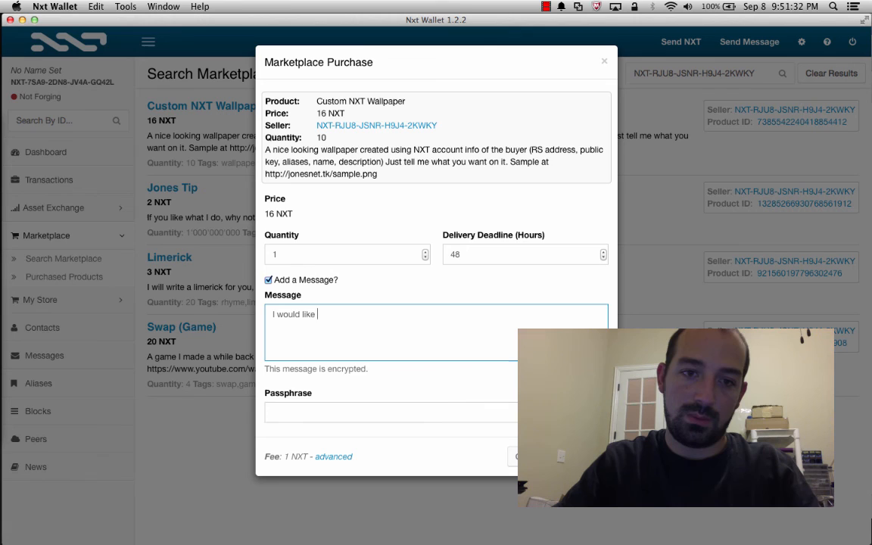
text(https://www.e)
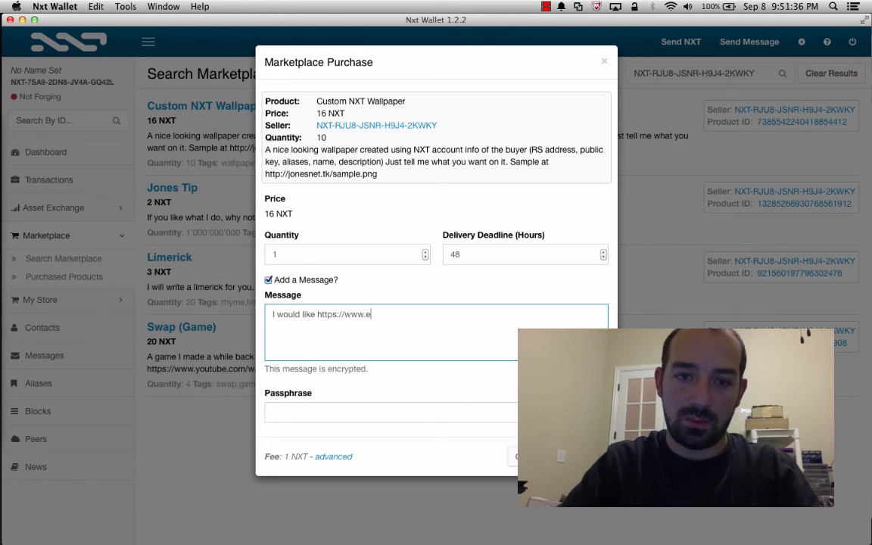
text(verydaycrypto.com on the wallpaper.)
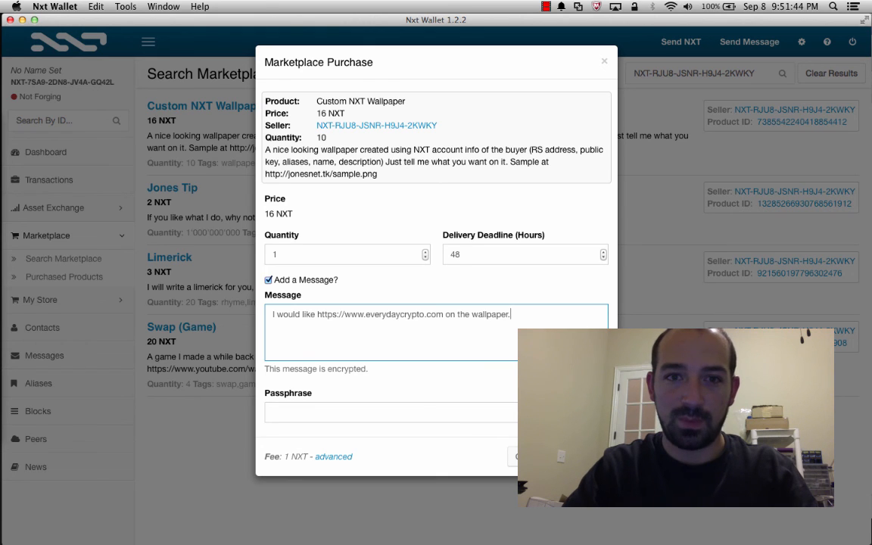
text(Thanks!)
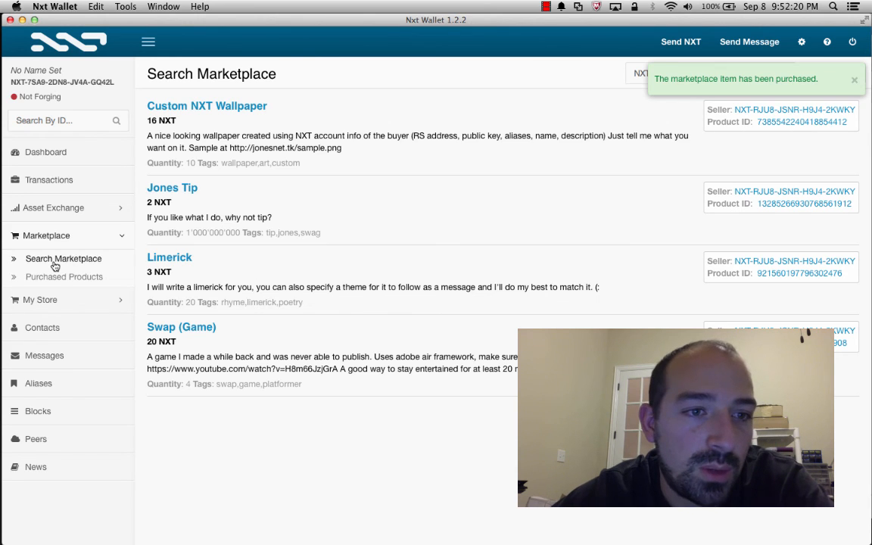
Check the tentative Custom NXT Wallpaper order in Purchased Products, then the 83 NXT dashboard balance.
click(65, 276)
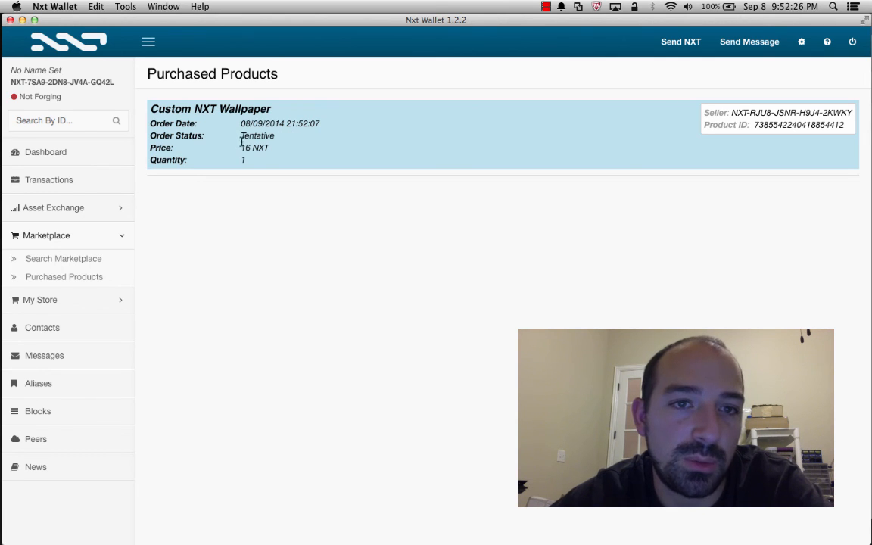
double_click(257, 135)
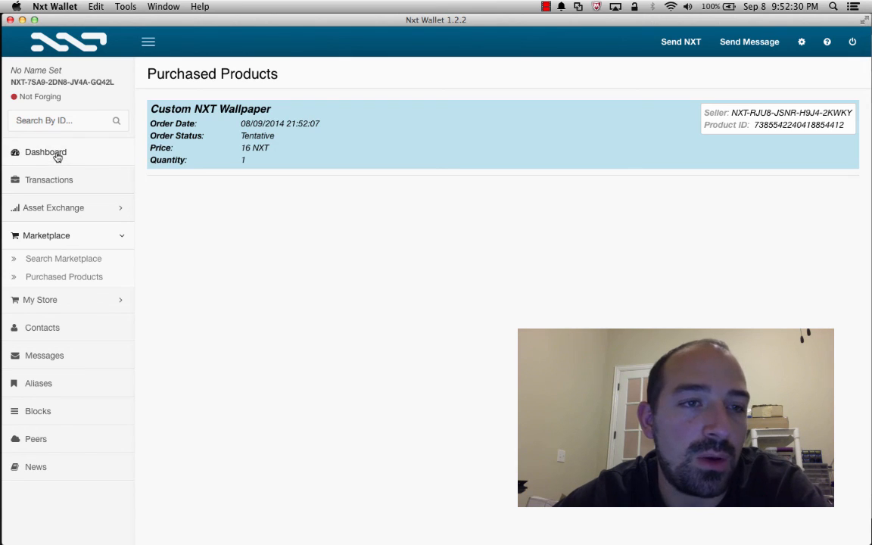
click(46, 152)
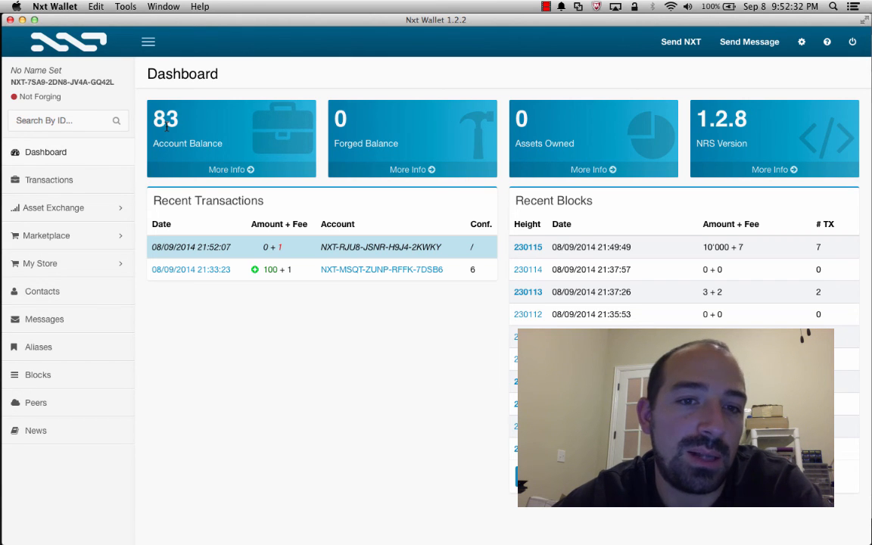
mouse_move(172, 131)
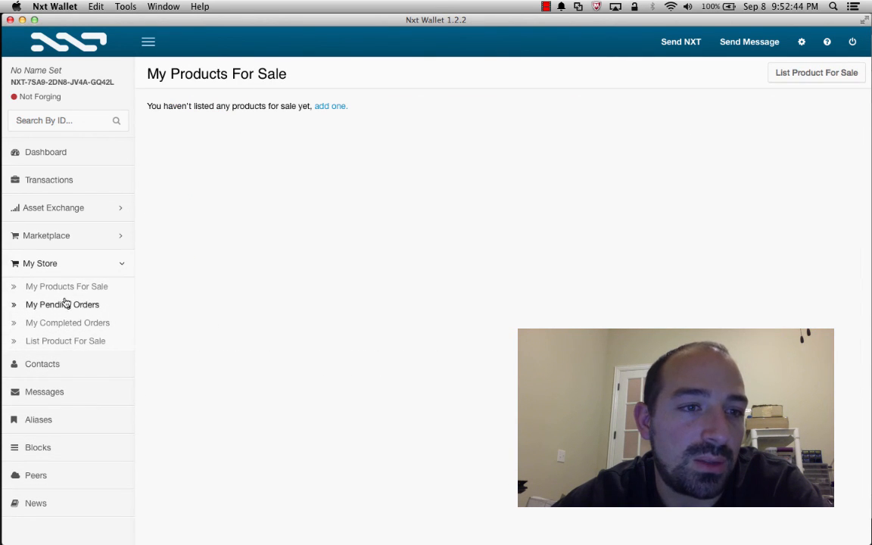
mouse_move(200, 228)
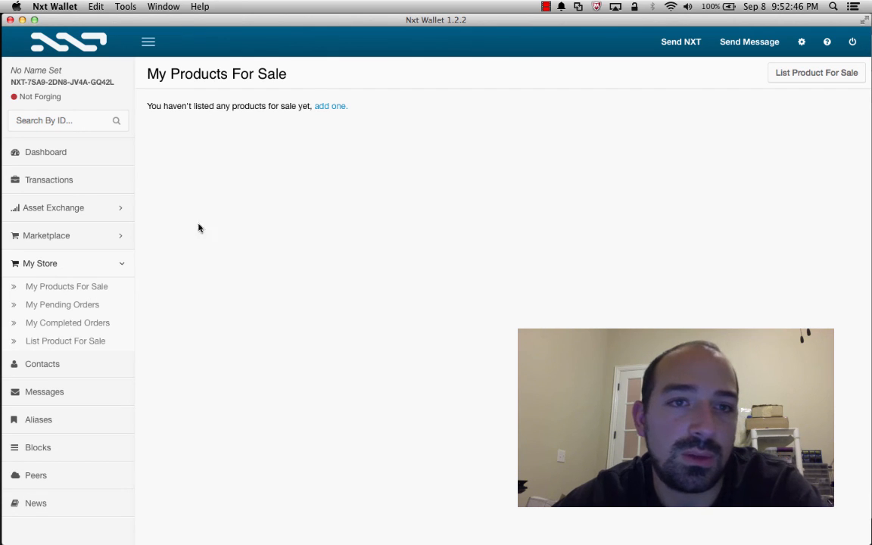
Open an empty List Product For Sale form from the My Products For Sale page.
click(816, 73)
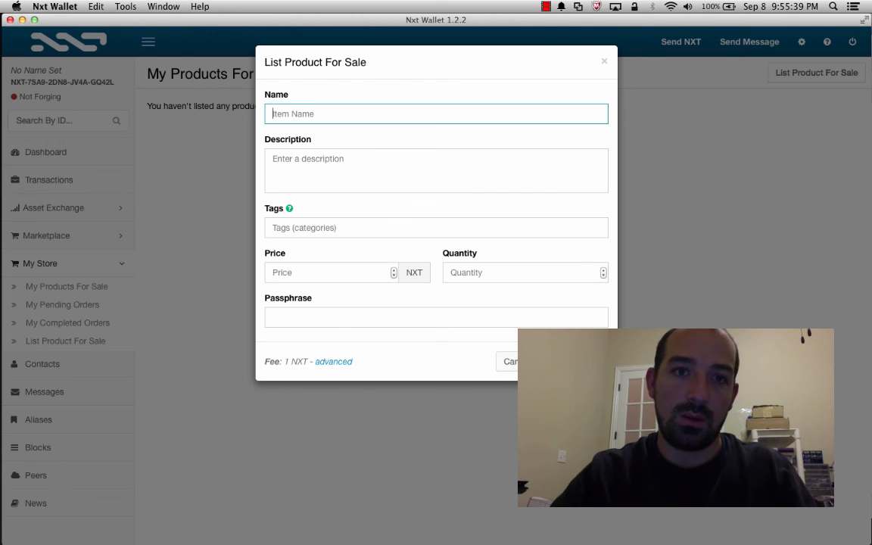
Name the product as a custom message on the next everydaycrypto.com video.
text(Custom message on next video podcast http)
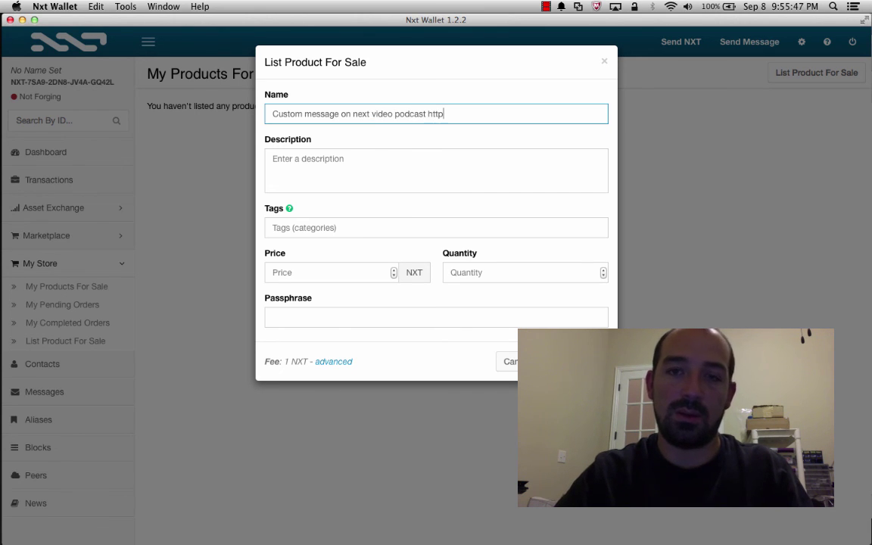
text(://www.ever)
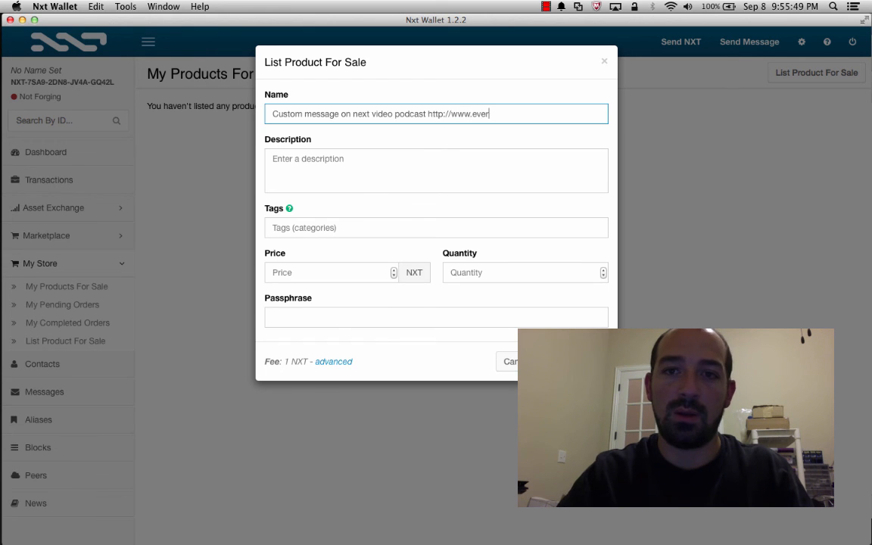
text(ydaycrypto.com)
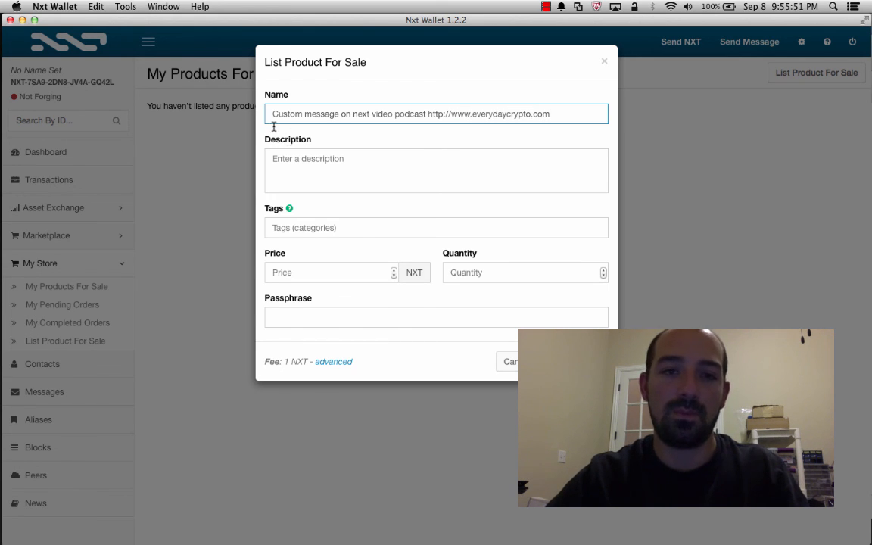
text(a)
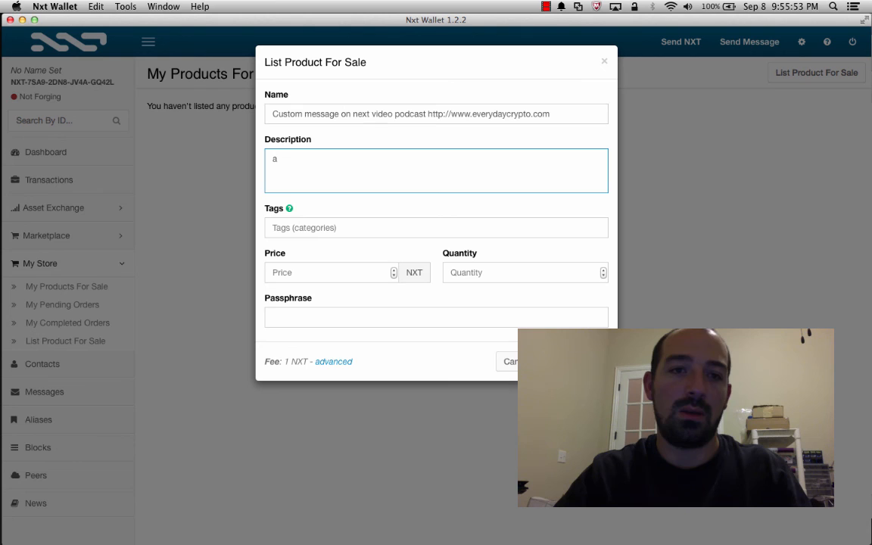
Write the description about the mention on the next everydaycrypto.com video, part of a DGS demonstration.
text(A mention of)
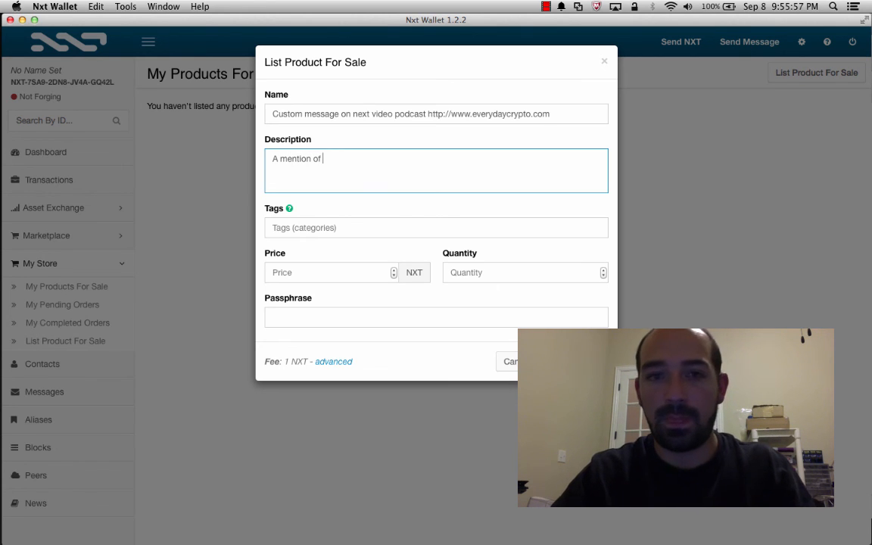
key(Backspace)
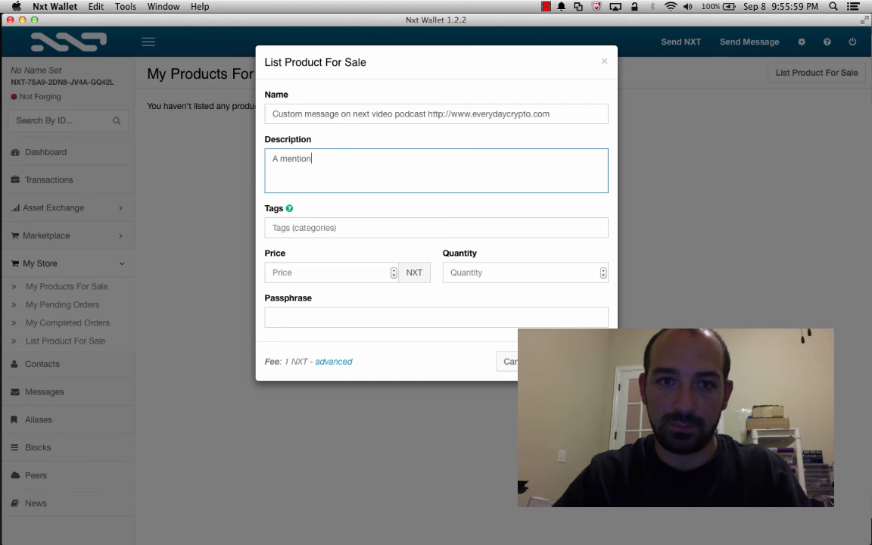
text(Your message will be)
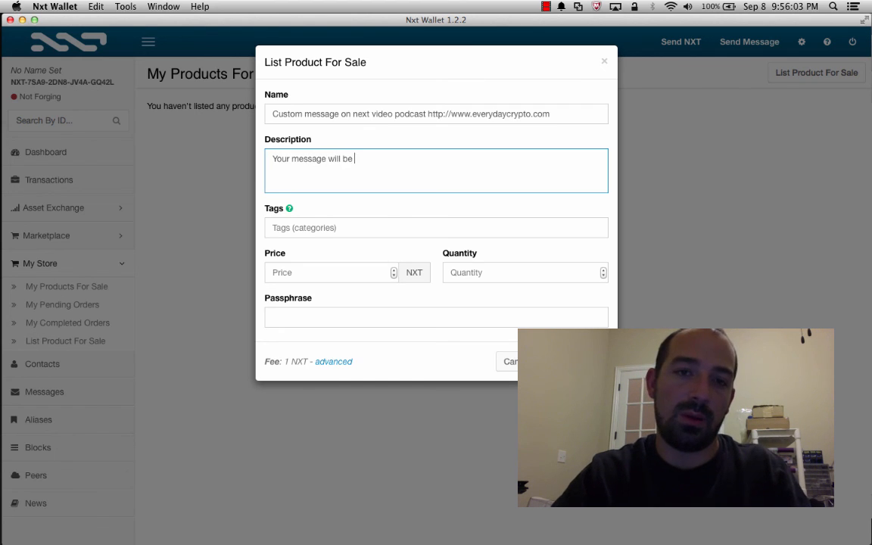
text(on the next video)
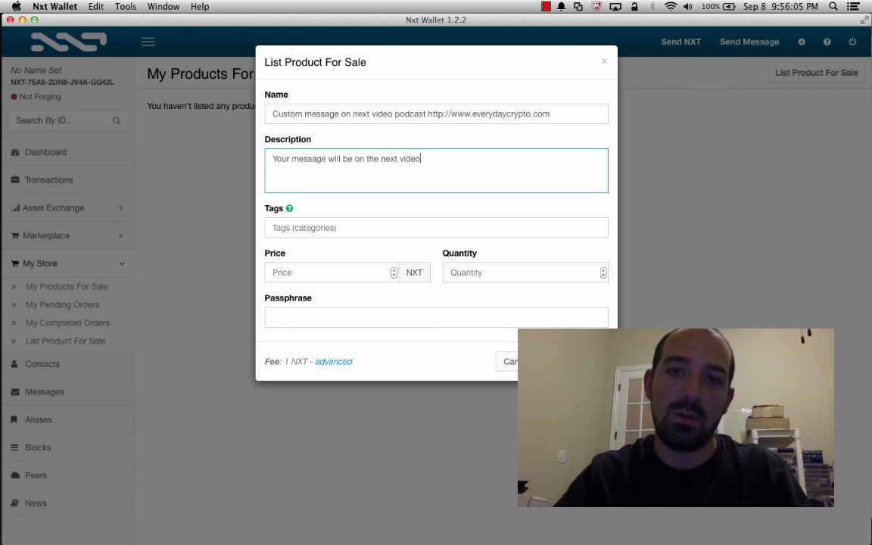
text(for everydaycrypto)
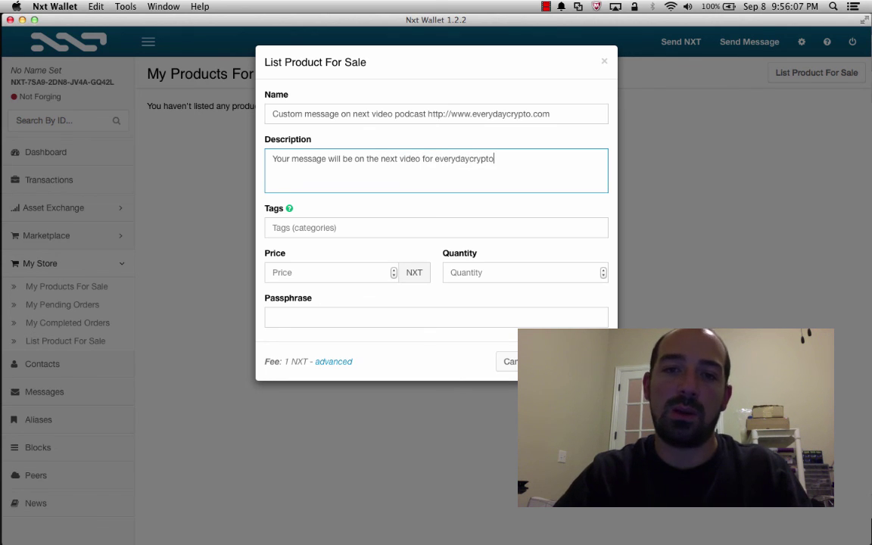
text(.com as)
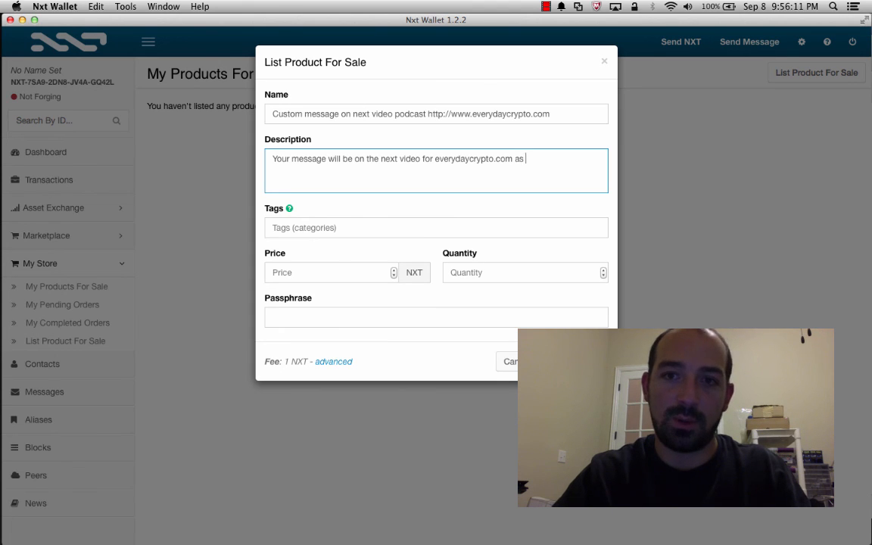
text(part of a demon)
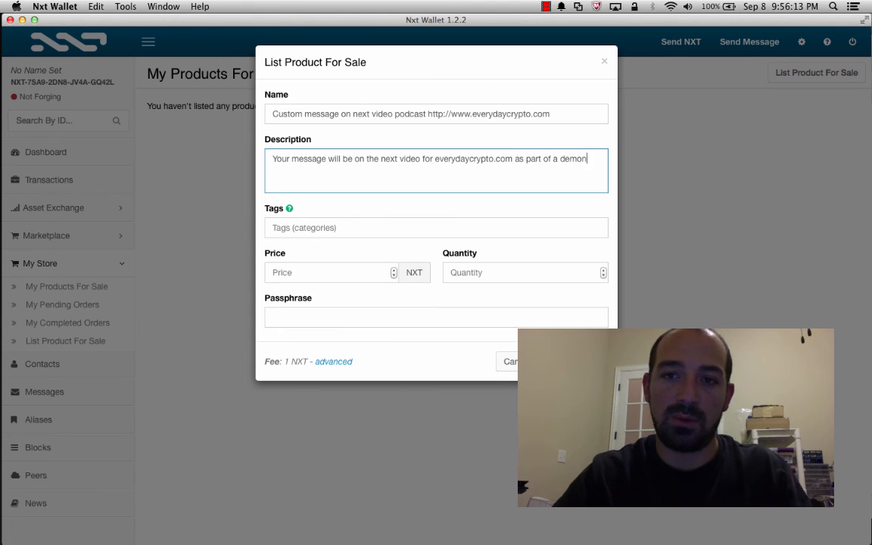
text(stration of the DGS)
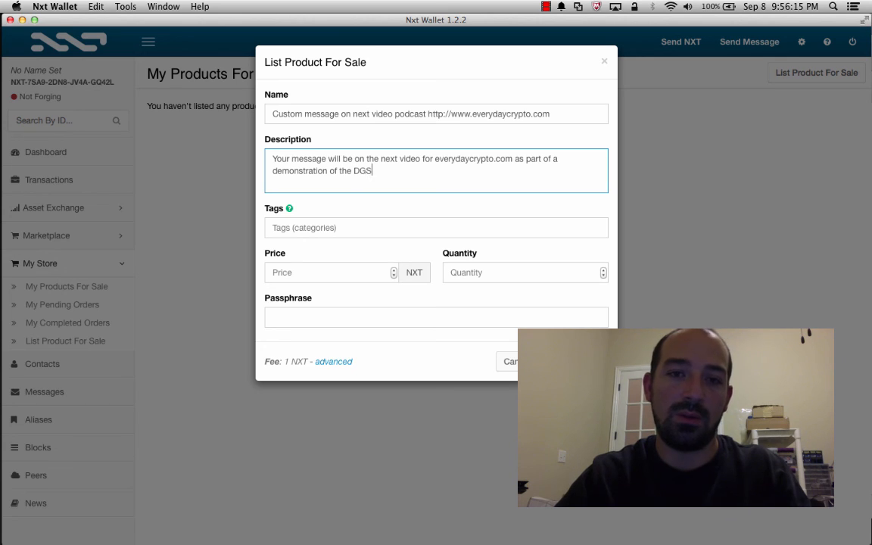
text(system.)
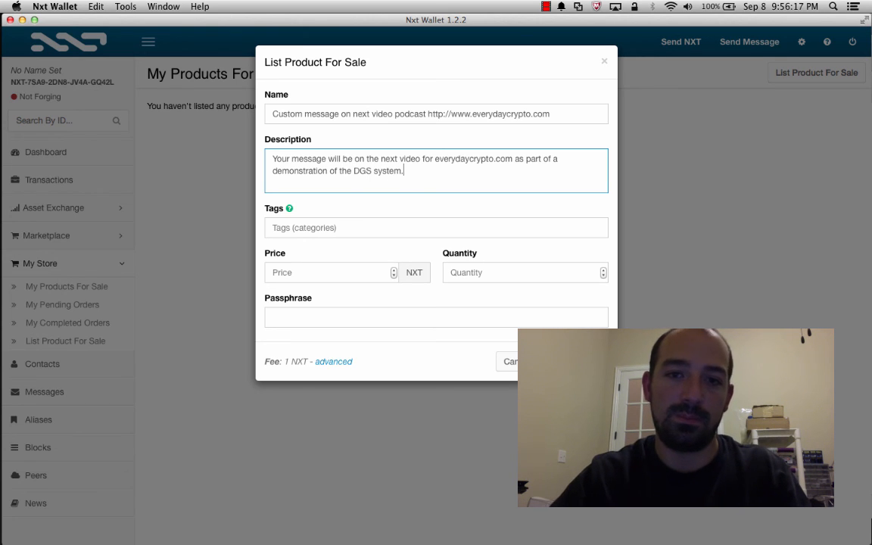
text(Not obscene)
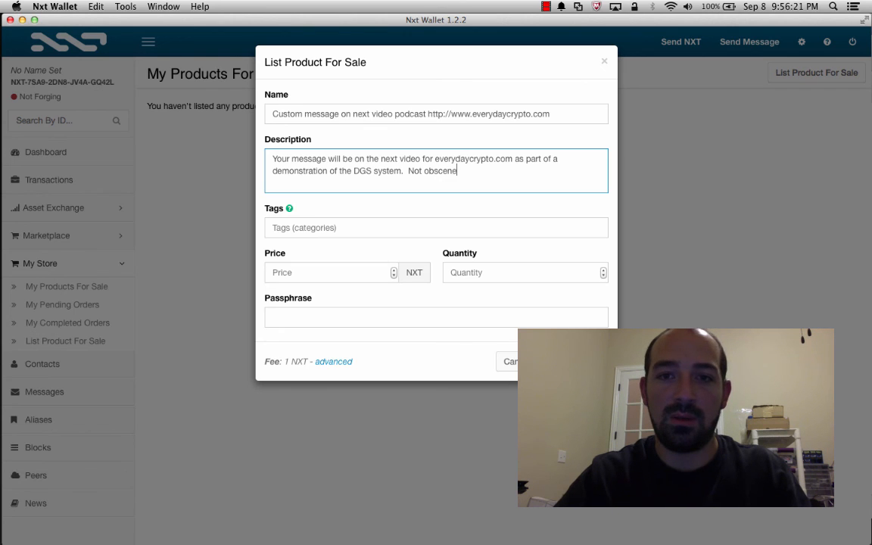
text(based on my judgement.)
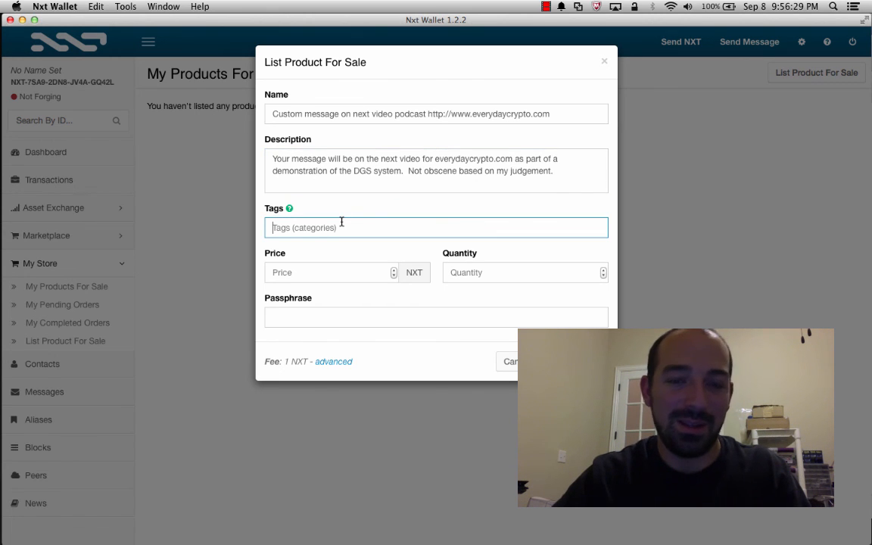
Enter the listing's tag, price 10 NXT and quantity 1, correcting the tag.
text(ad,)
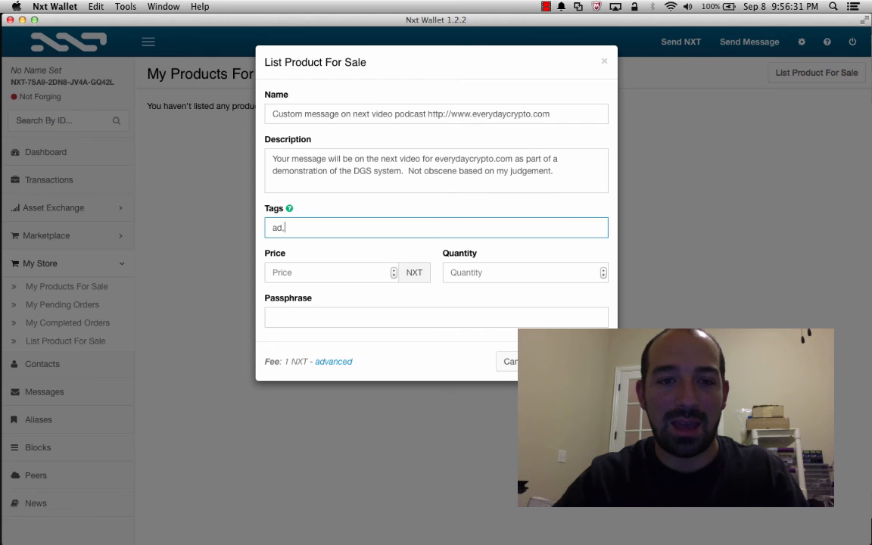
key(Backspace)
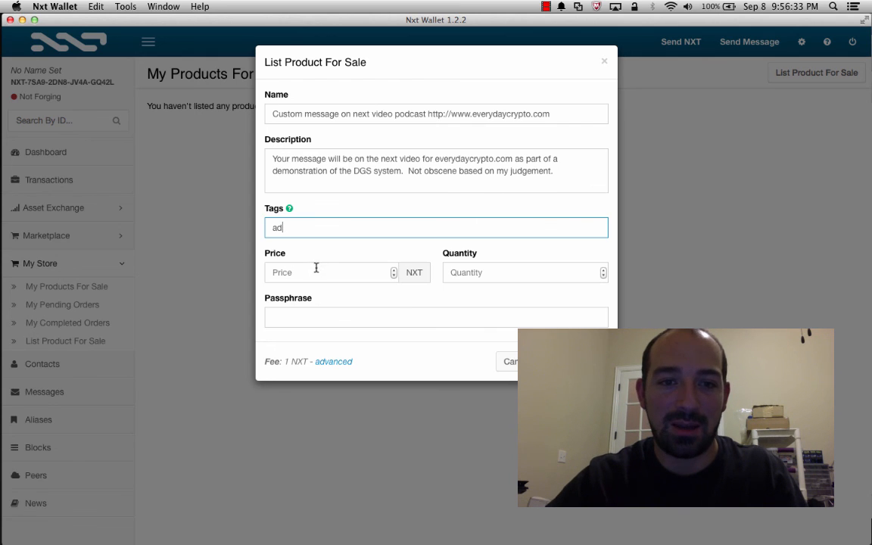
text(10)
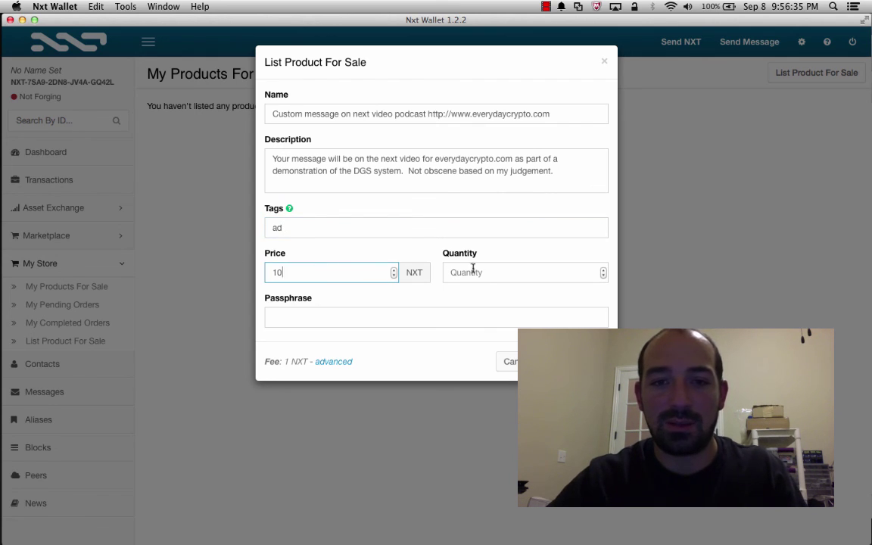
click(436, 316)
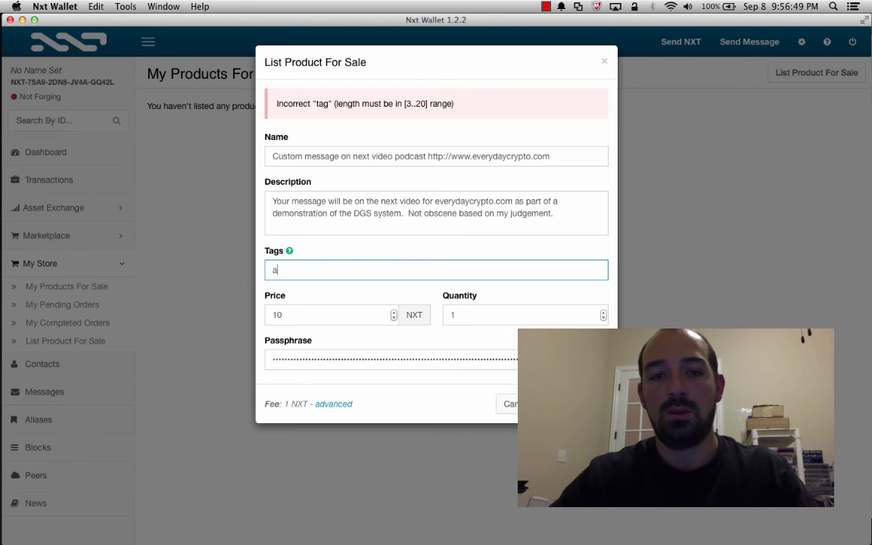
text(dver)
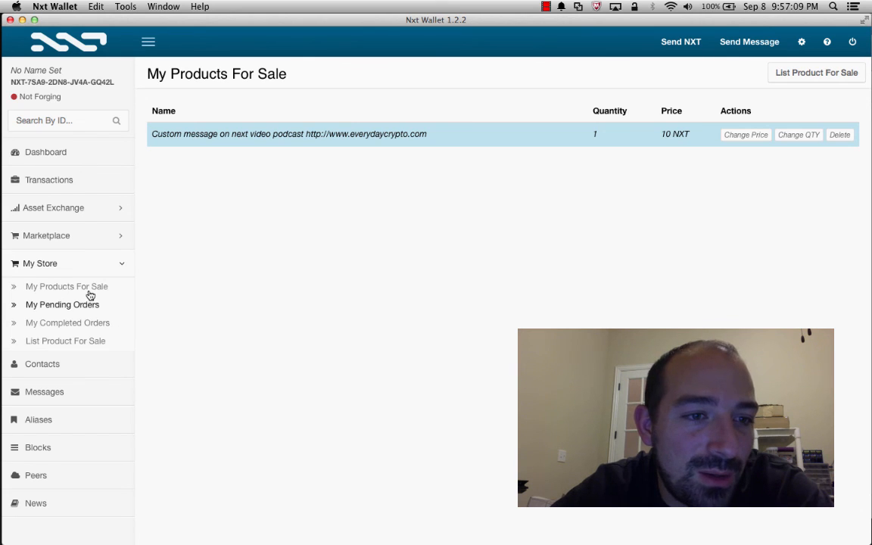
click(64, 304)
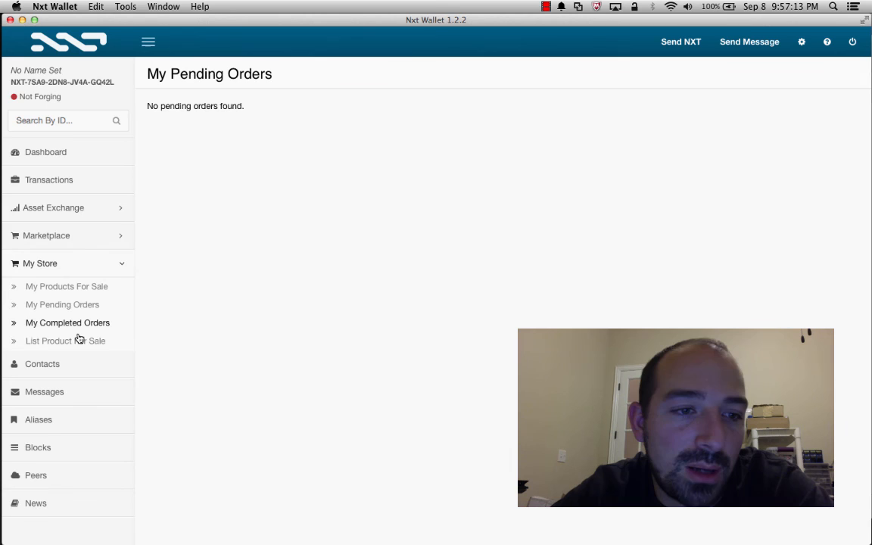
click(65, 340)
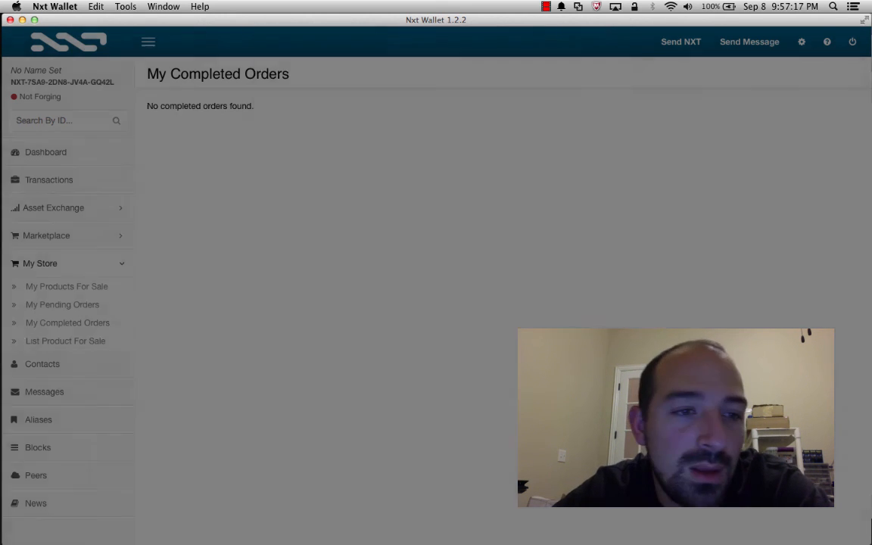
click(67, 286)
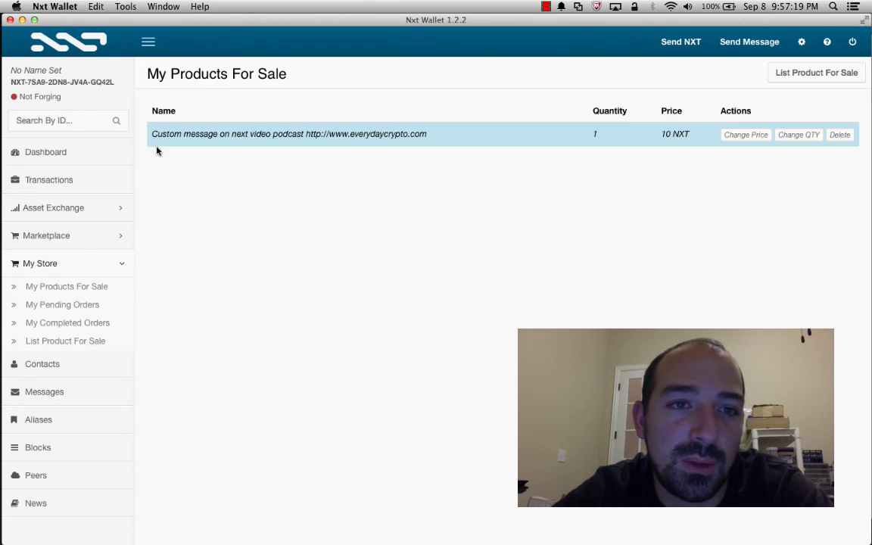
mouse_move(308, 140)
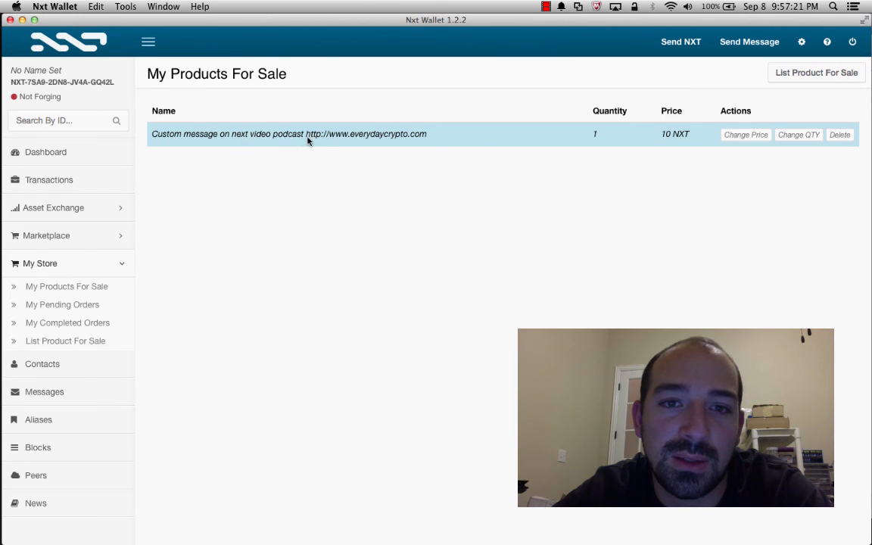
mouse_move(601, 137)
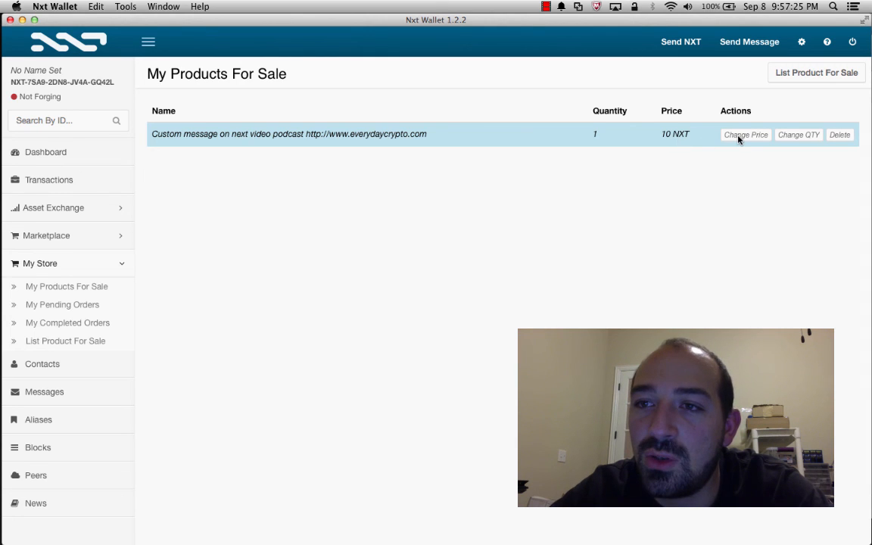
mouse_move(443, 233)
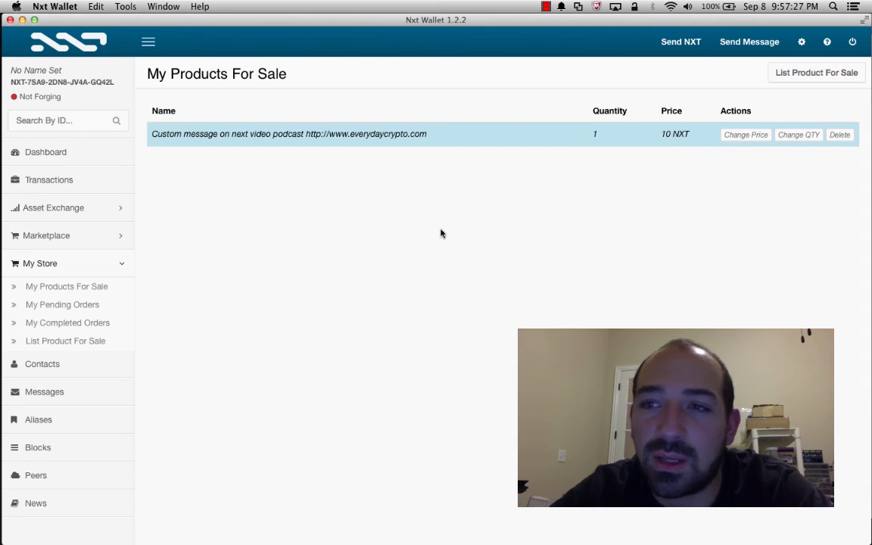
mouse_move(798, 135)
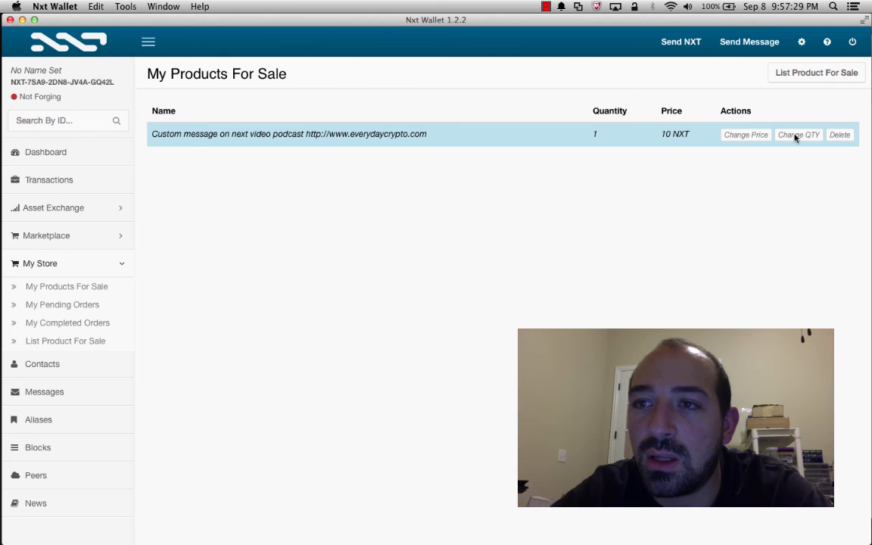
mouse_move(43, 154)
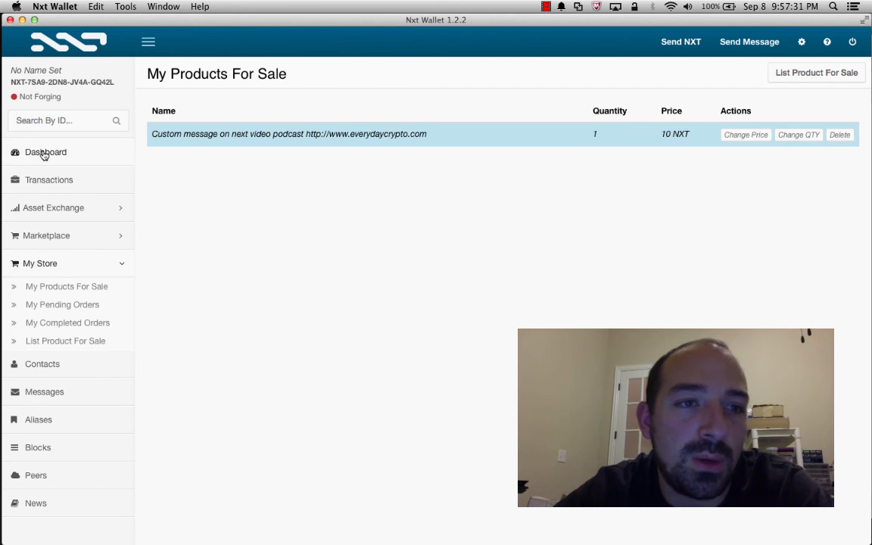
Review Transactions, then Marketplace Purchased Products showing the wallpaper Pending, then own products for sale.
click(44, 152)
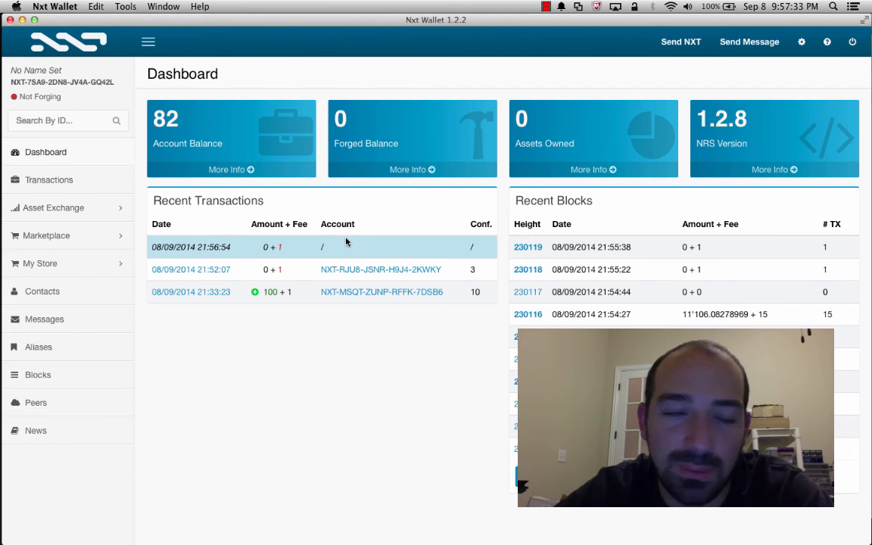
click(49, 179)
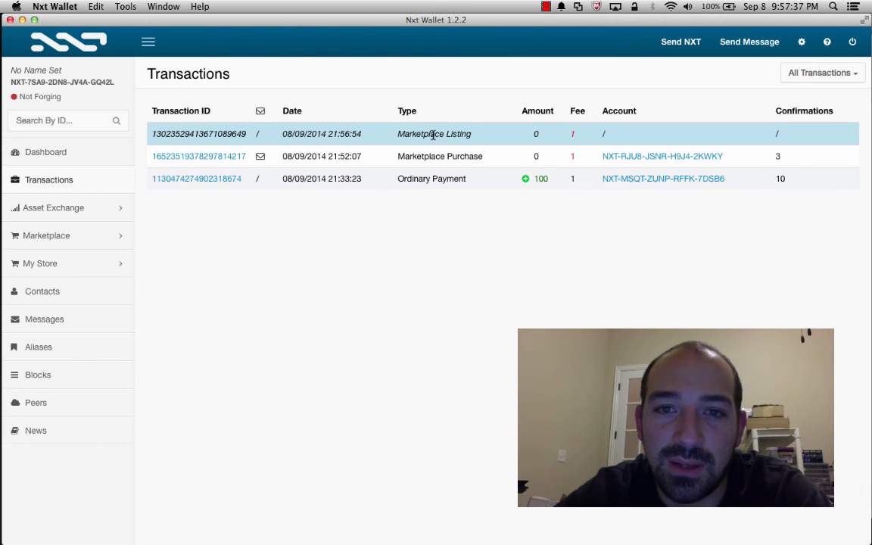
mouse_move(434, 144)
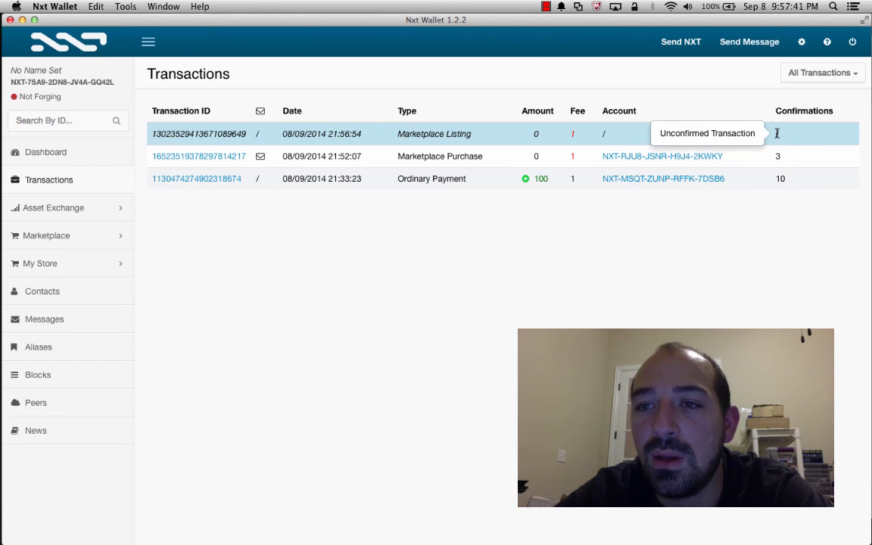
mouse_move(45, 248)
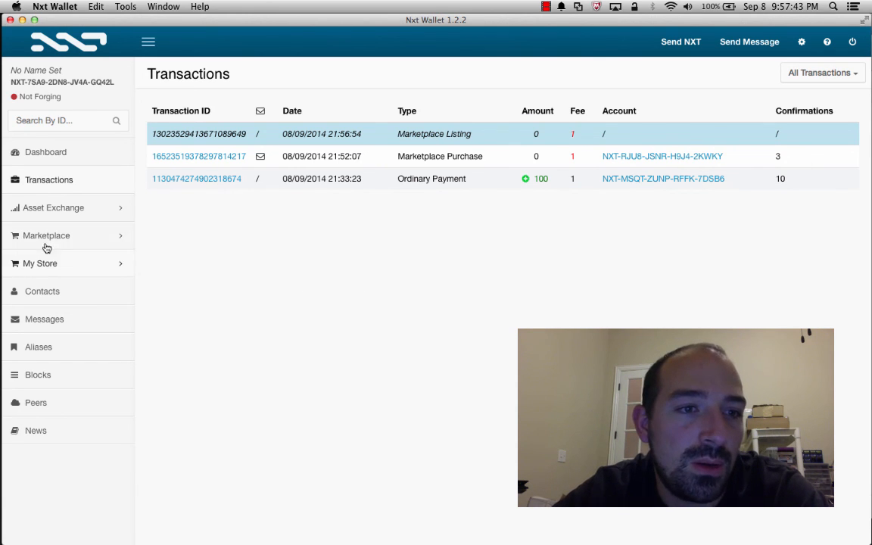
click(46, 235)
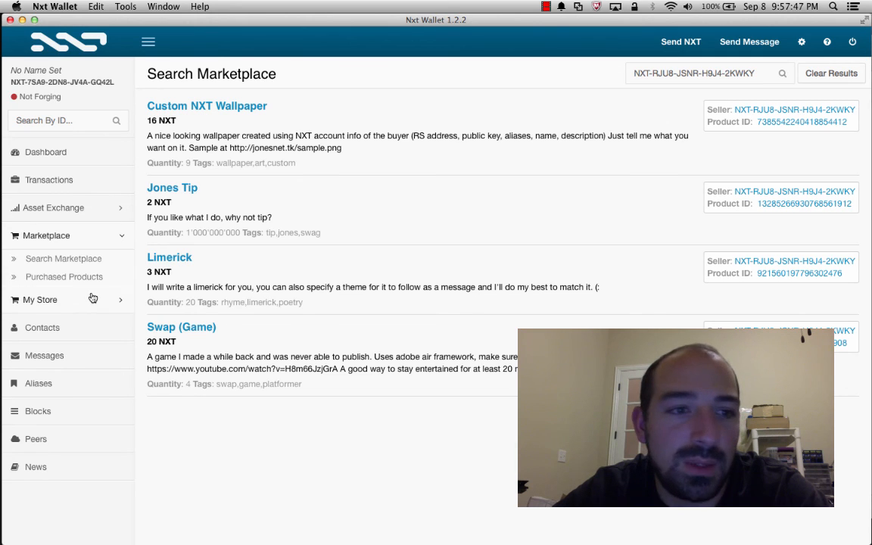
click(64, 277)
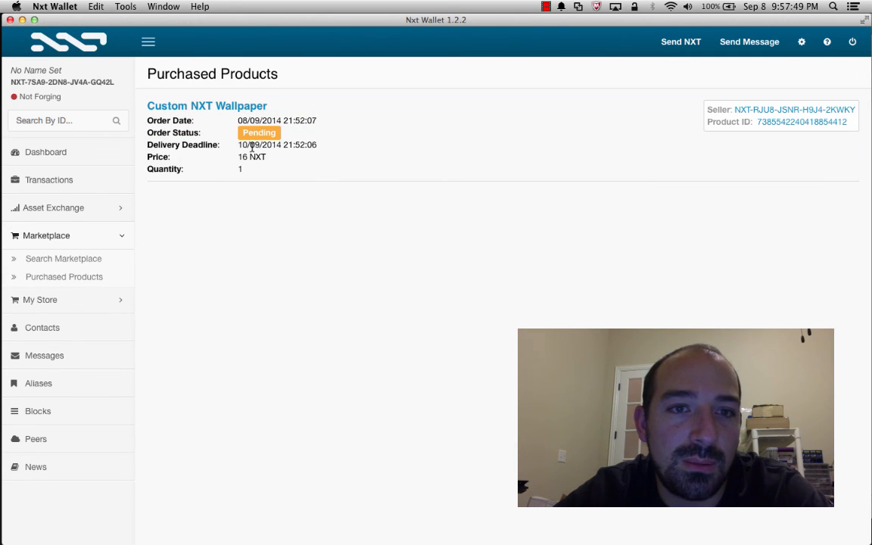
mouse_move(64, 323)
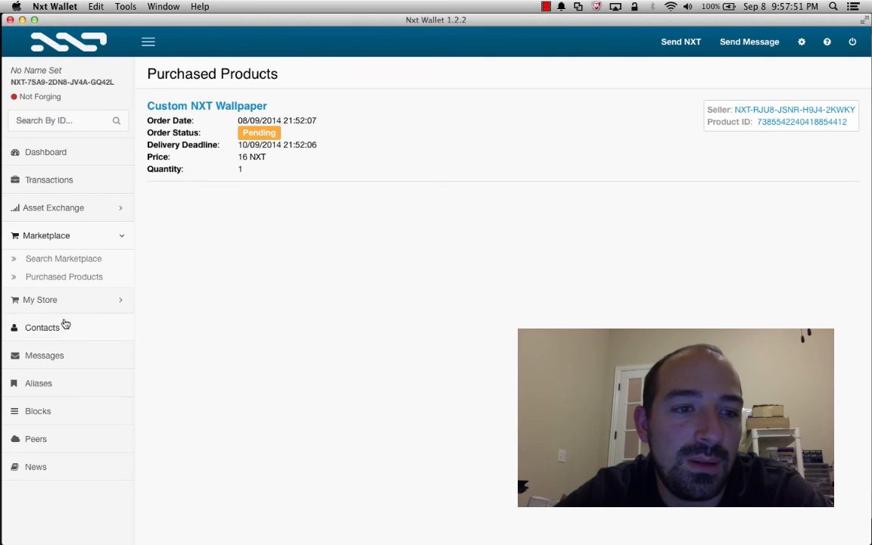
click(41, 299)
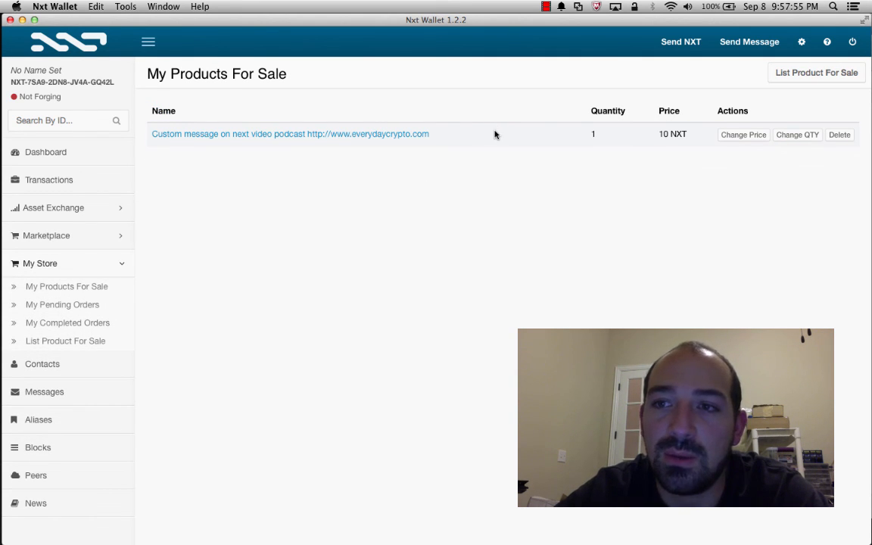
mouse_move(562, 157)
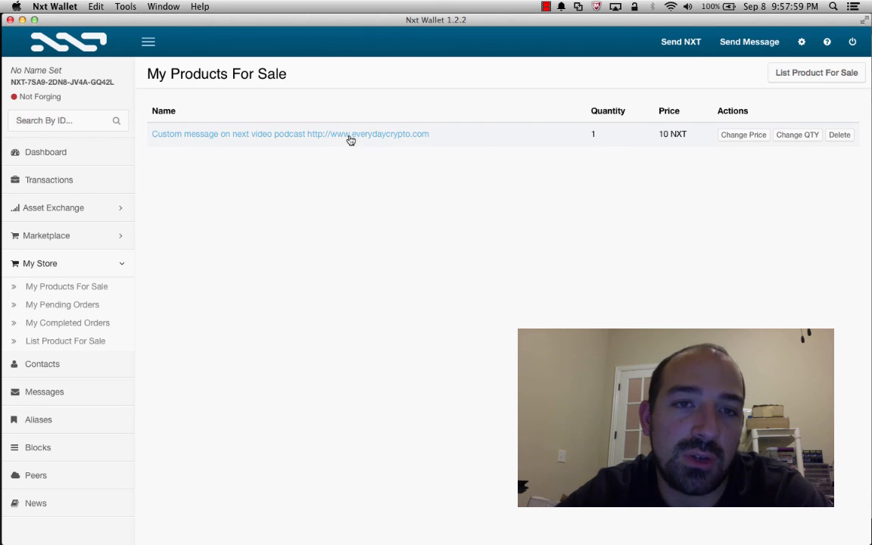
mouse_move(371, 140)
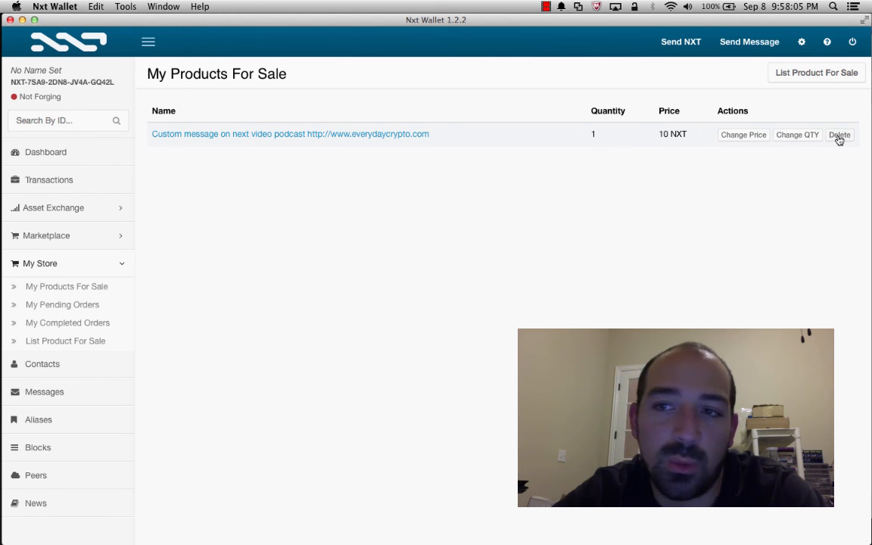
mouse_move(498, 232)
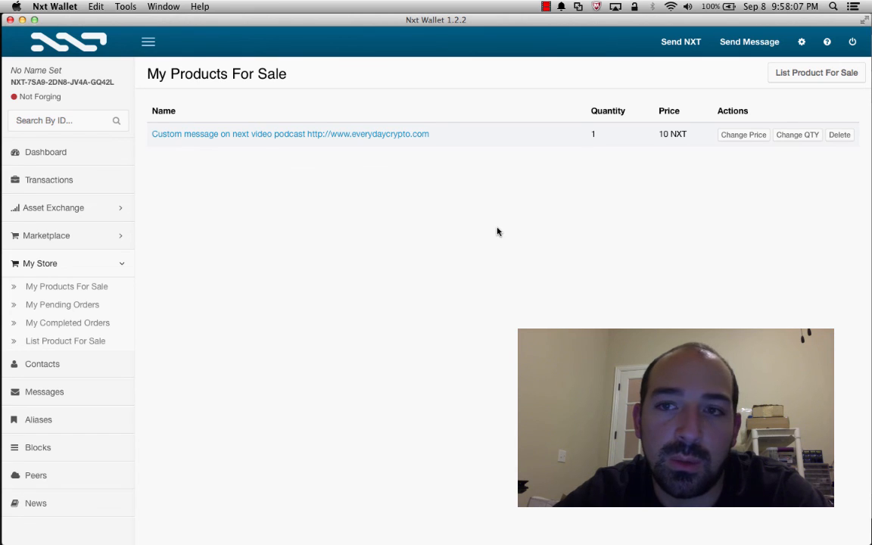
mouse_move(221, 315)
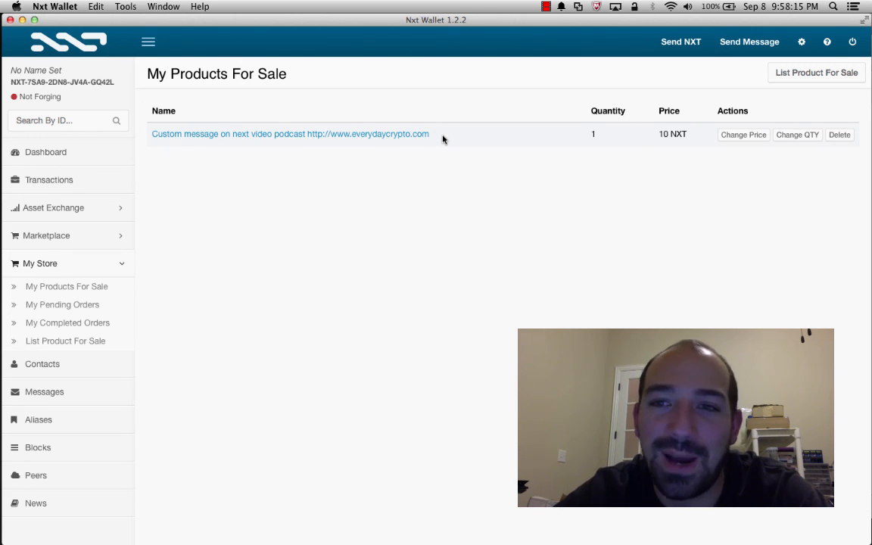
mouse_move(154, 260)
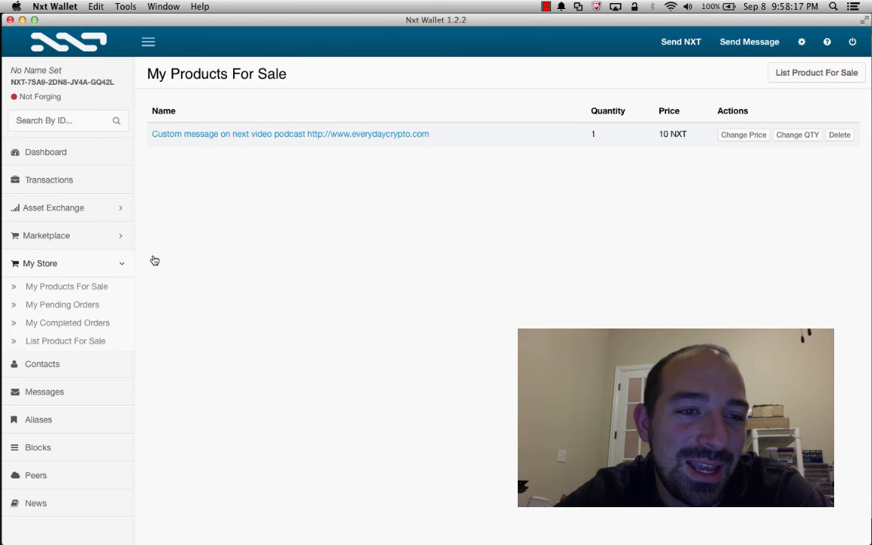
mouse_move(202, 241)
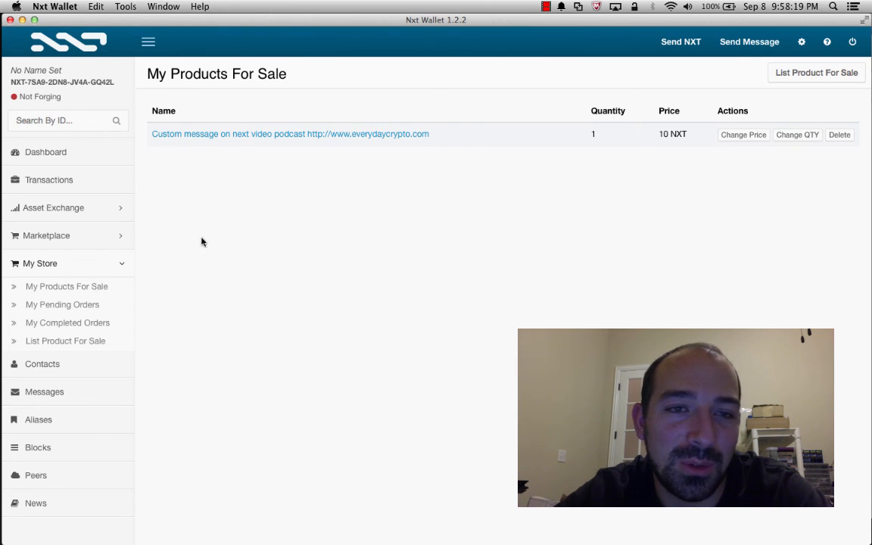
mouse_move(233, 276)
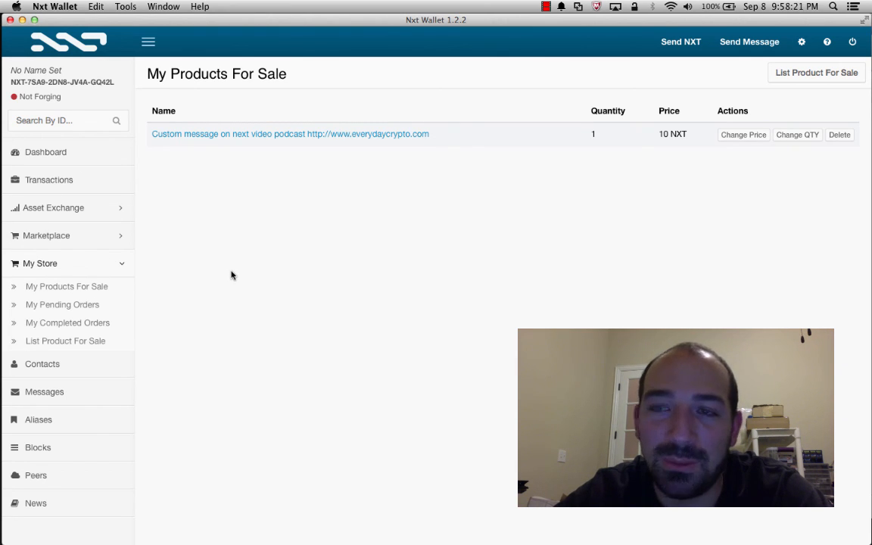
click(45, 153)
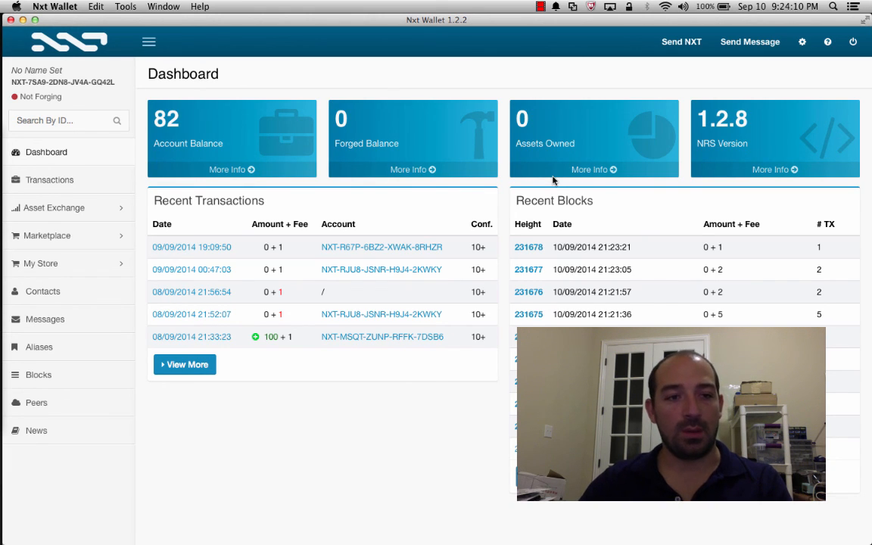
mouse_move(82, 261)
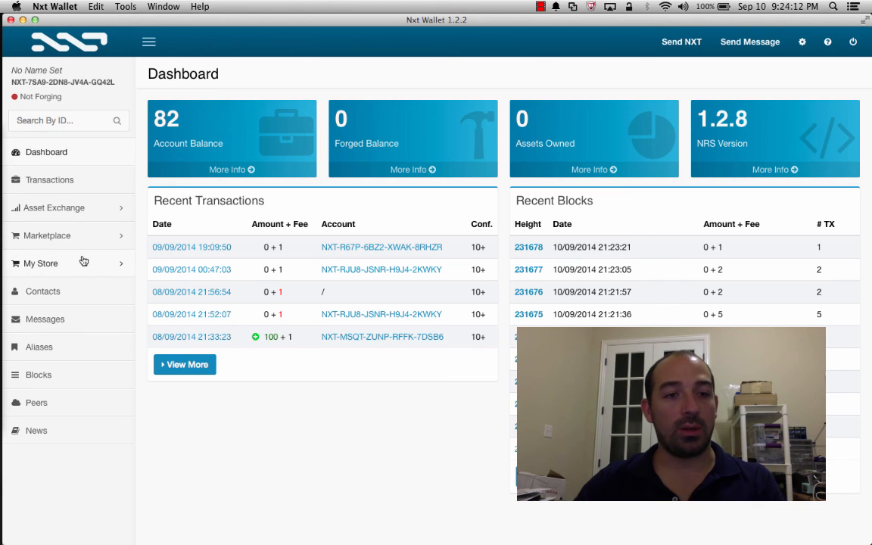
mouse_move(80, 272)
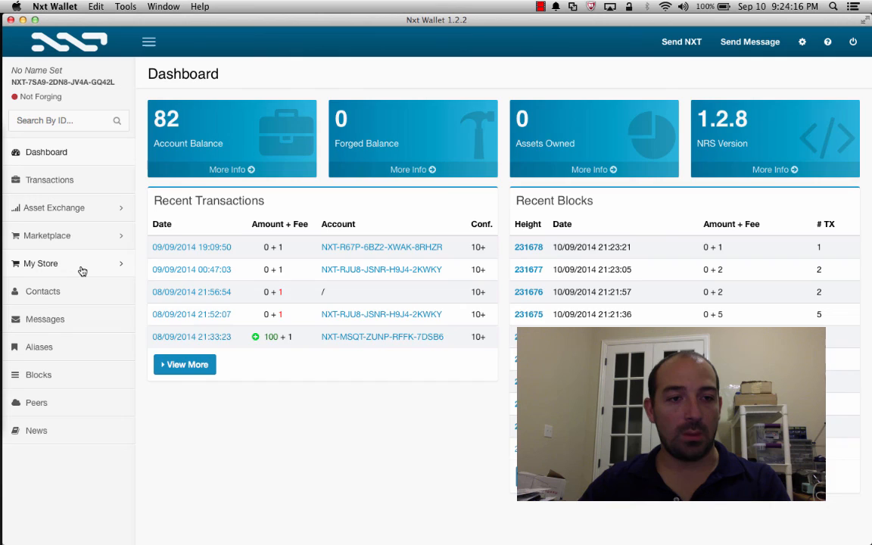
Check the custom-message product's quantity 0, then open its pending 10 NXT order for delivery.
click(41, 263)
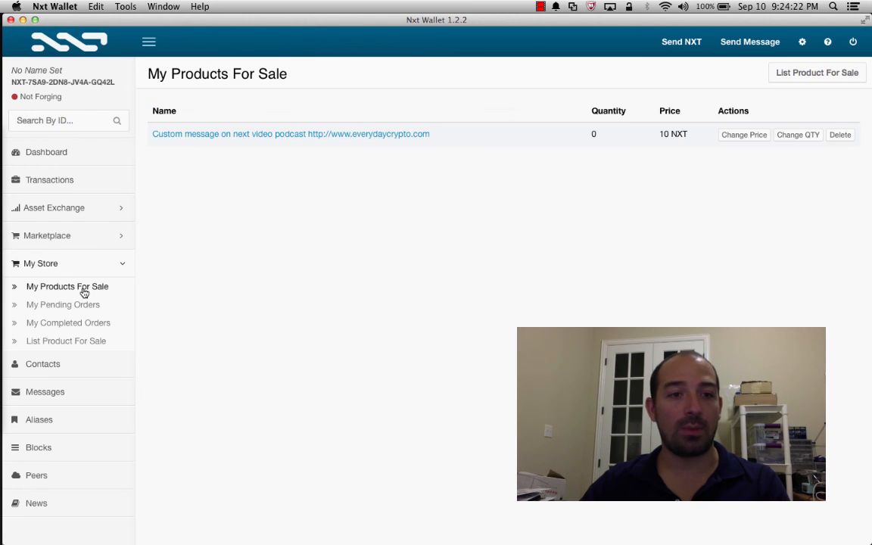
mouse_move(507, 134)
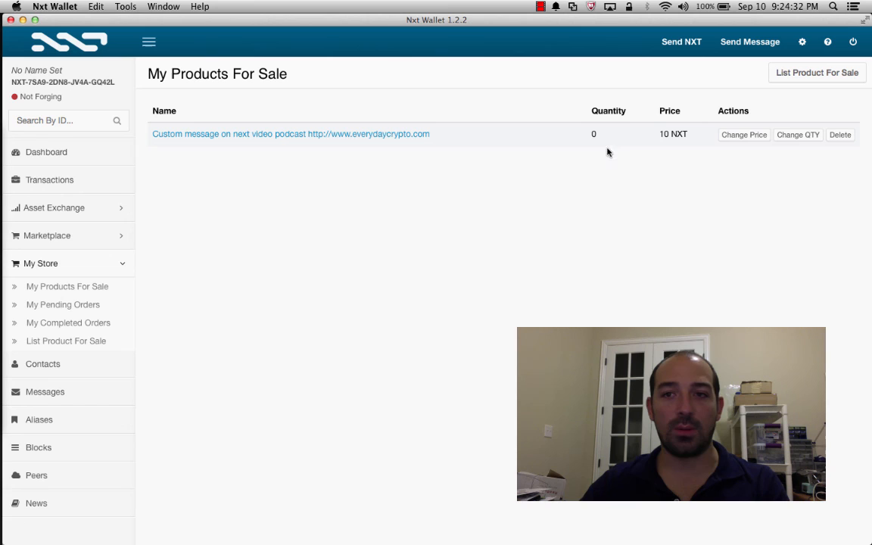
mouse_move(63, 304)
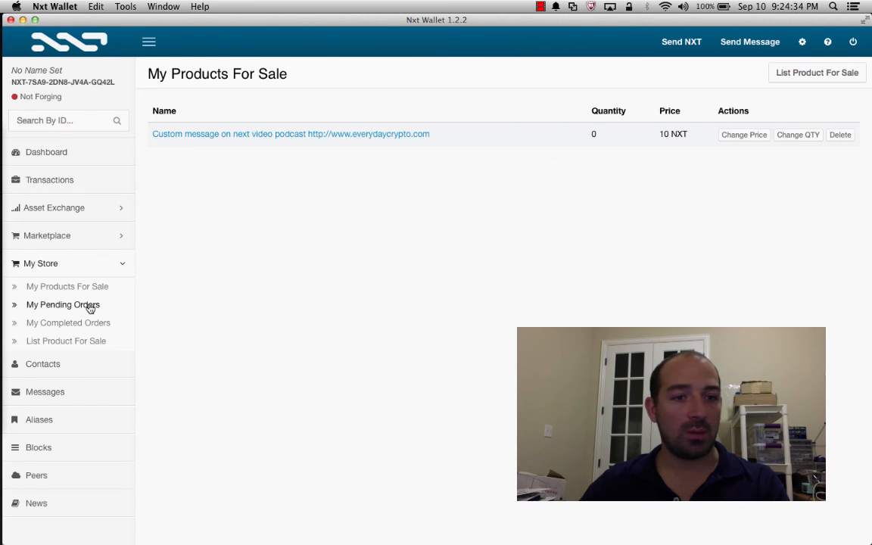
click(63, 304)
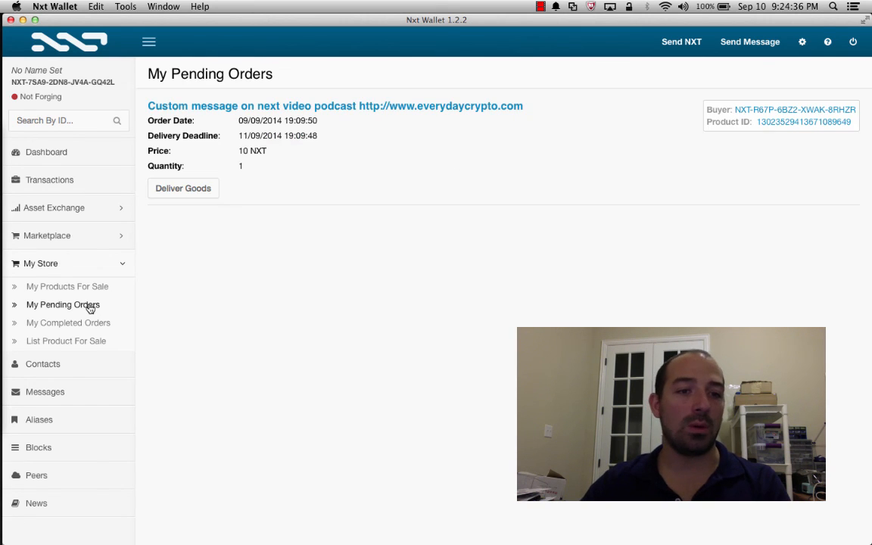
mouse_move(326, 181)
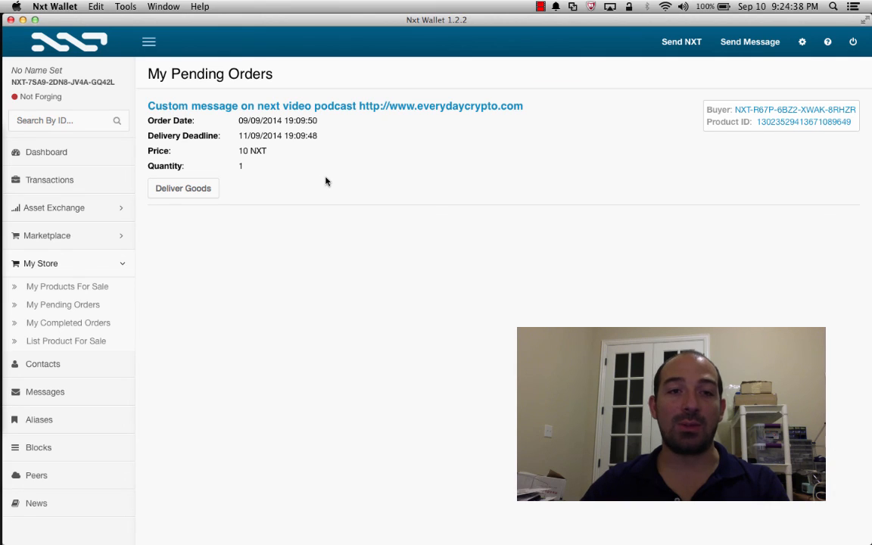
double_click(244, 151)
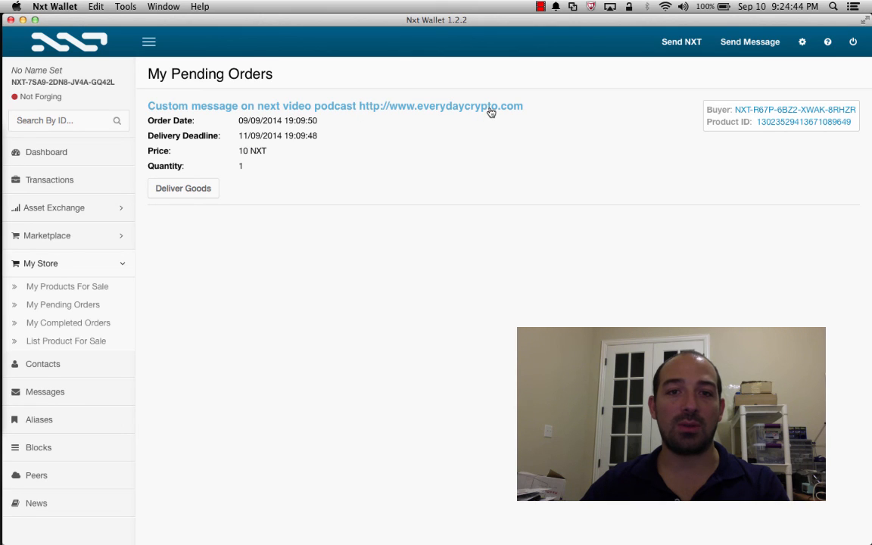
mouse_move(380, 115)
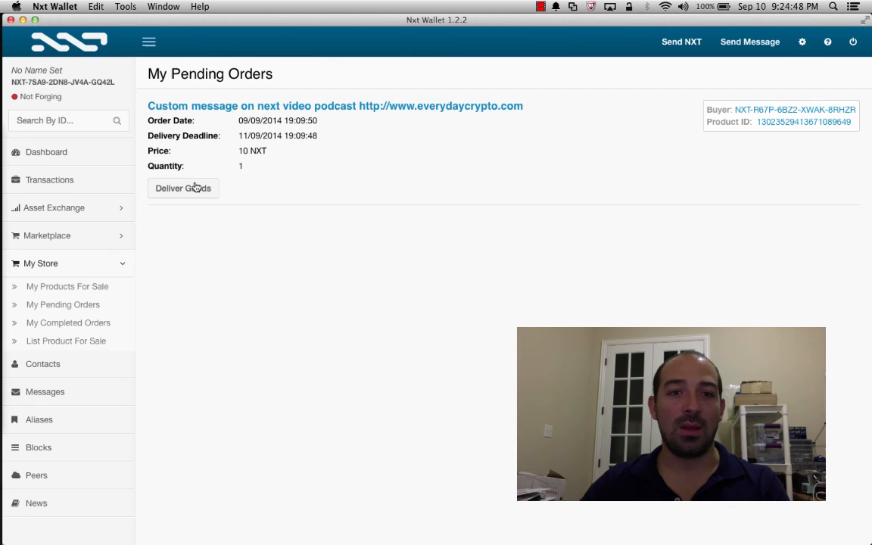
click(183, 187)
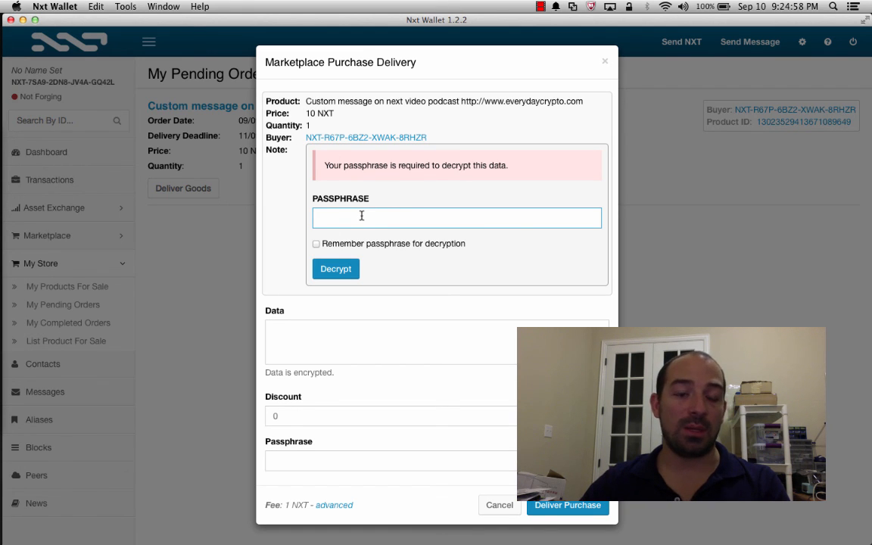
Paste the passphrase and decrypt the buyer's note announcing an Android wallet app.
right_click(361, 217)
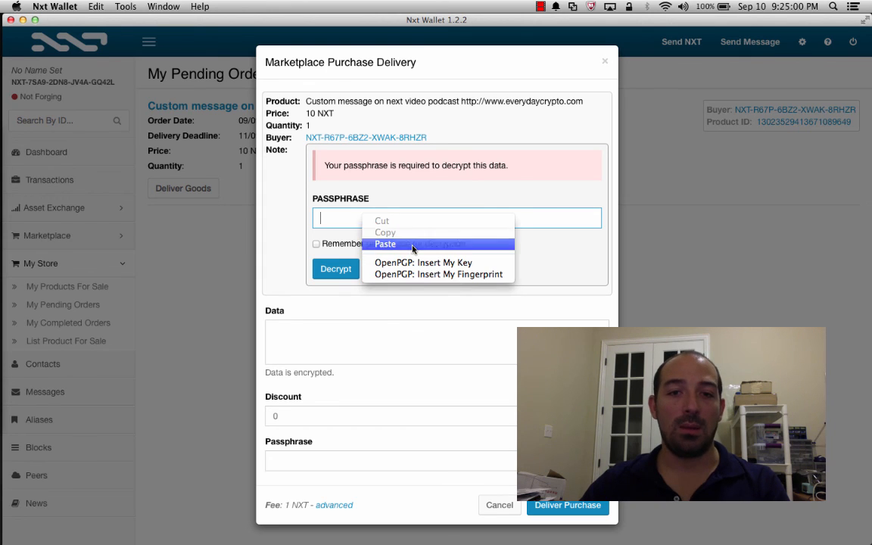
click(384, 243)
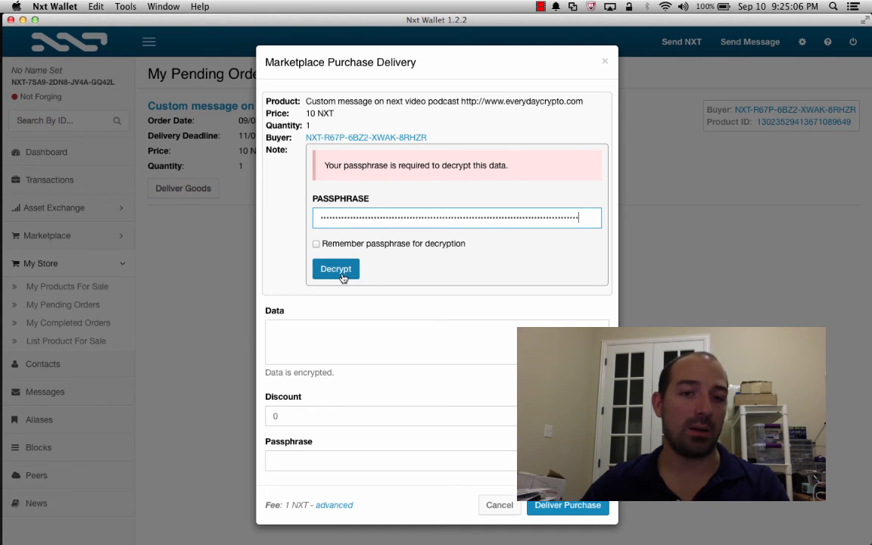
click(335, 268)
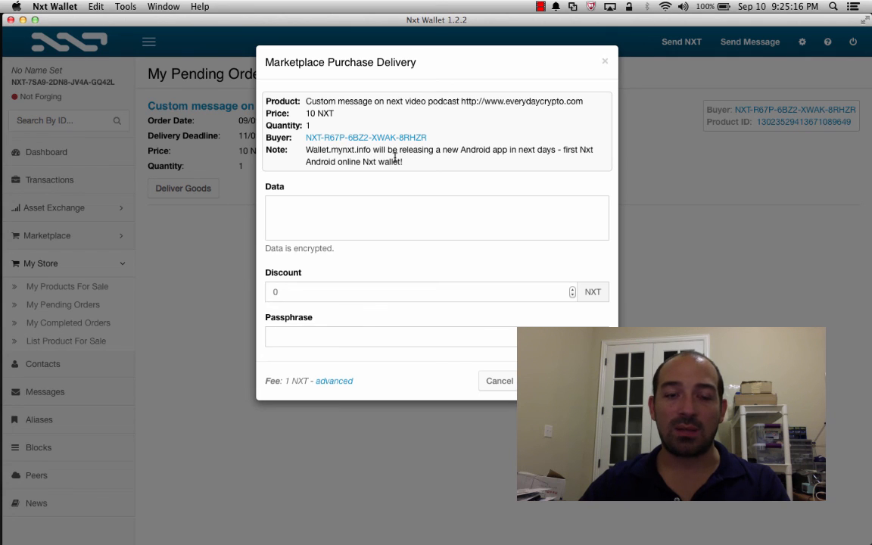
mouse_move(418, 168)
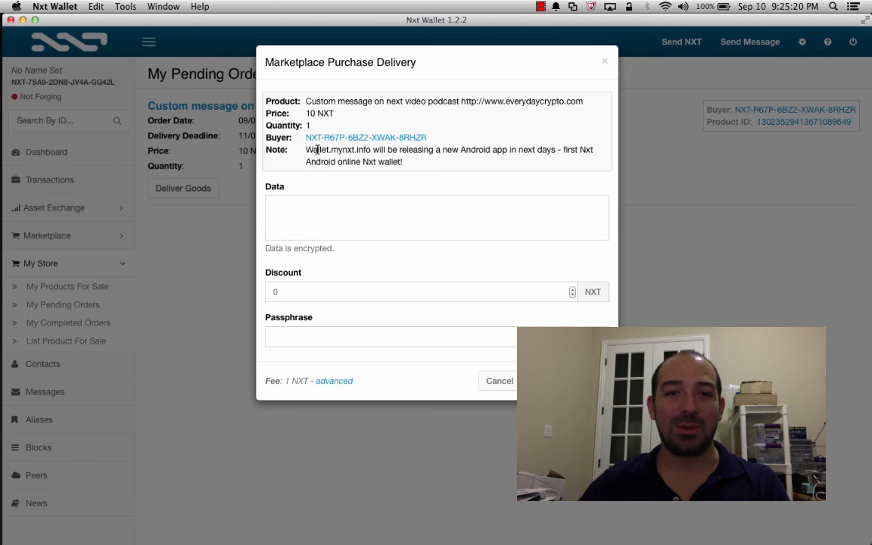
double_click(324, 149)
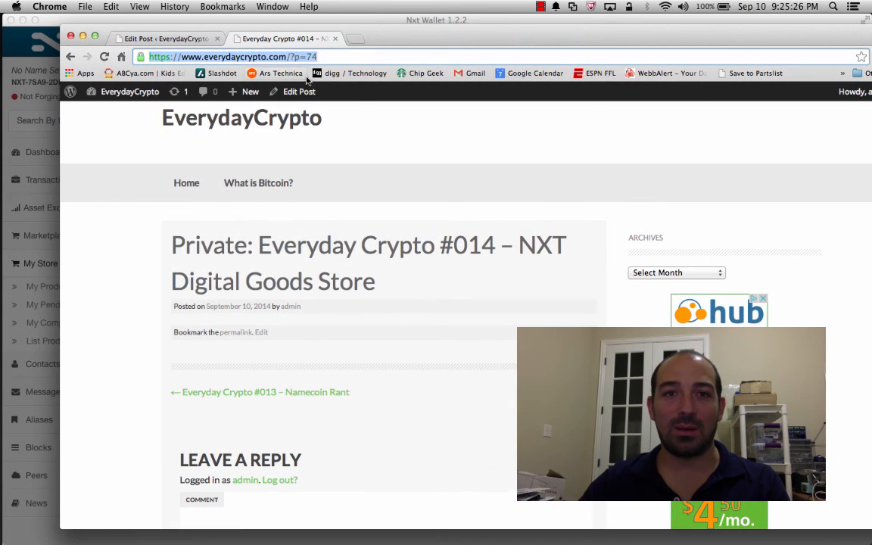
Visit wallet.mynxt.info in Chrome and scroll through the myNXT login page.
text(Wallet.mynxt.info)
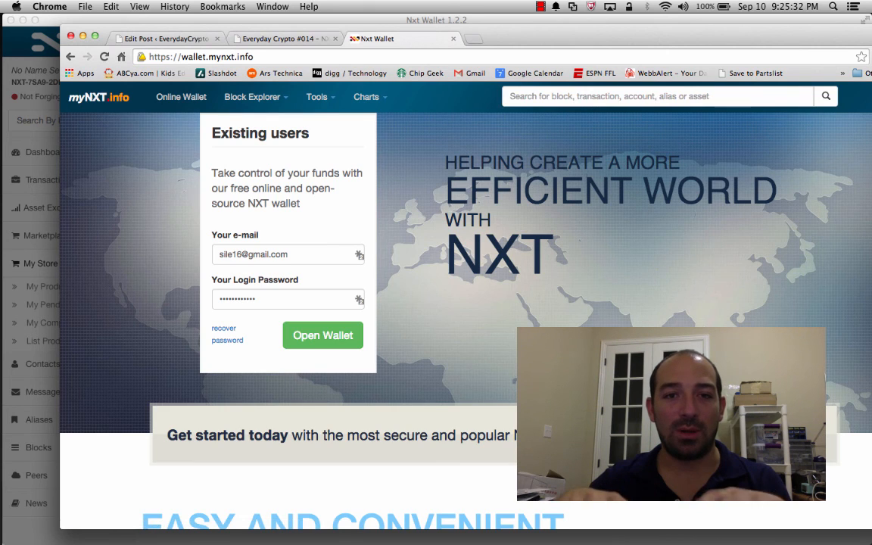
mouse_move(182, 103)
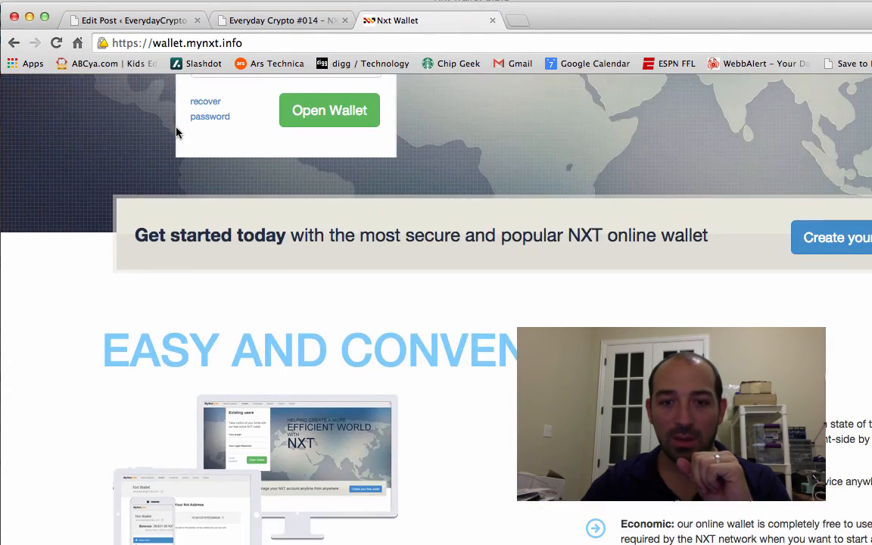
scroll(down, 3)
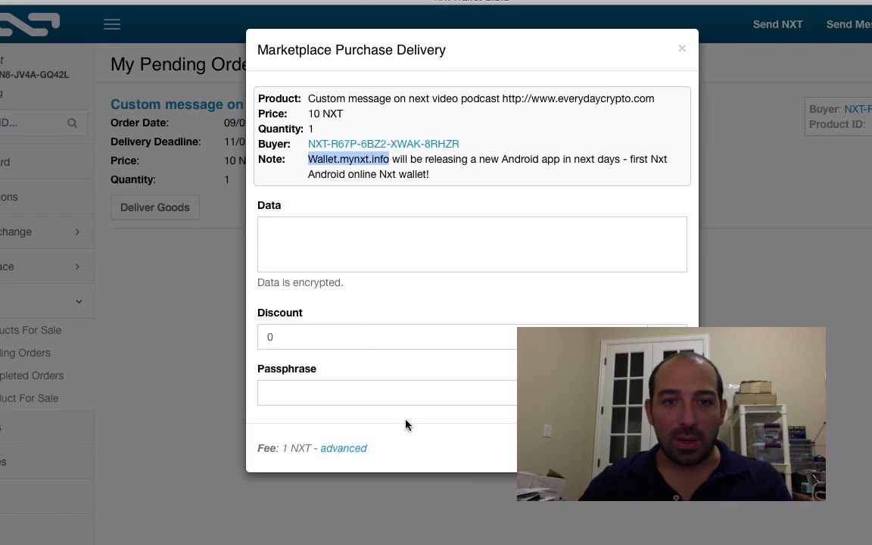
mouse_move(515, 224)
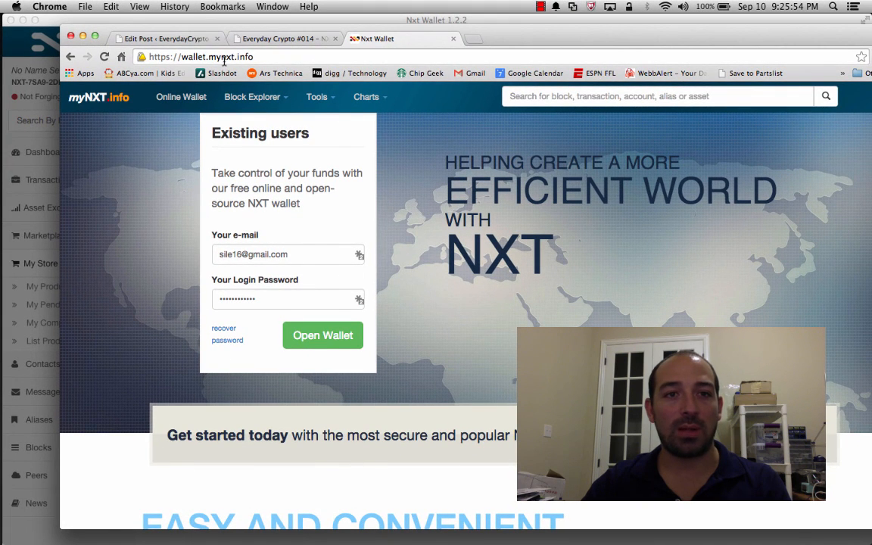
mouse_move(279, 56)
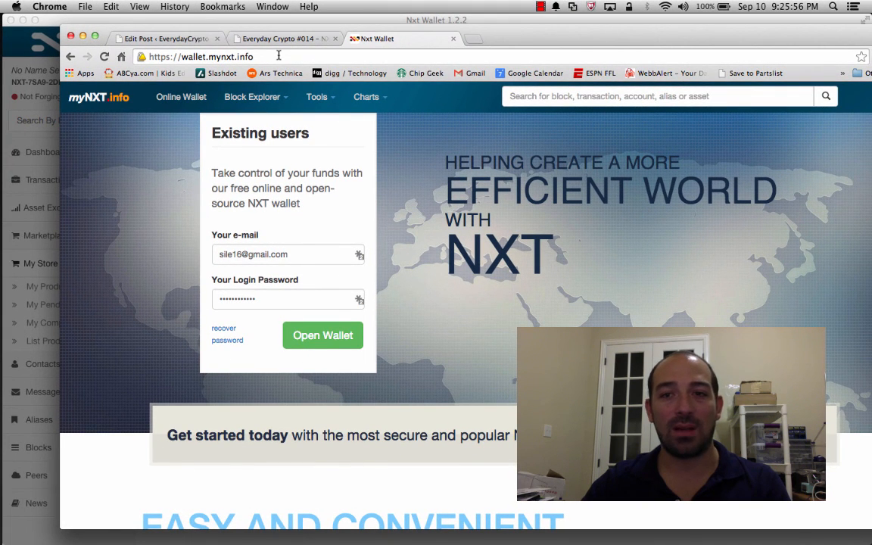
scroll(down, 3)
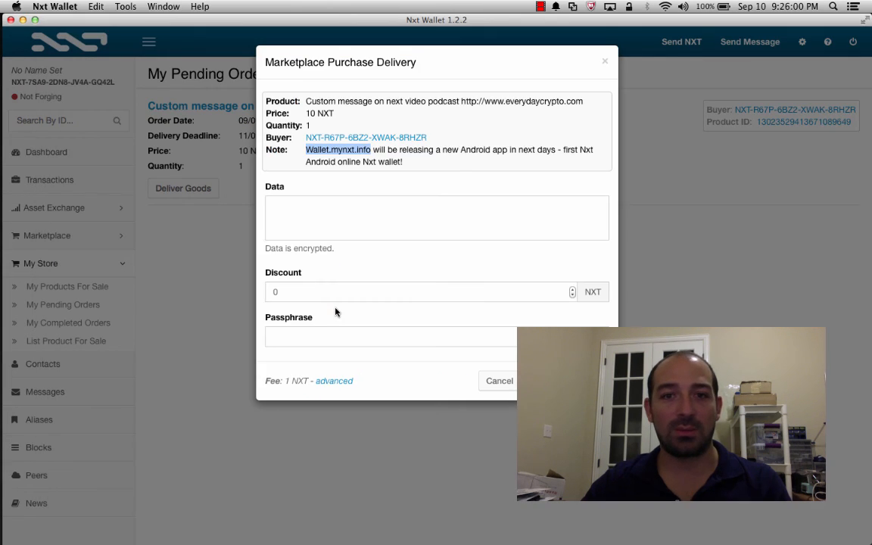
Write delivery data saying the video will be at everydaycrypto.com/?p=74 within a couple of hours.
click(436, 217)
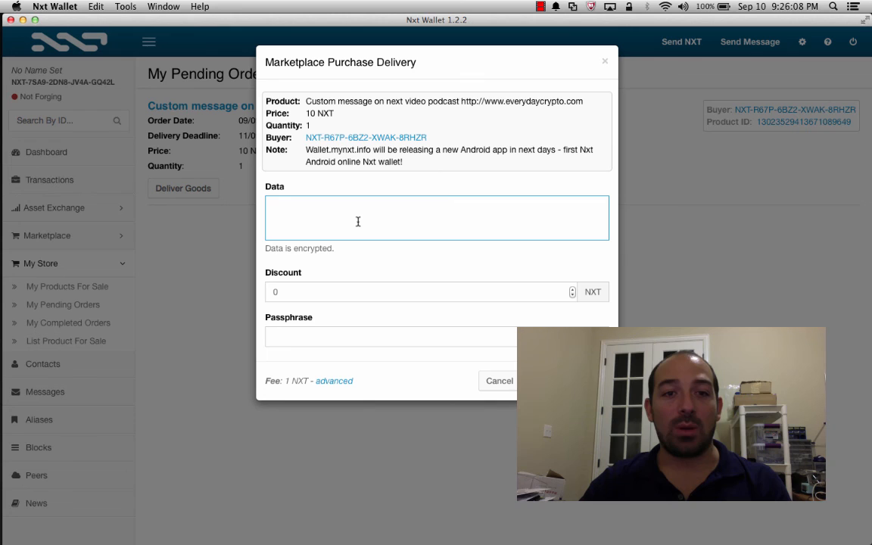
click(384, 337)
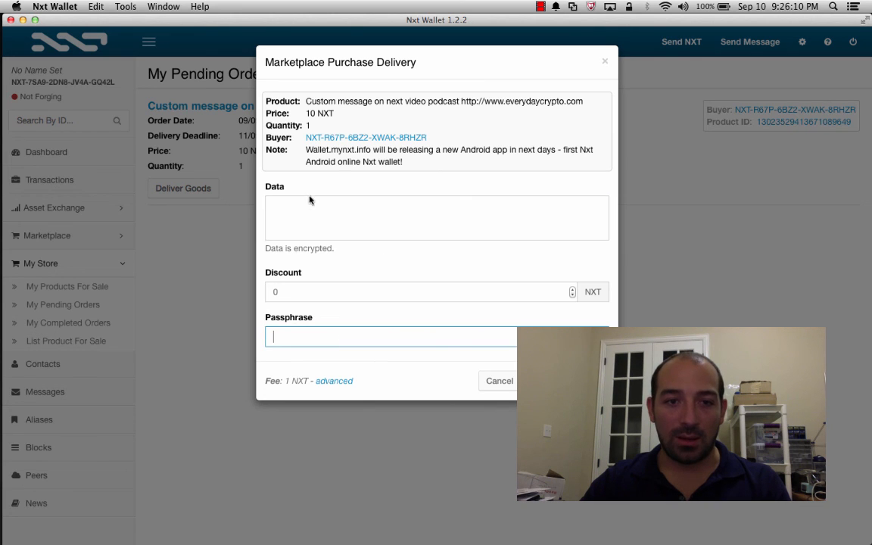
click(437, 218)
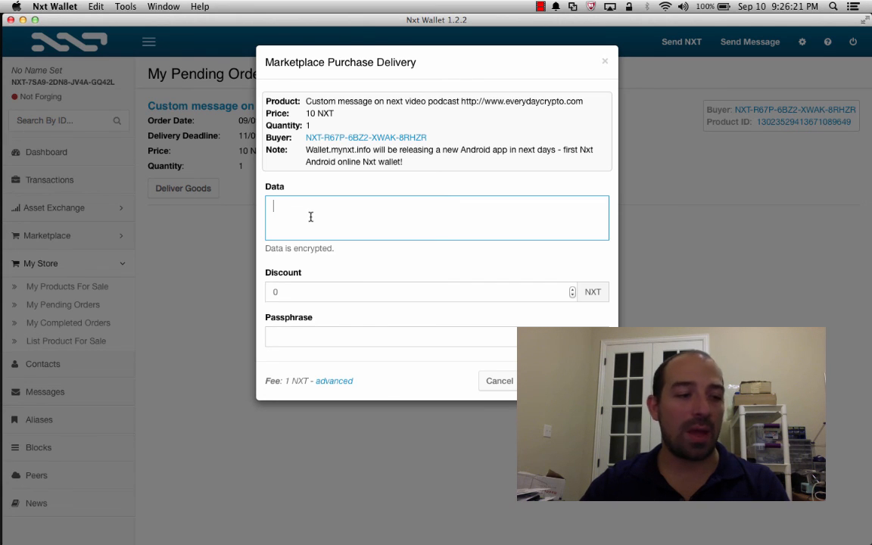
mouse_move(349, 229)
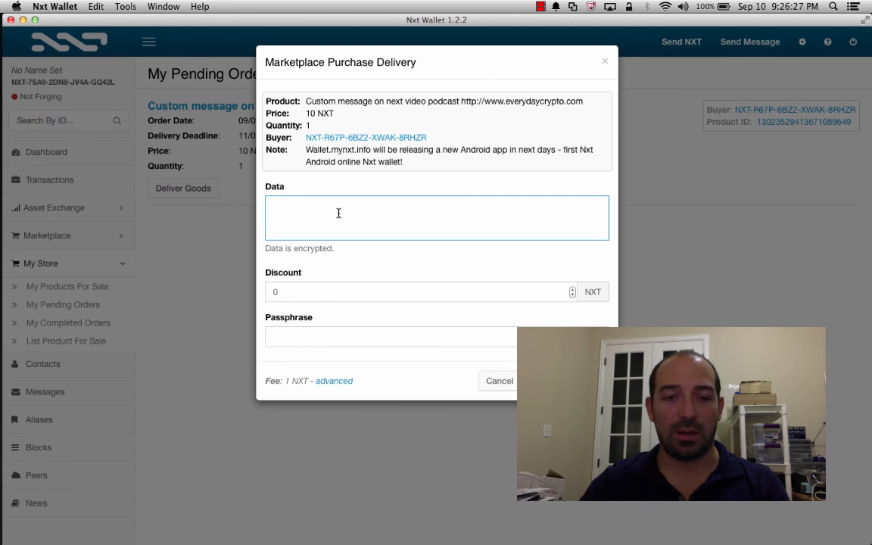
click(412, 292)
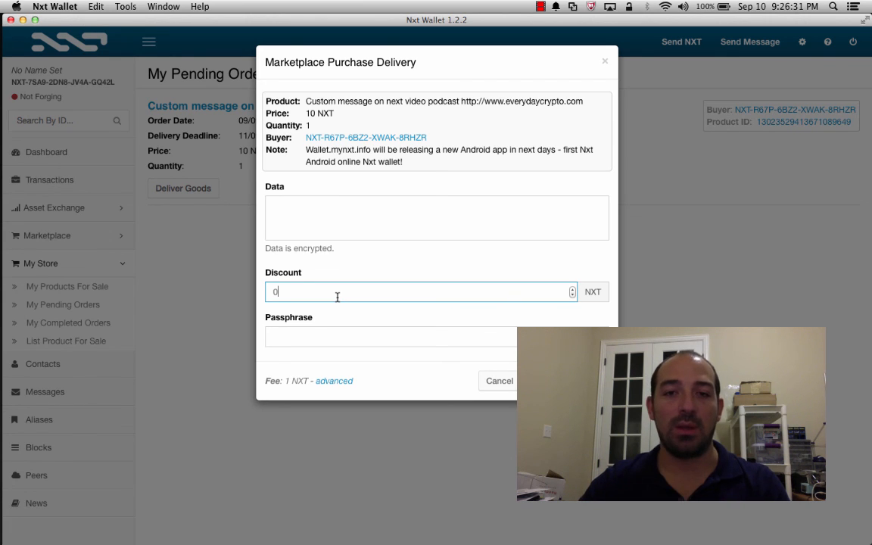
click(436, 218)
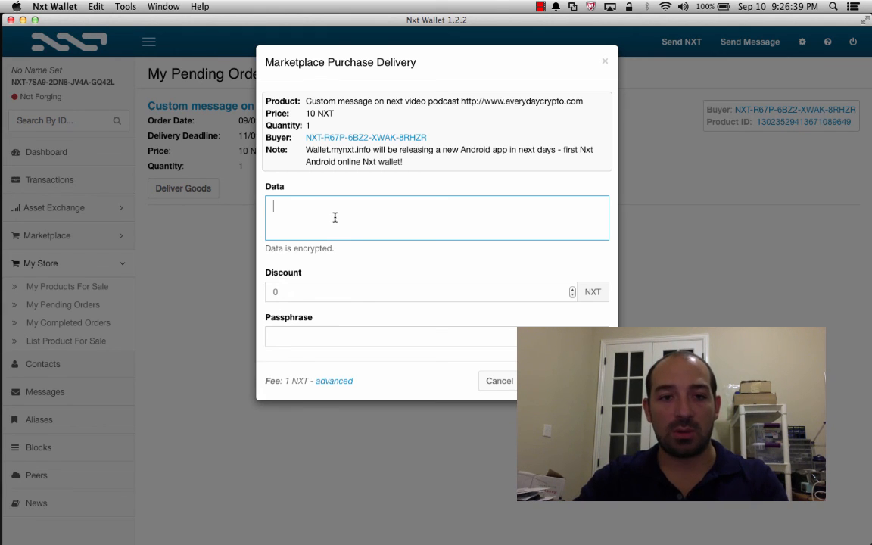
text(I a)
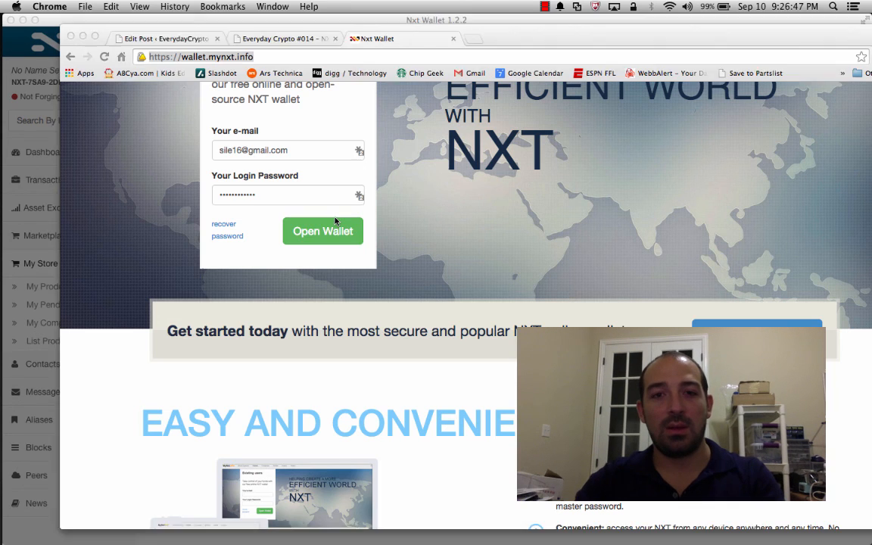
click(284, 38)
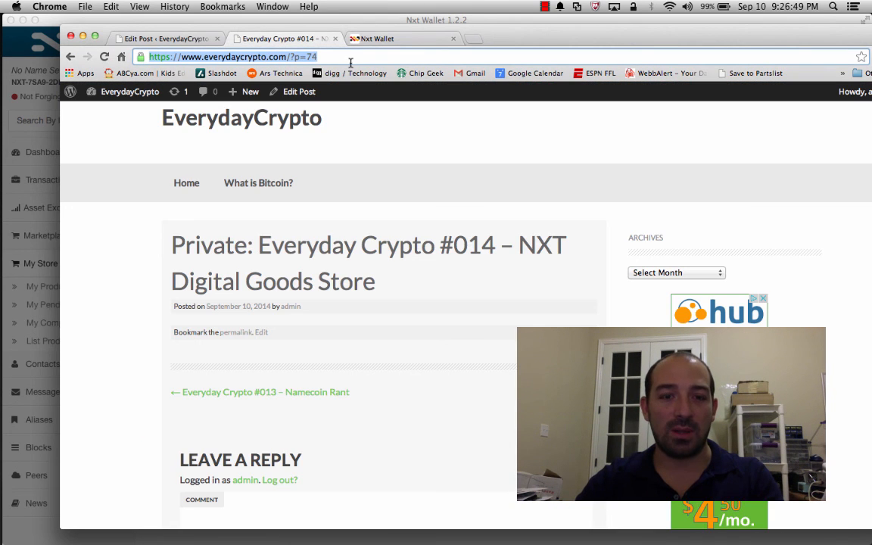
mouse_move(53, 25)
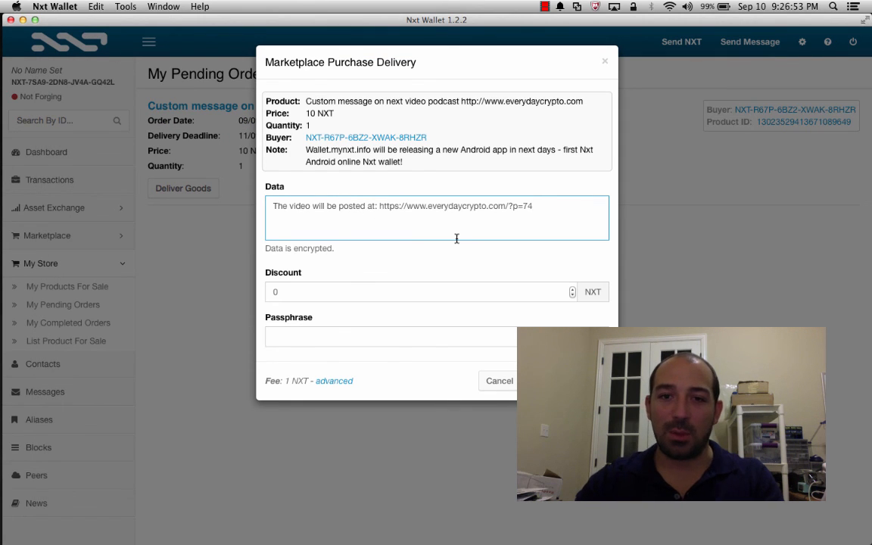
text(, in the next couple of)
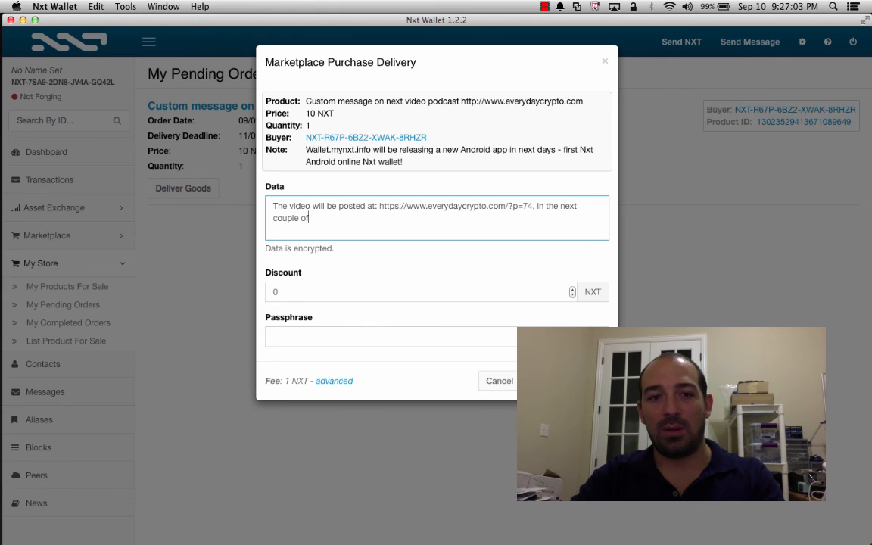
text(hours.)
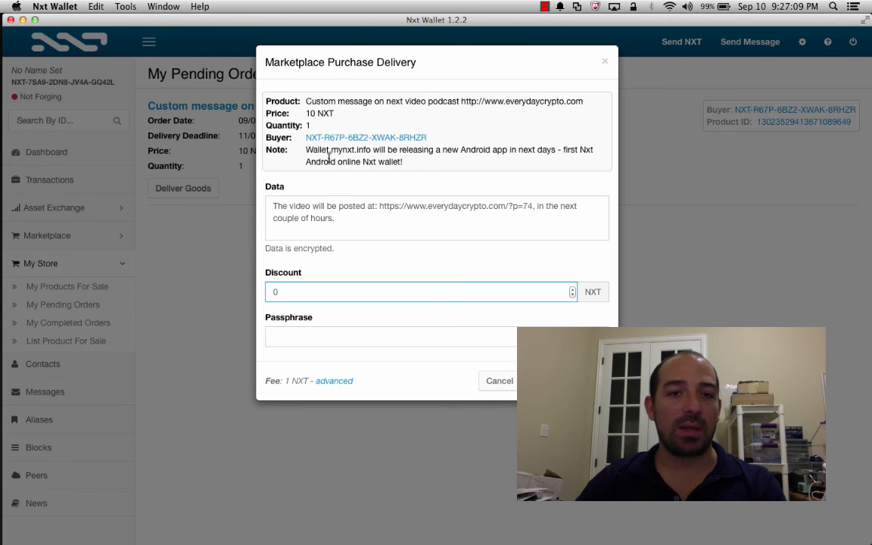
Replace the 0 discount with 2 NXT, then move to the passphrase field.
drag(307, 149, 410, 161)
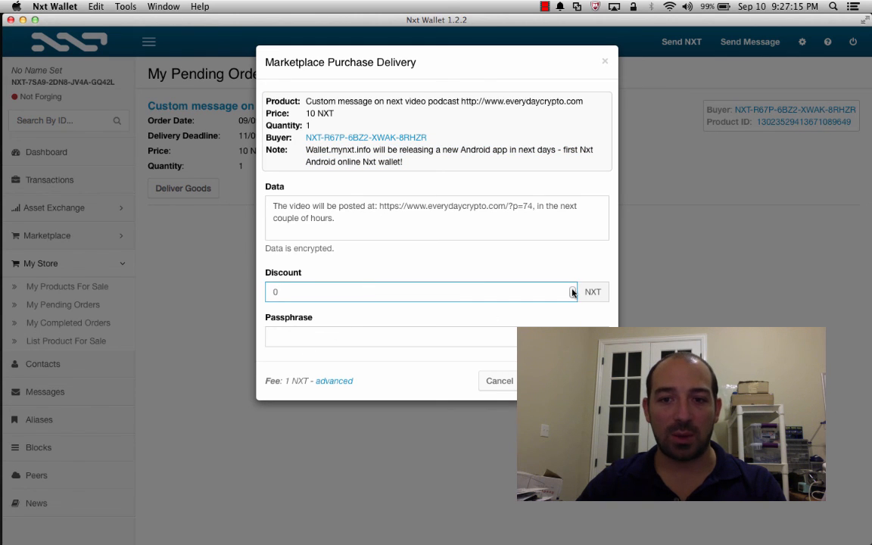
text(2)
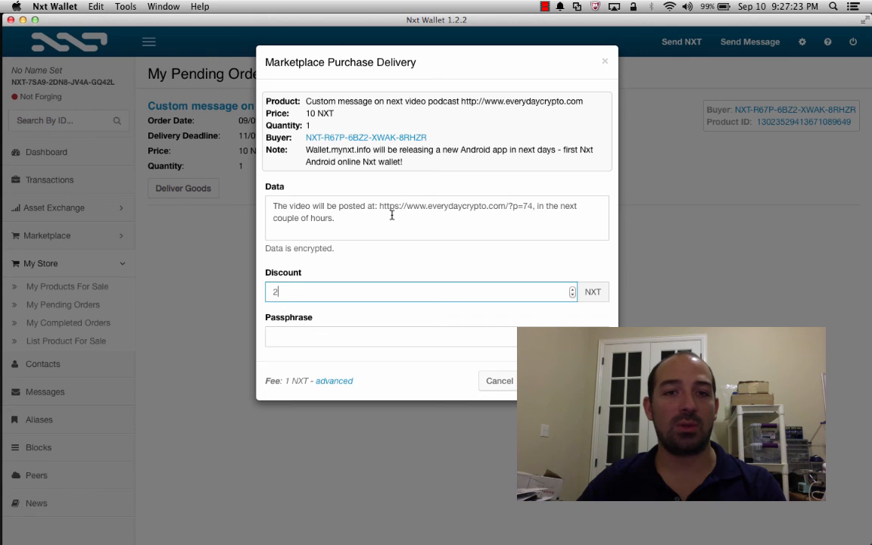
mouse_move(379, 258)
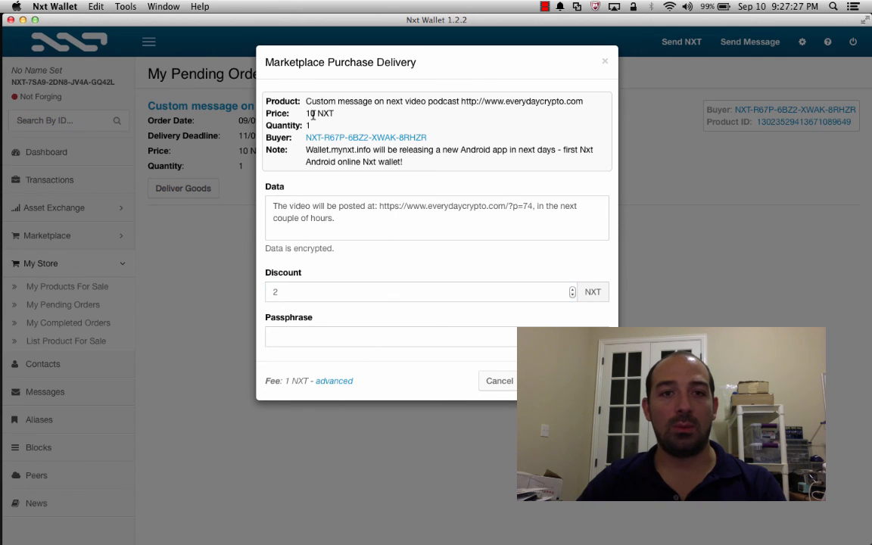
click(417, 292)
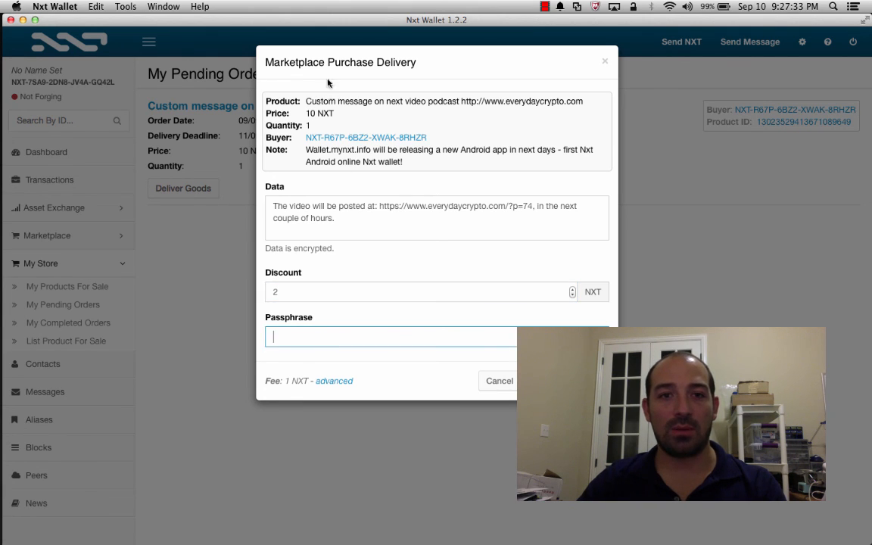
mouse_move(340, 318)
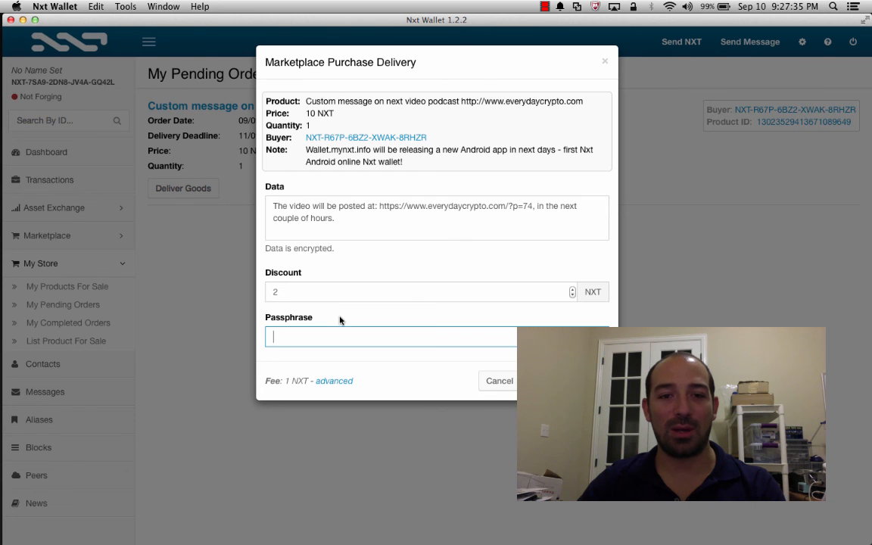
mouse_move(349, 353)
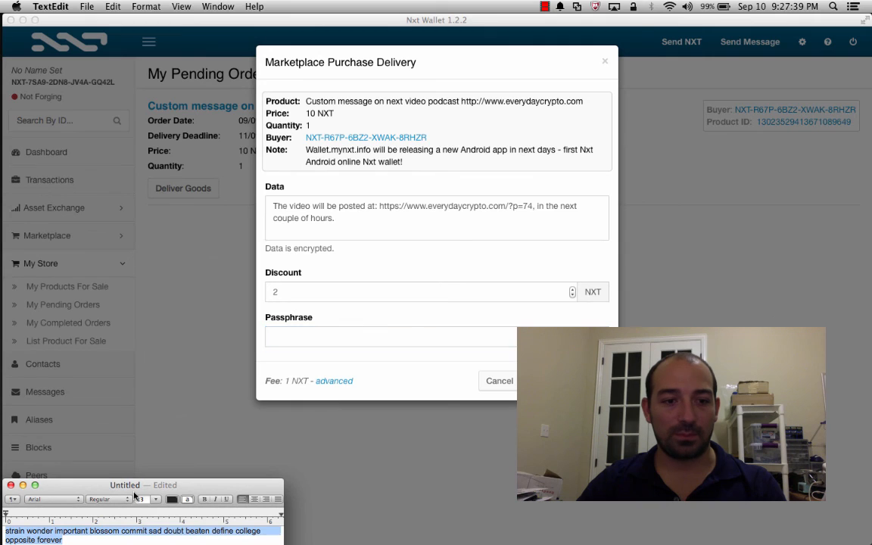
Paste the passphrase copied from TextEdit and deliver the goods to the buyer.
key(cmd+tab)
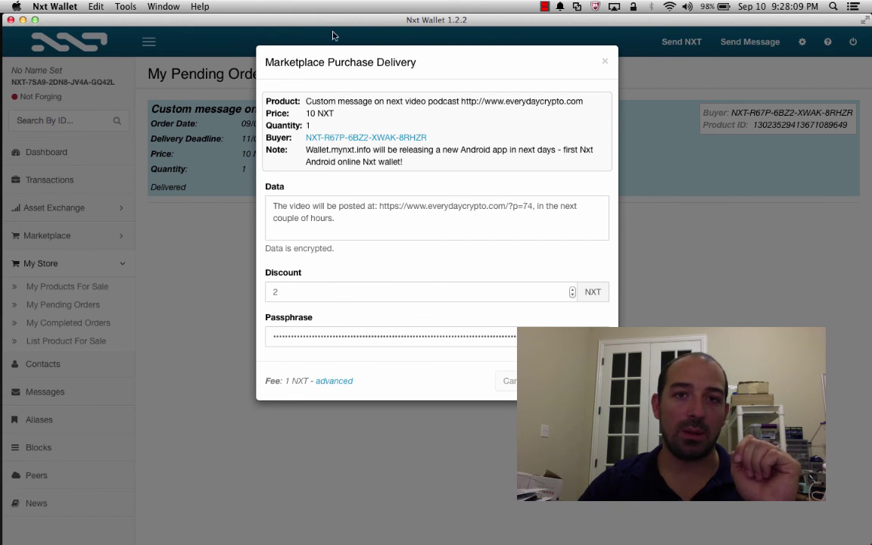
click(511, 381)
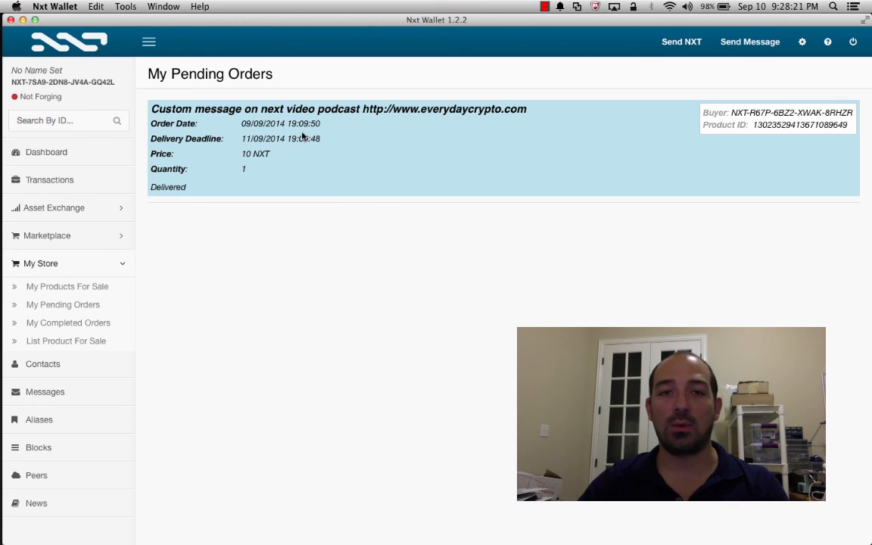
mouse_move(110, 244)
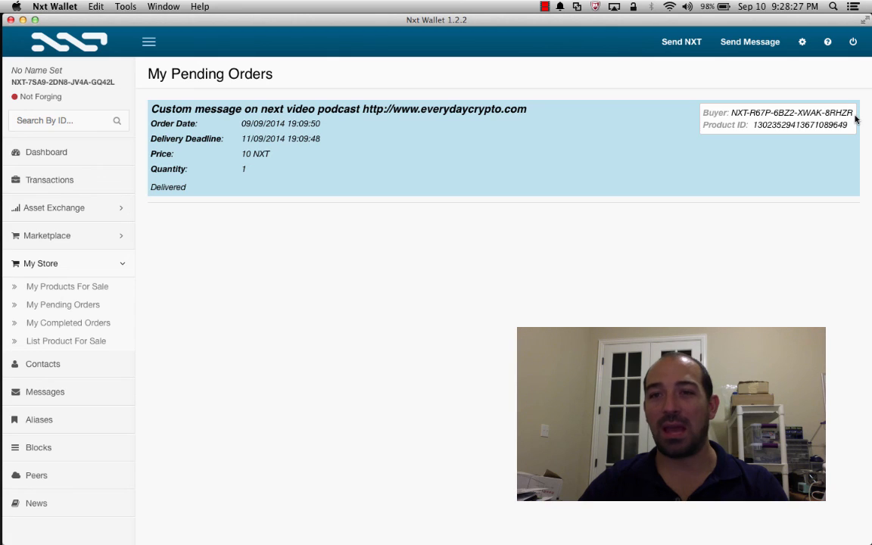
mouse_move(680, 41)
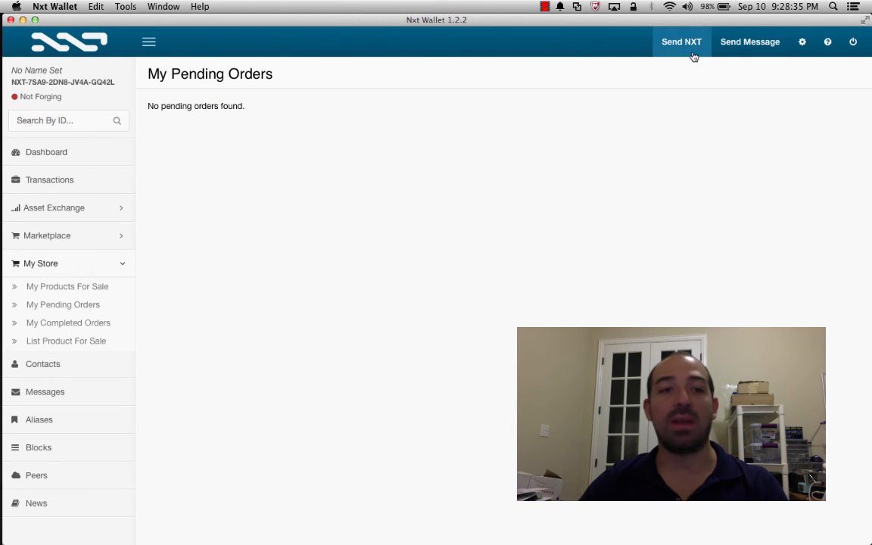
mouse_move(751, 47)
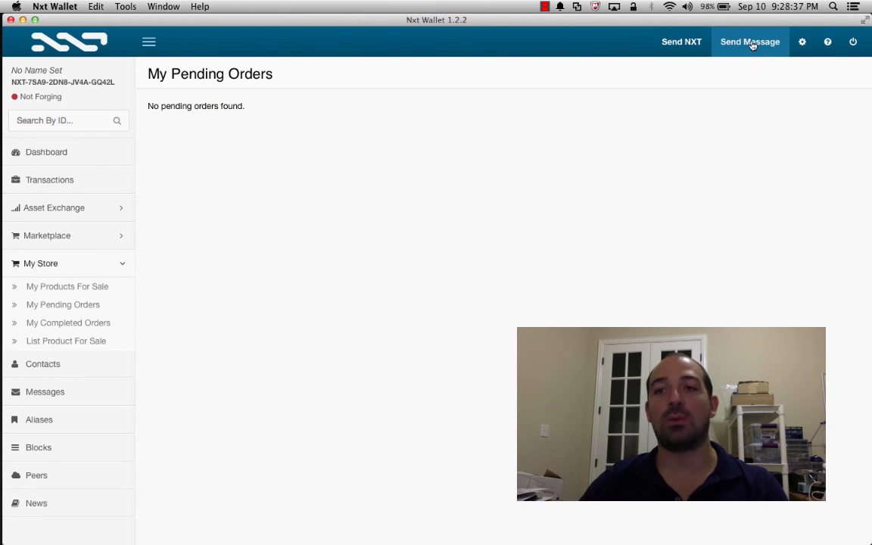
mouse_move(263, 311)
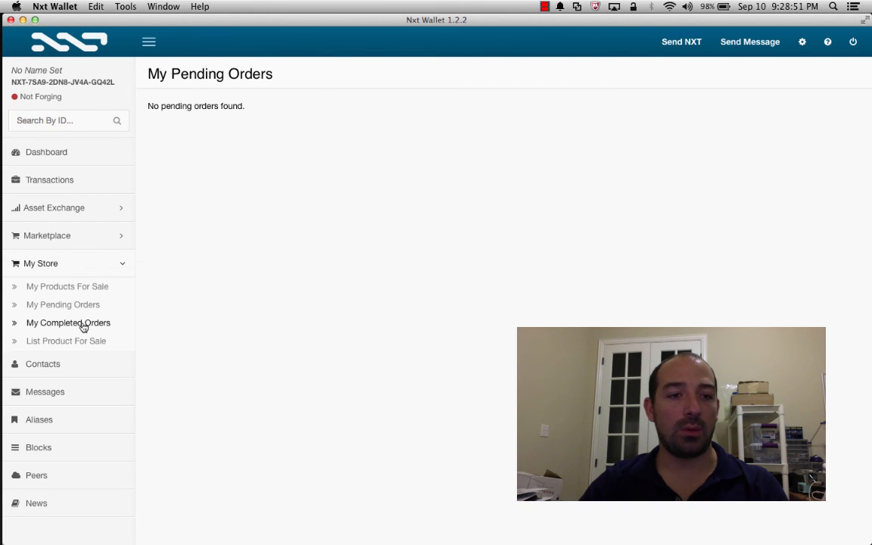
click(70, 322)
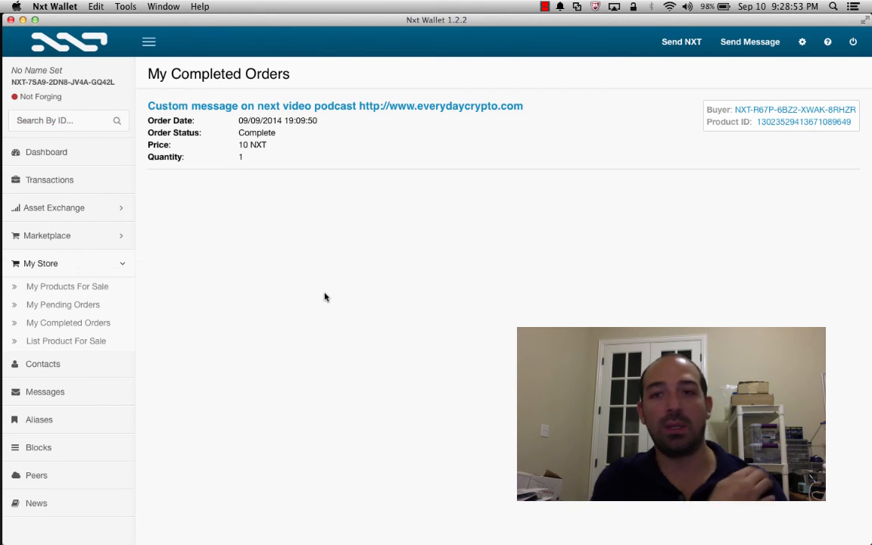
mouse_move(231, 106)
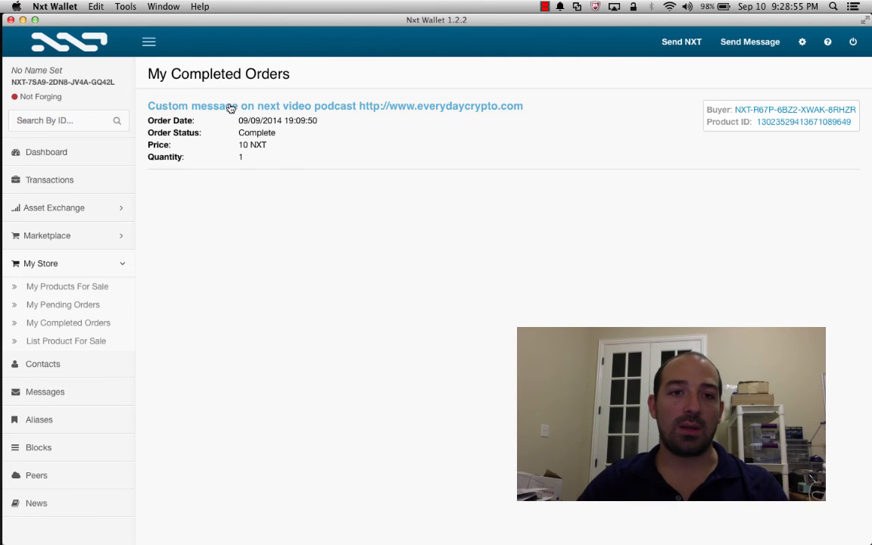
mouse_move(363, 111)
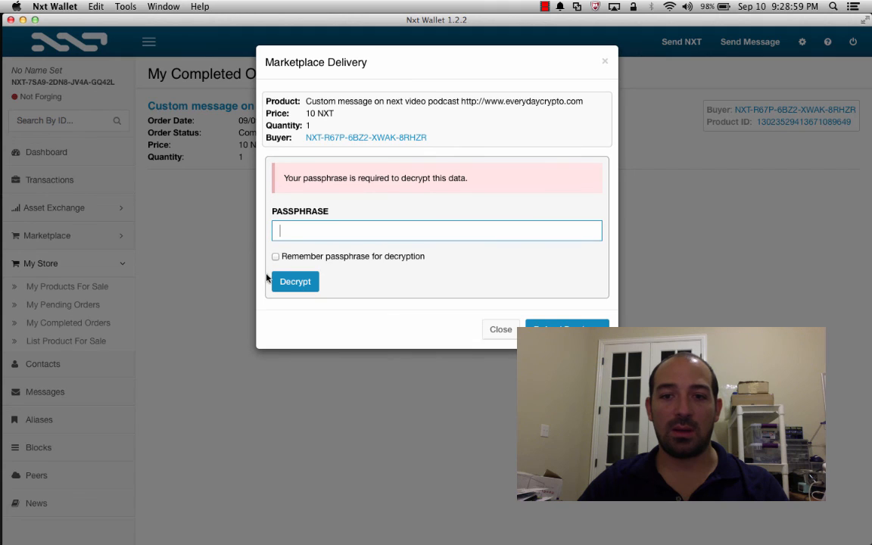
mouse_move(353, 233)
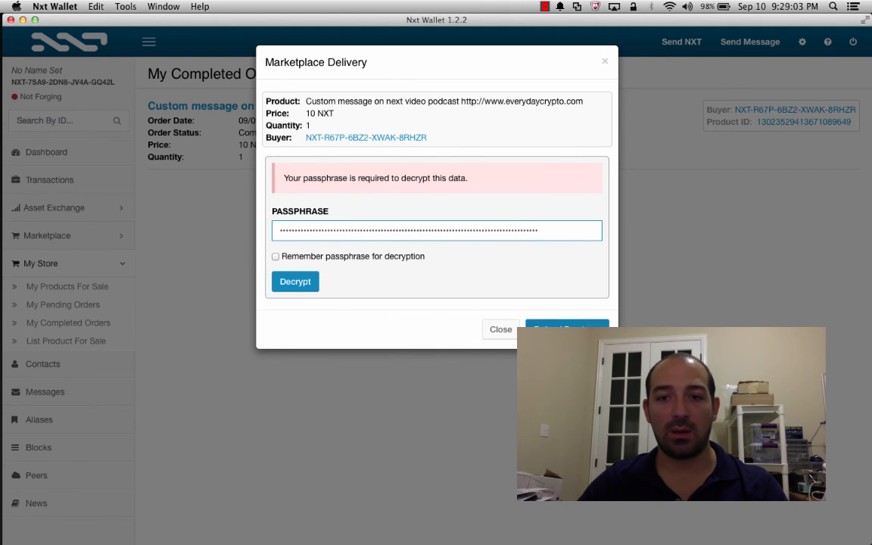
click(294, 282)
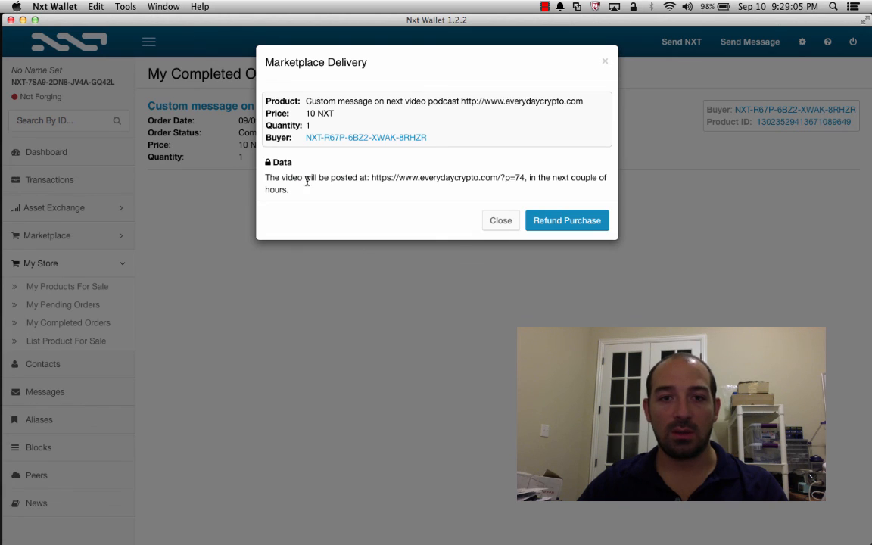
mouse_move(559, 232)
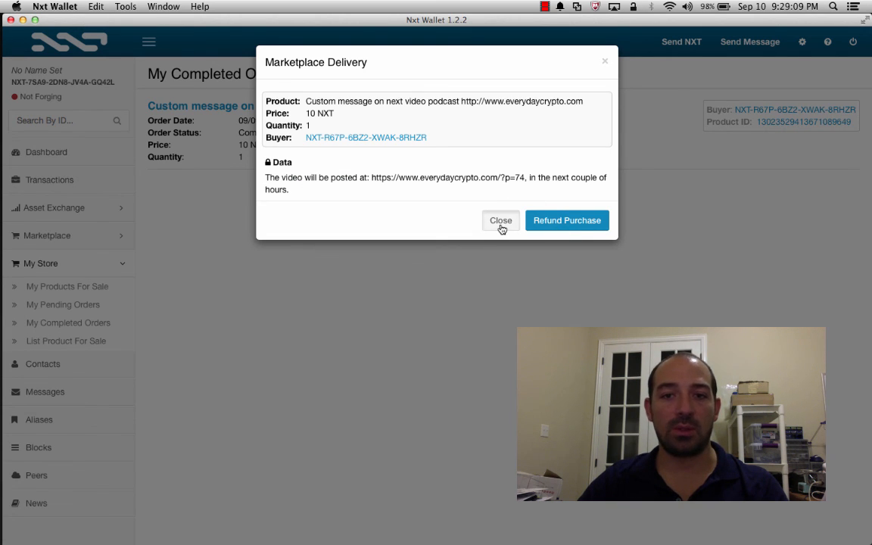
click(501, 221)
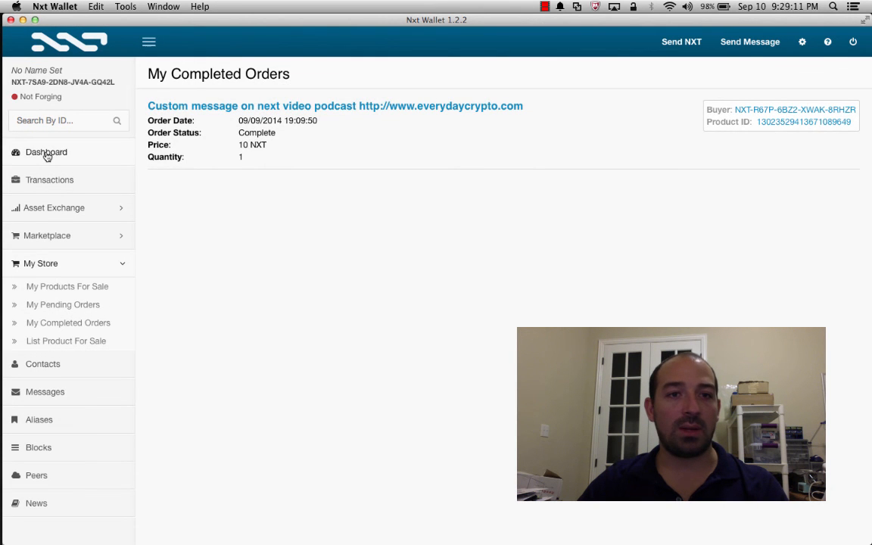
Return to the Dashboard to check the 89 NXT account balance.
click(45, 152)
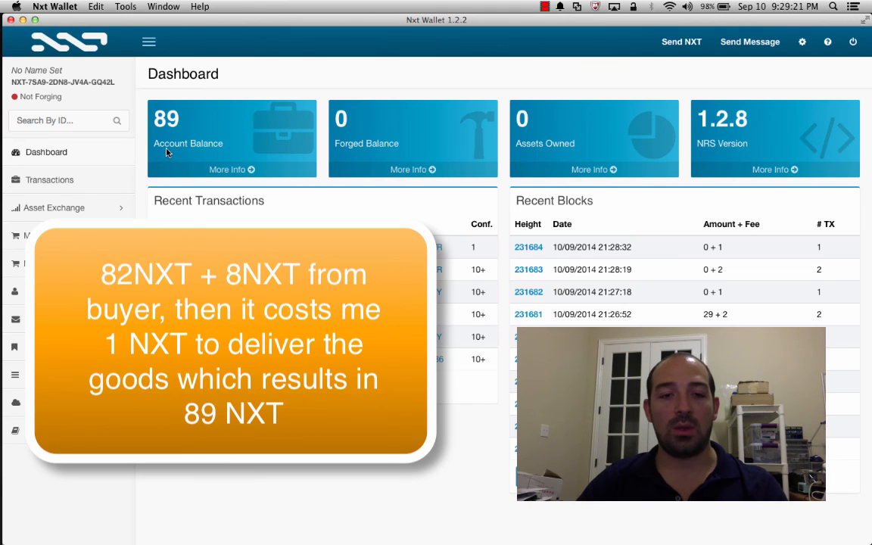
mouse_move(172, 138)
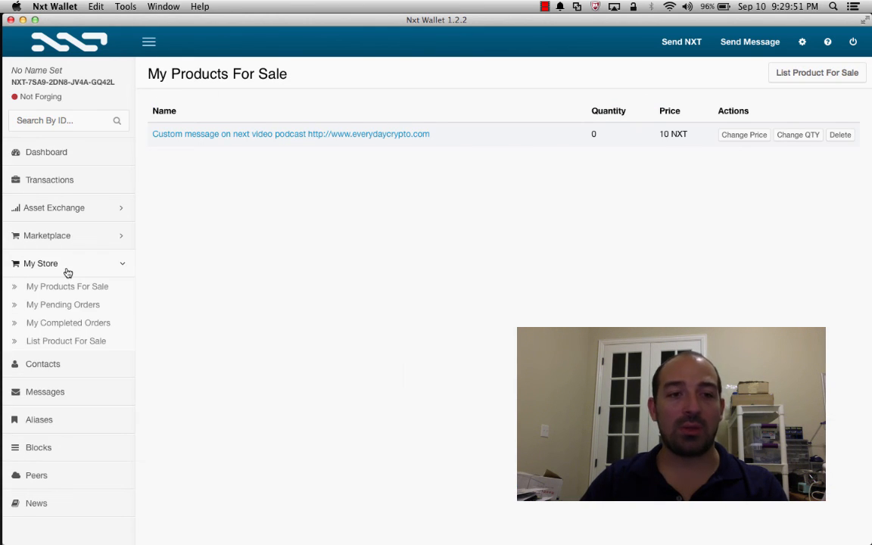
Open the Custom NXT Wallpaper delivery note from Purchased Products, showing its Dropbox link.
click(41, 263)
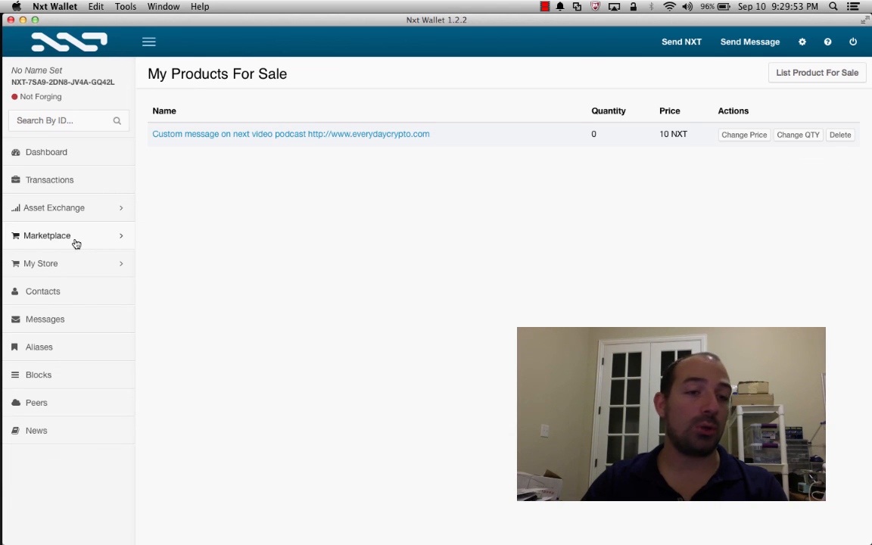
click(47, 235)
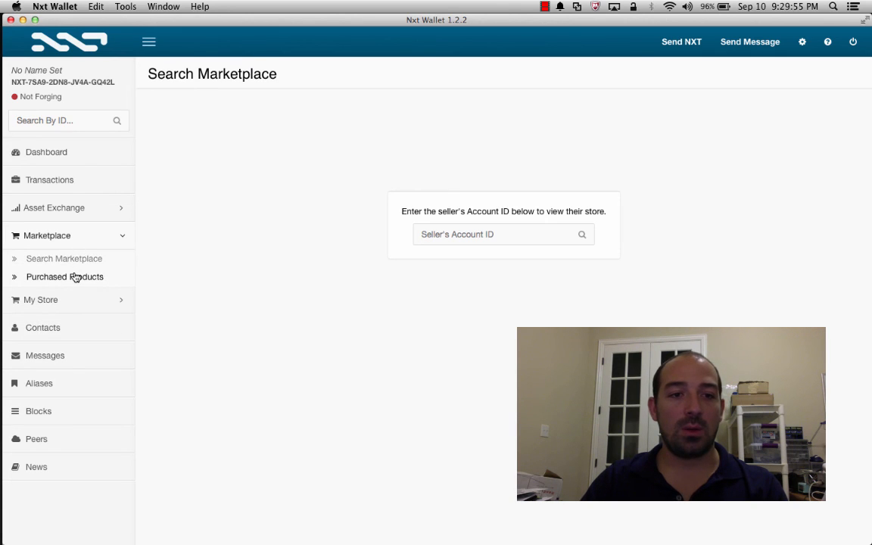
click(66, 277)
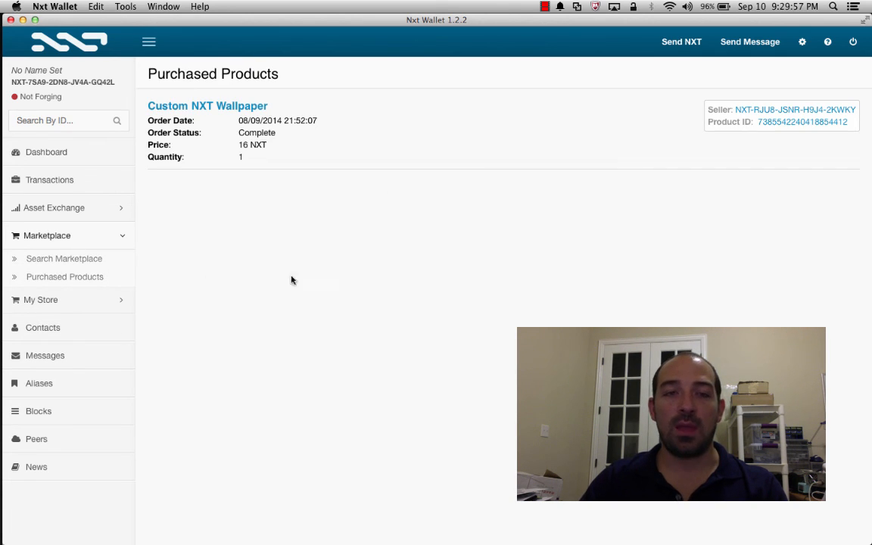
mouse_move(251, 132)
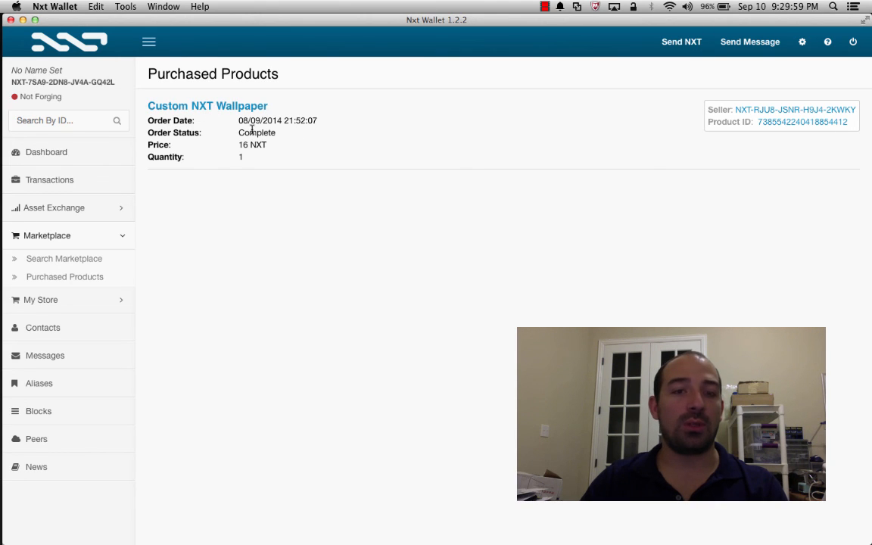
double_click(256, 133)
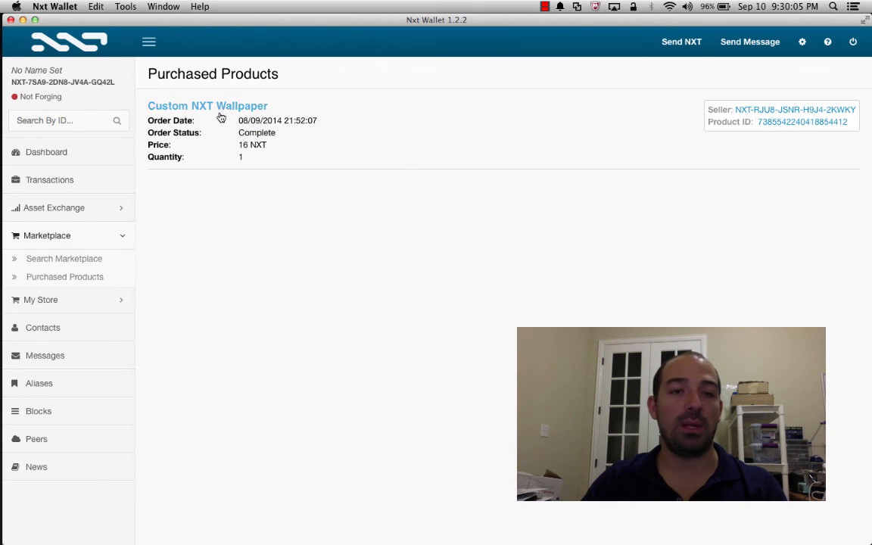
click(207, 106)
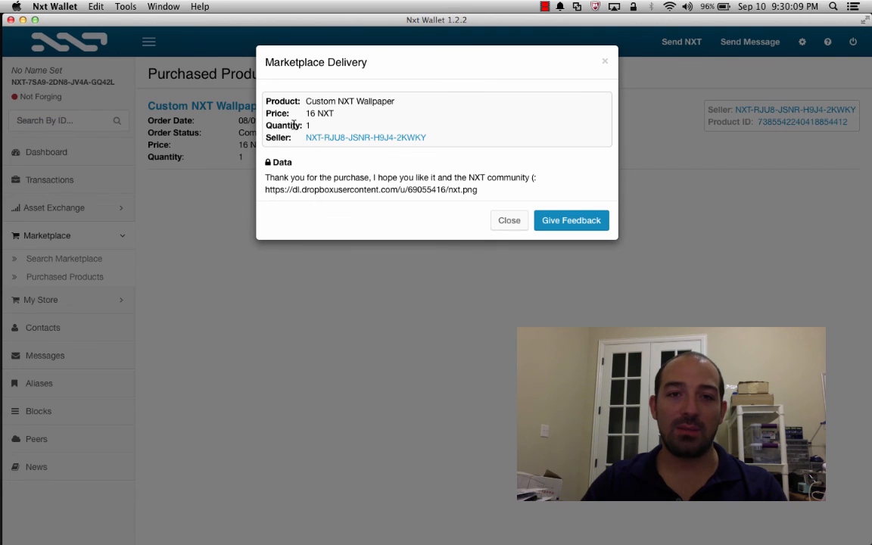
mouse_move(281, 186)
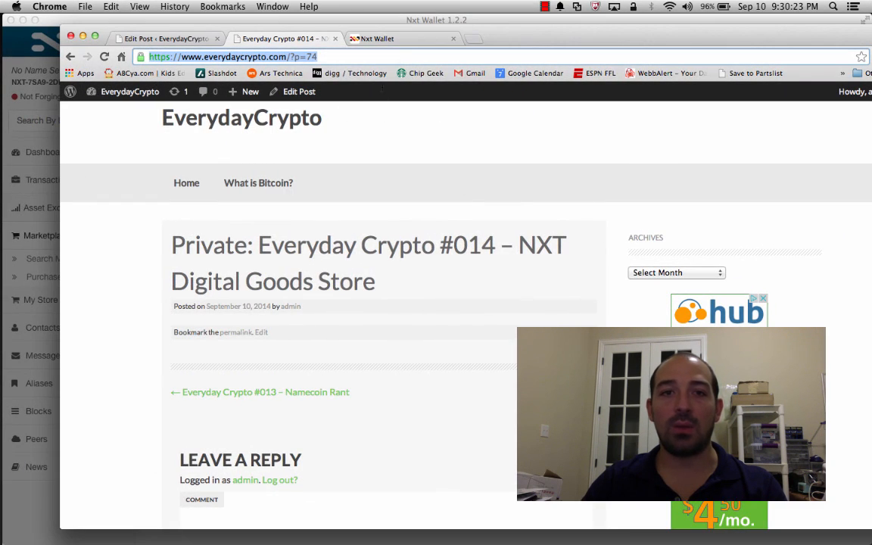
Load the wallpaper nxt.png from the Dropbox link in Chrome, then return to the wallet.
click(401, 39)
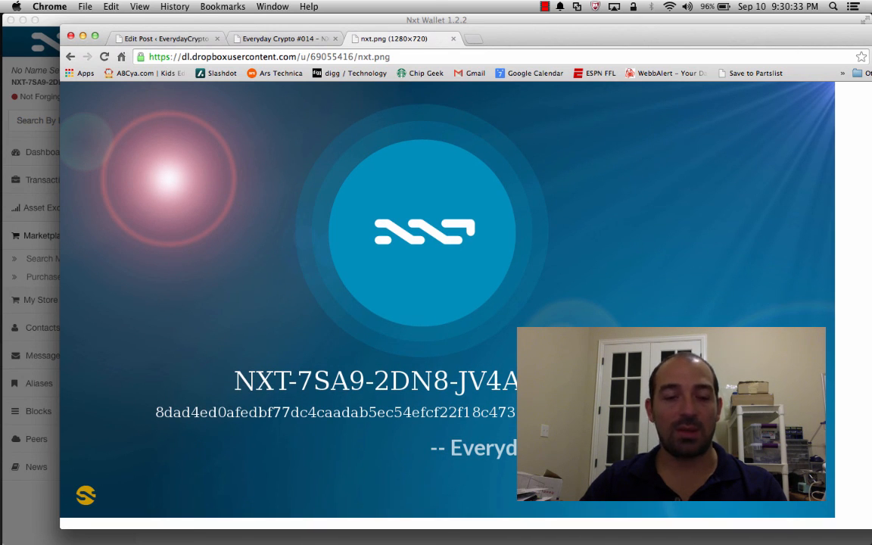
mouse_move(406, 436)
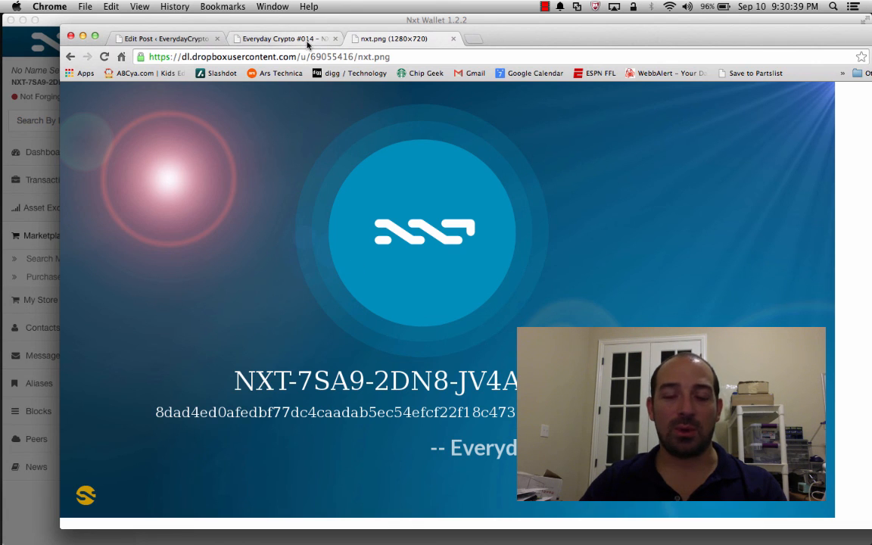
click(283, 38)
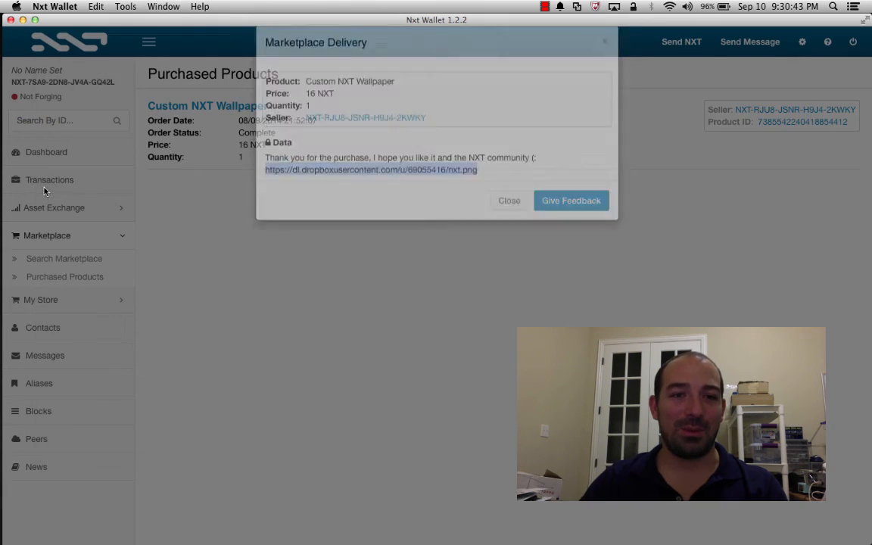
Close the Marketplace Delivery dialog and go to Marketplace > Search Marketplace.
click(509, 200)
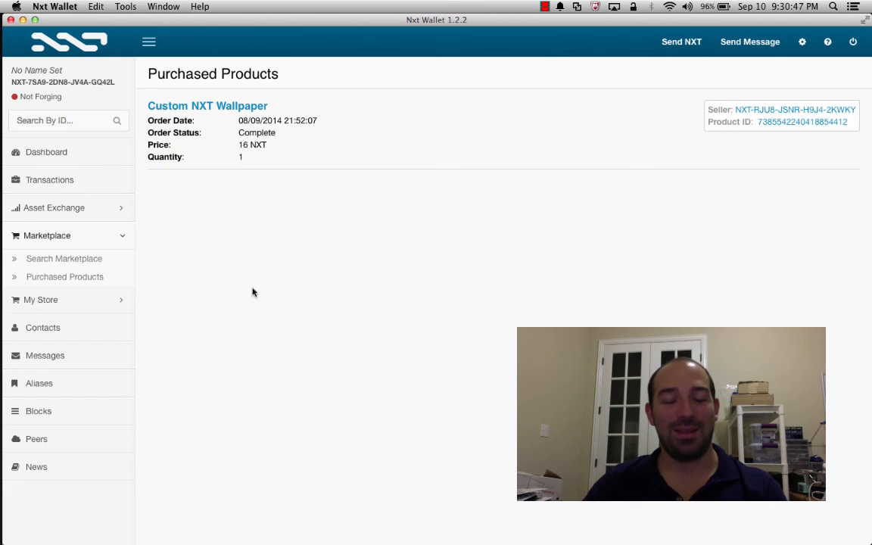
mouse_move(242, 308)
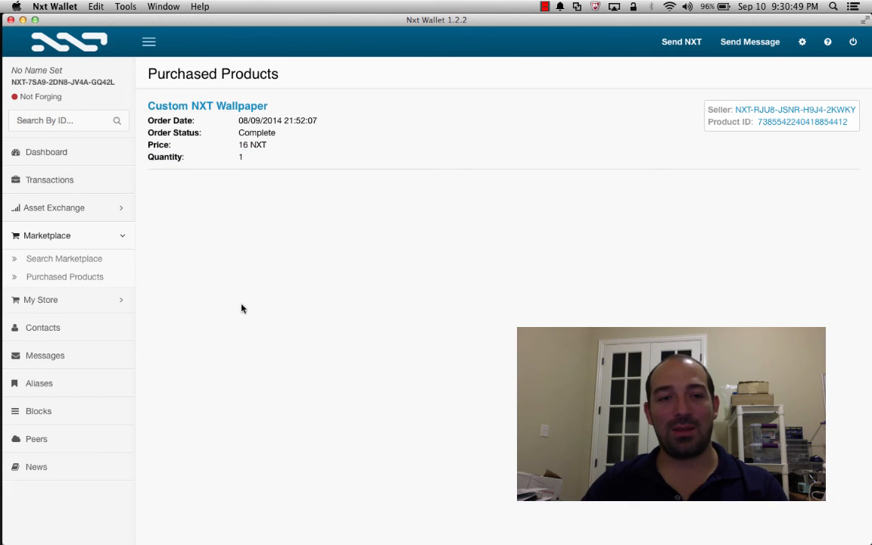
mouse_move(74, 316)
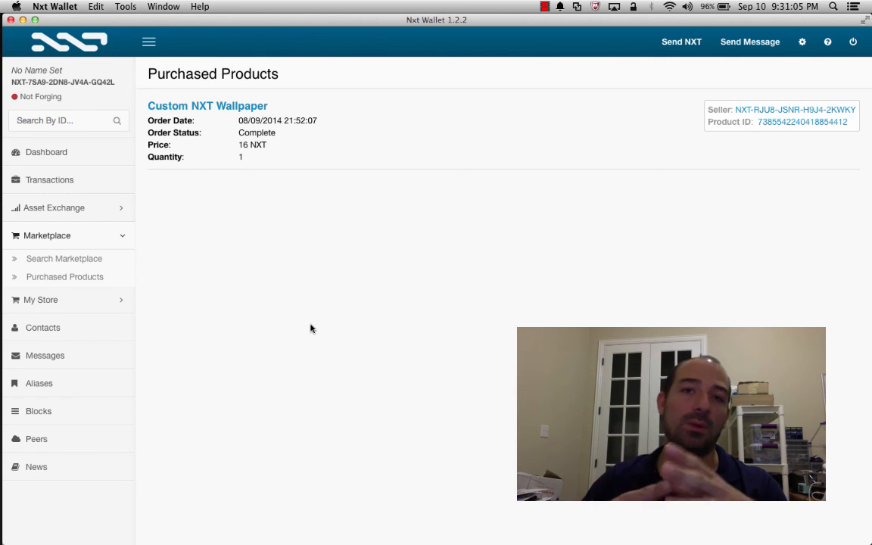
click(64, 258)
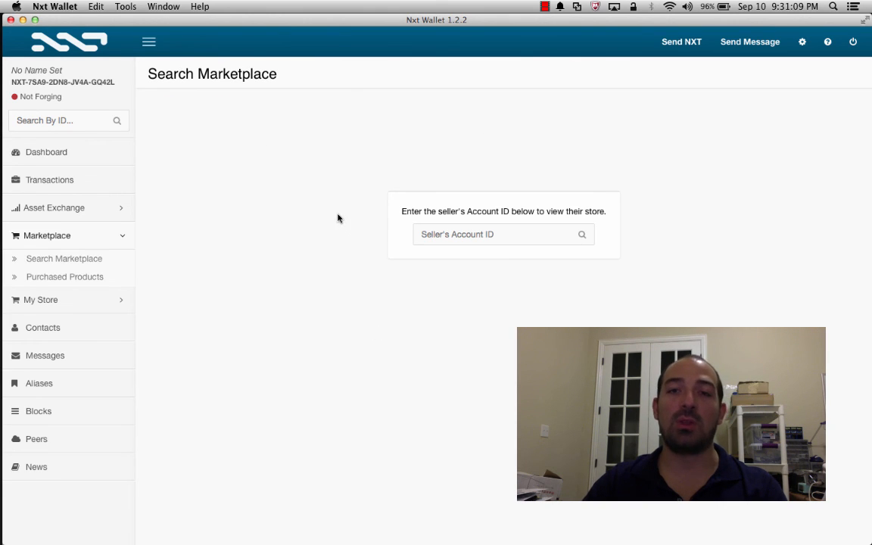
Focus the Seller's Account ID field, then open Digital Marketplace on nxtblocks.info.
click(495, 234)
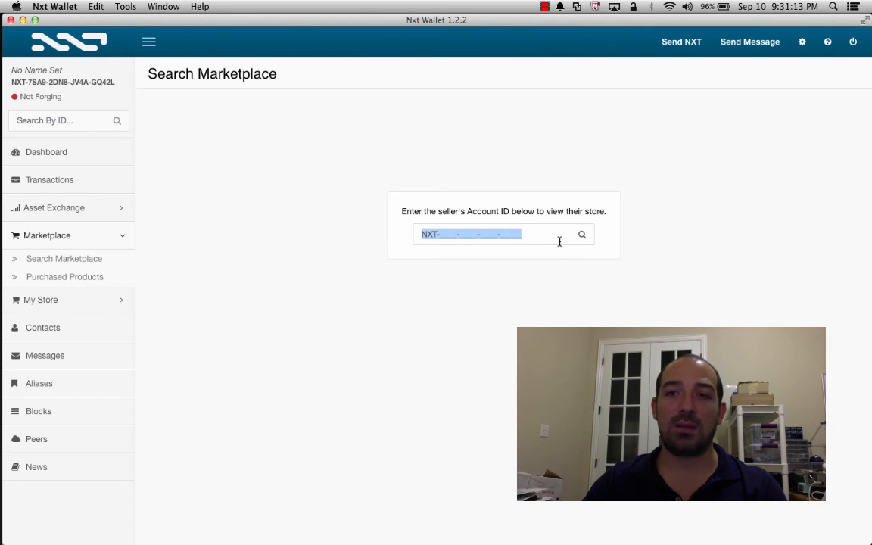
mouse_move(535, 280)
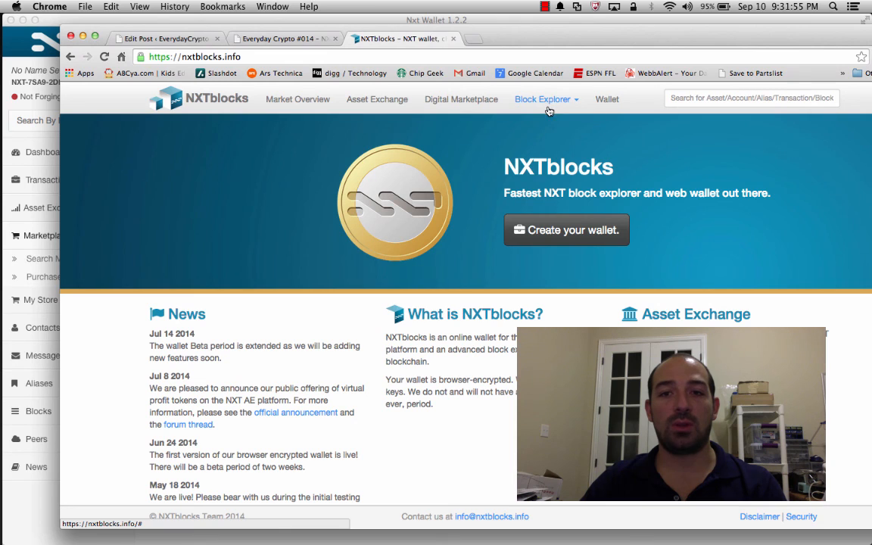
click(460, 100)
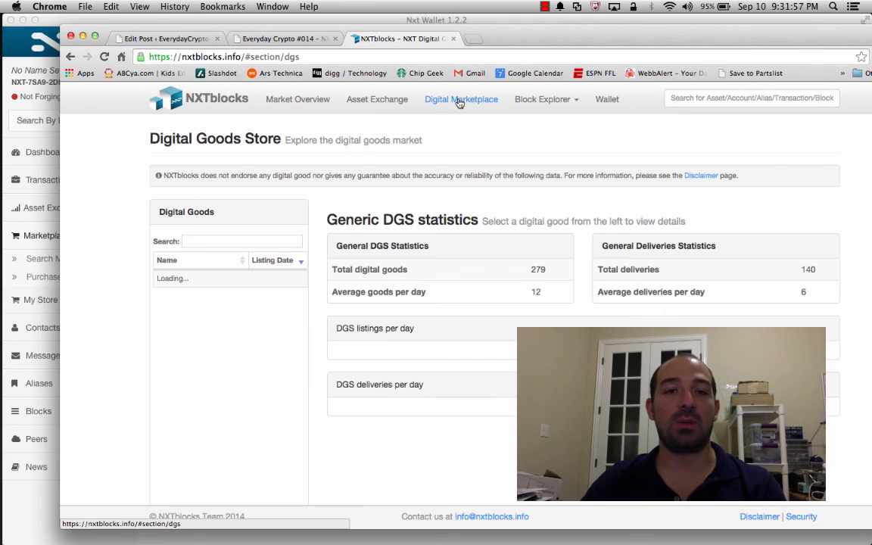